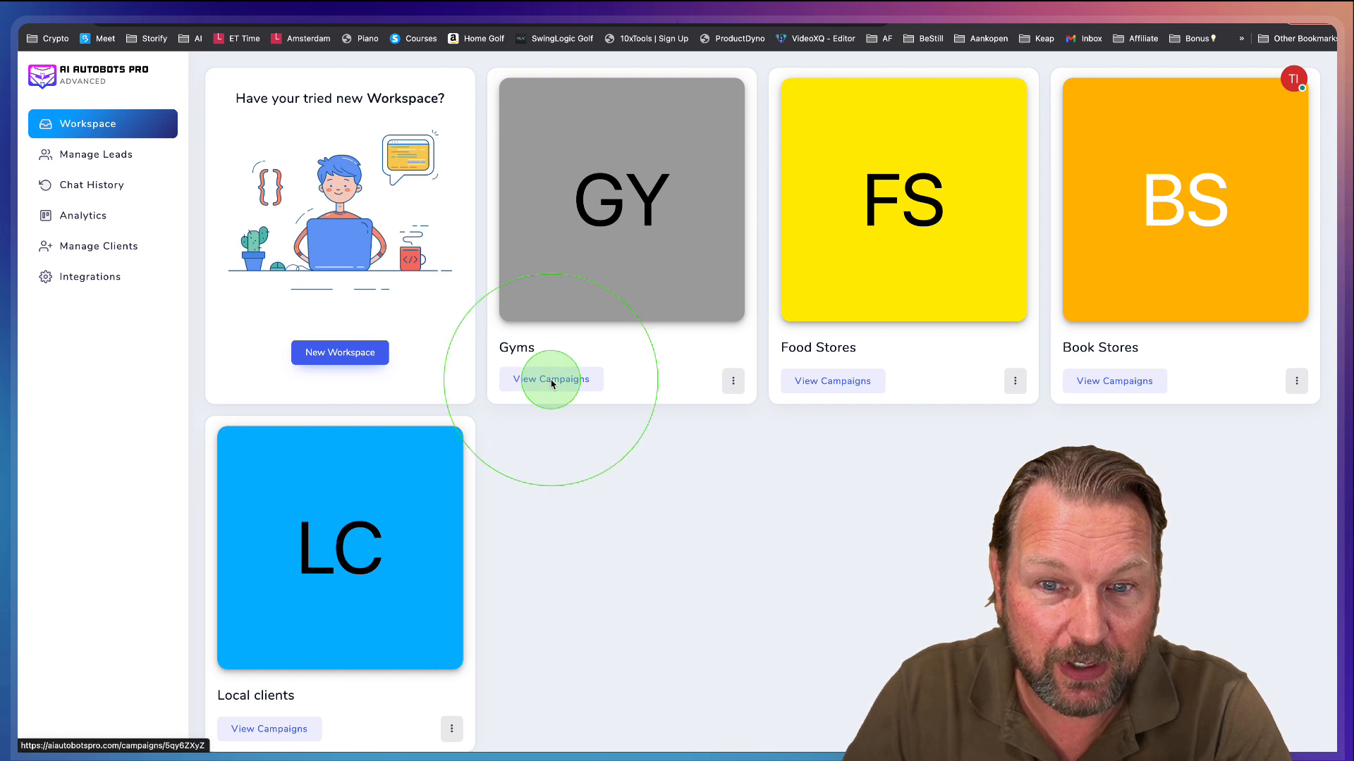
# - From the Gyms workspace card, view its campaigns and start a new campaign
pyautogui.click(551, 380)
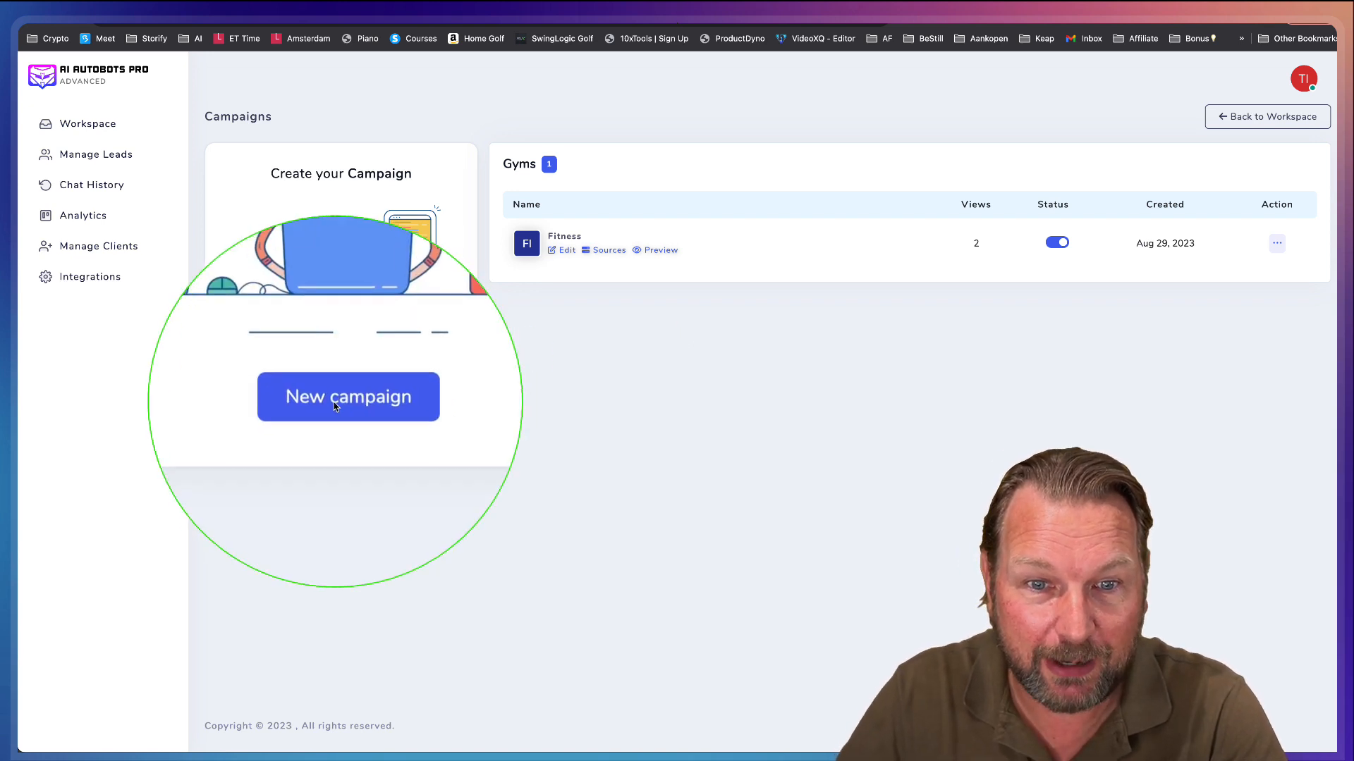
pyautogui.click(348, 397)
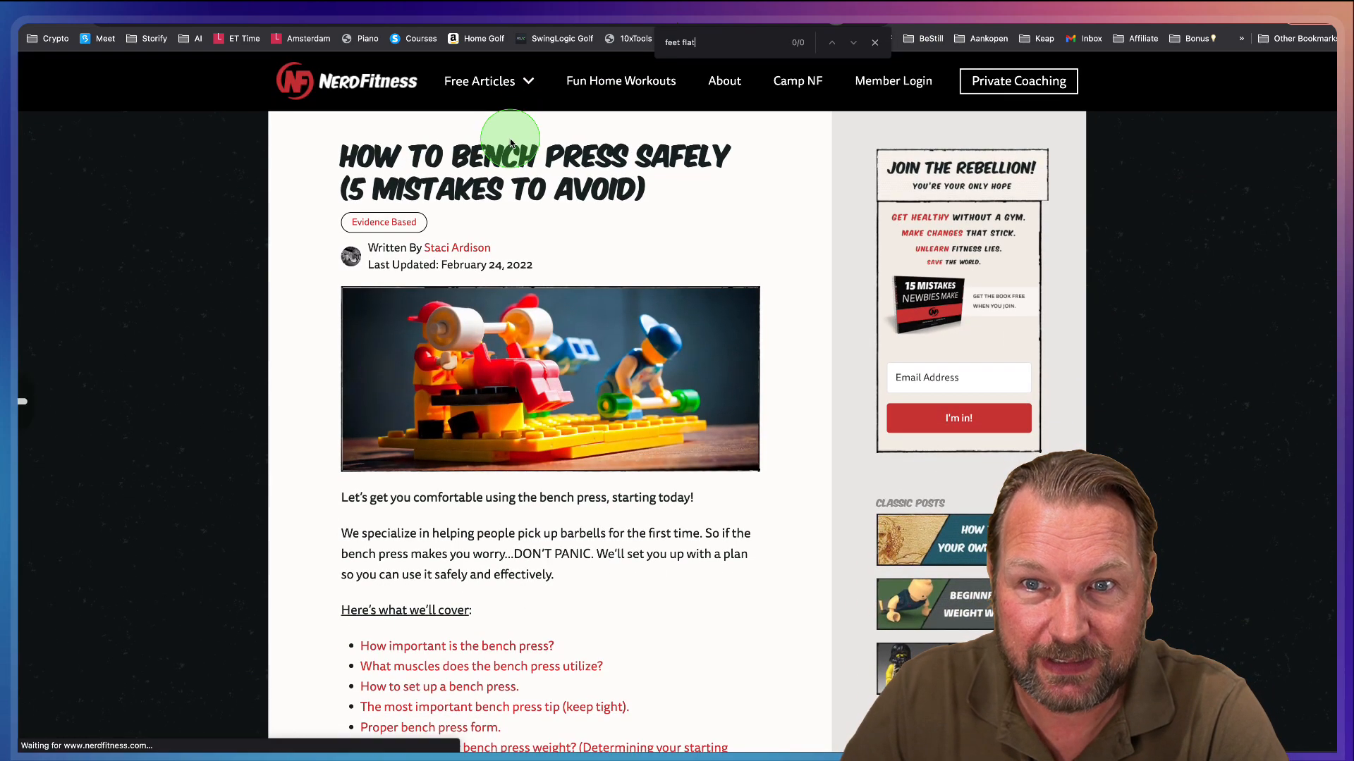
pyautogui.click(478, 80)
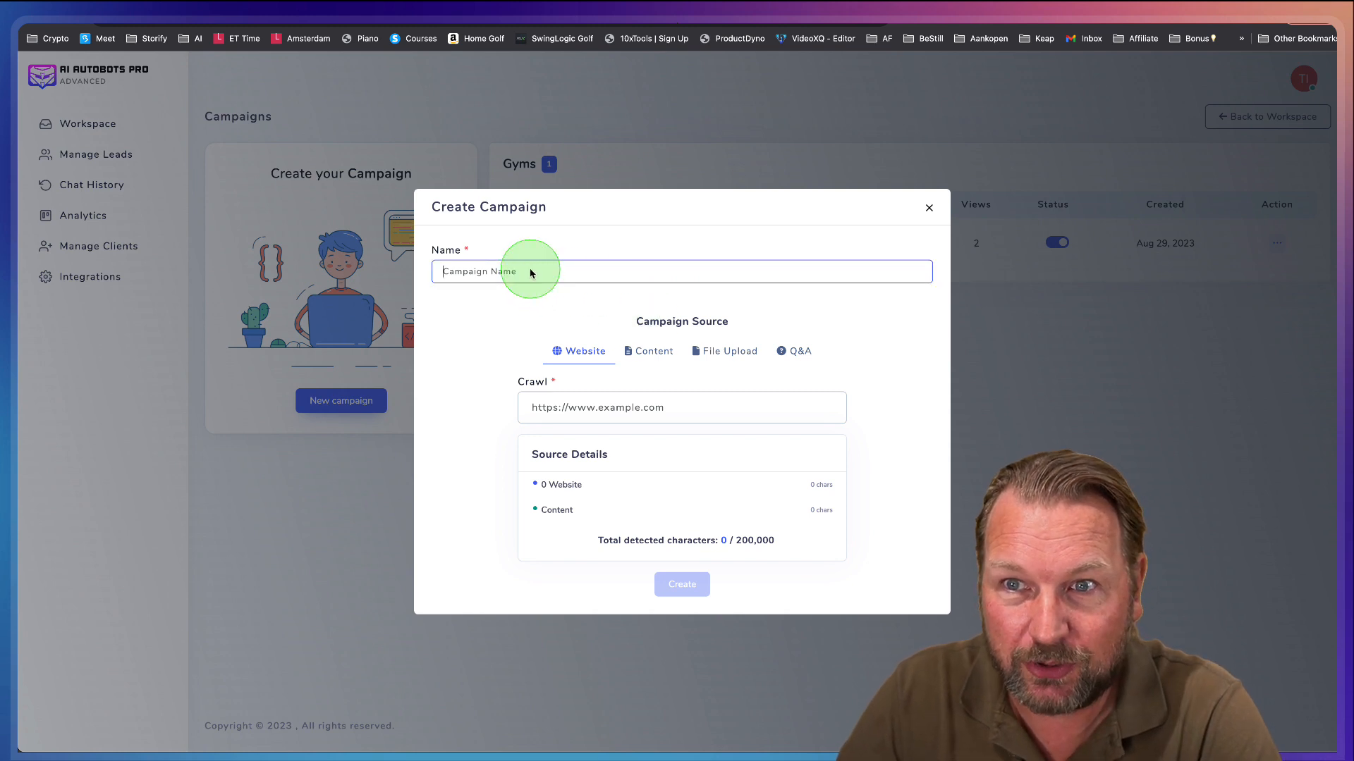
pyautogui.write('Second Fitness')
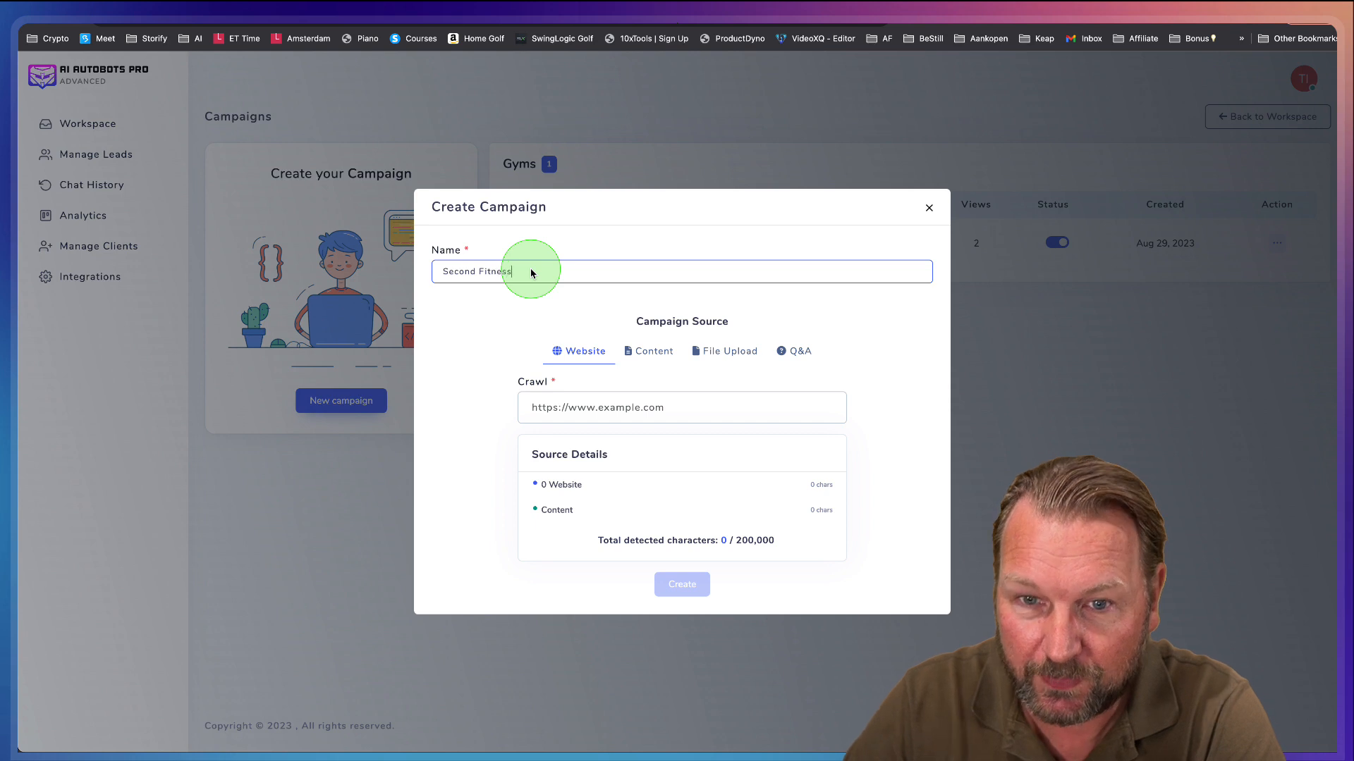
pyautogui.write('https://www.nerdfitness.com/free-articles-v2/')
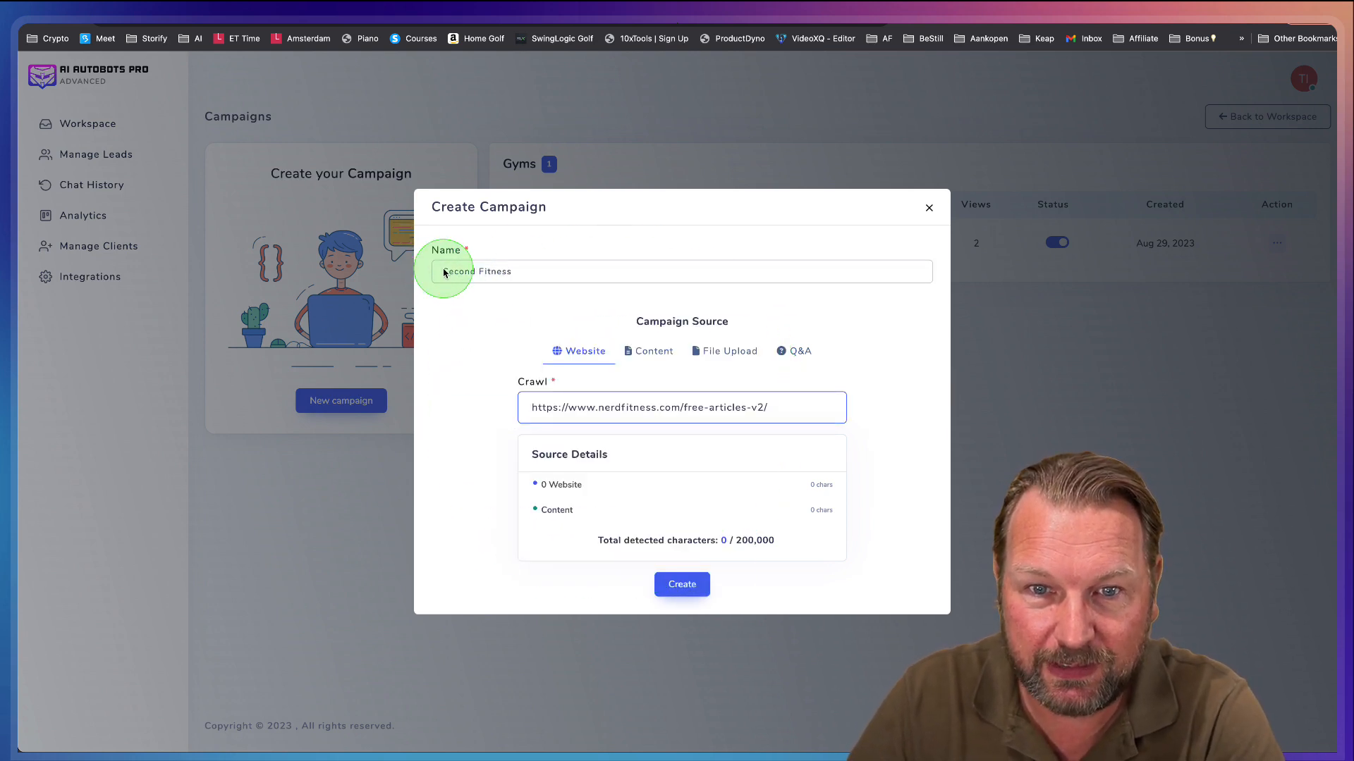
pyautogui.write('Nerd Fitness')
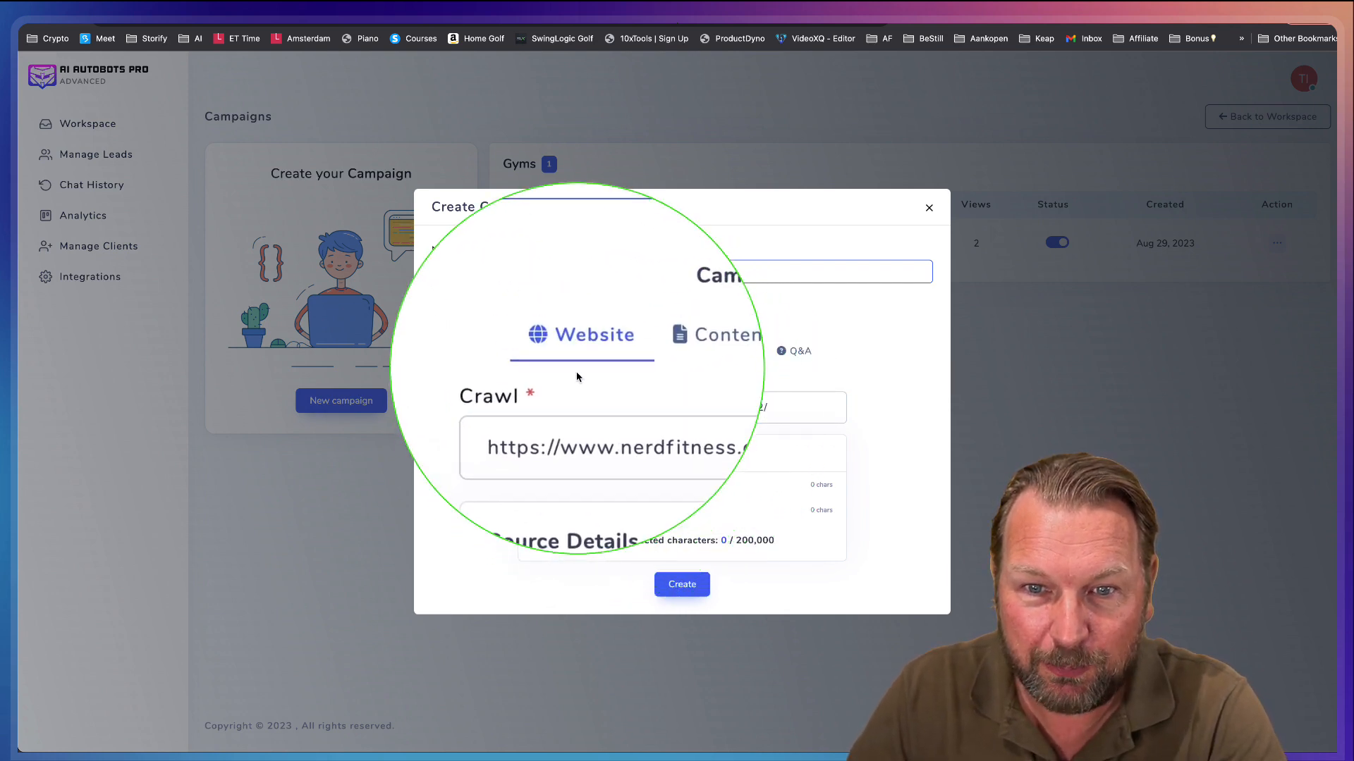
pyautogui.write('Nerd Fitness')
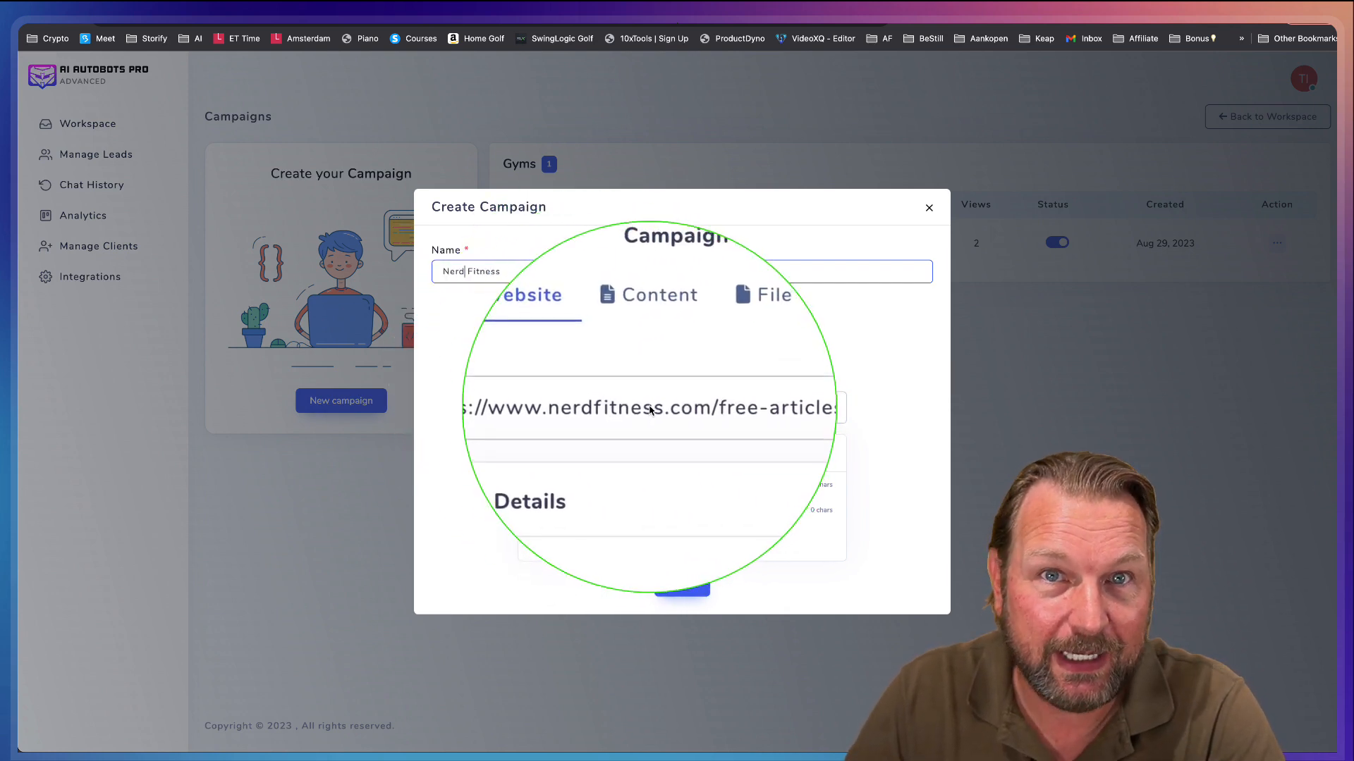
# - Look through the Content, File Upload and Q&A source options, returning to Website
pyautogui.click(654, 313)
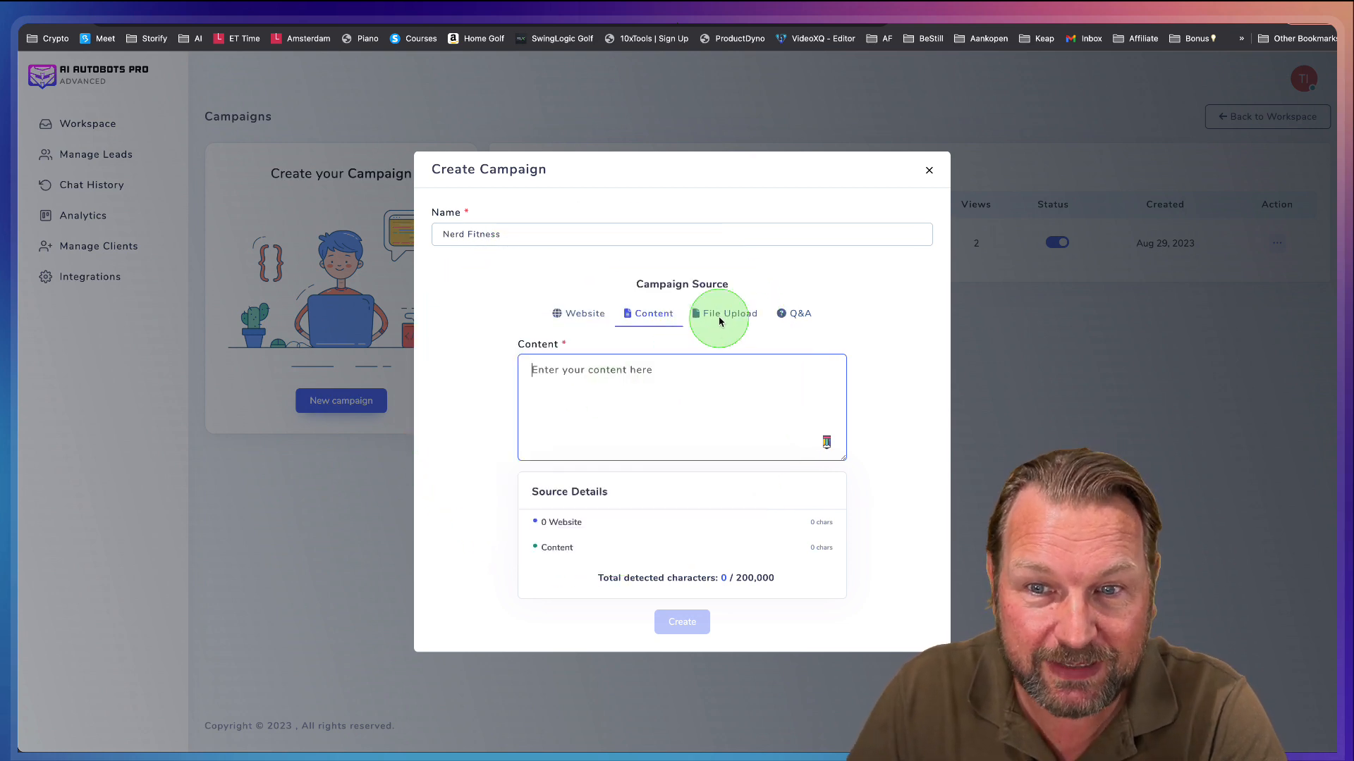
pyautogui.click(728, 312)
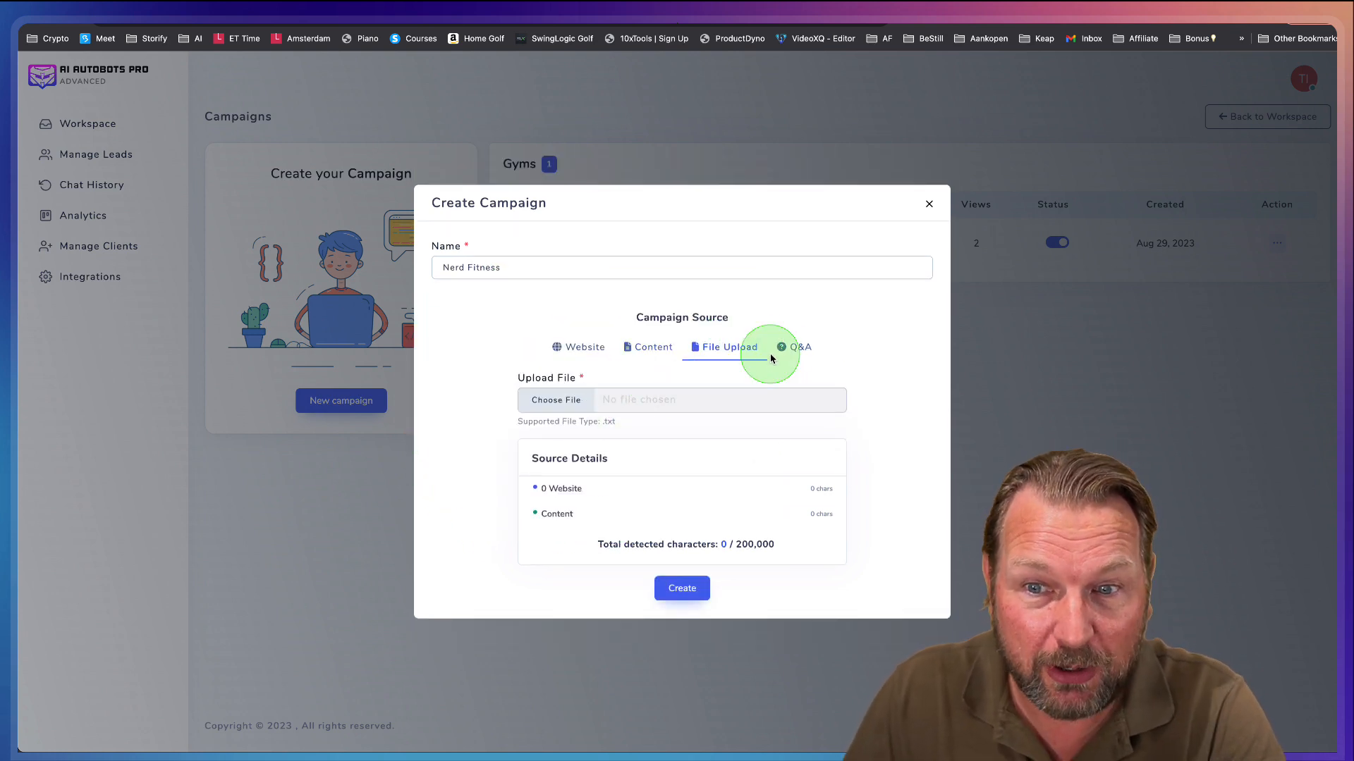
pyautogui.click(797, 278)
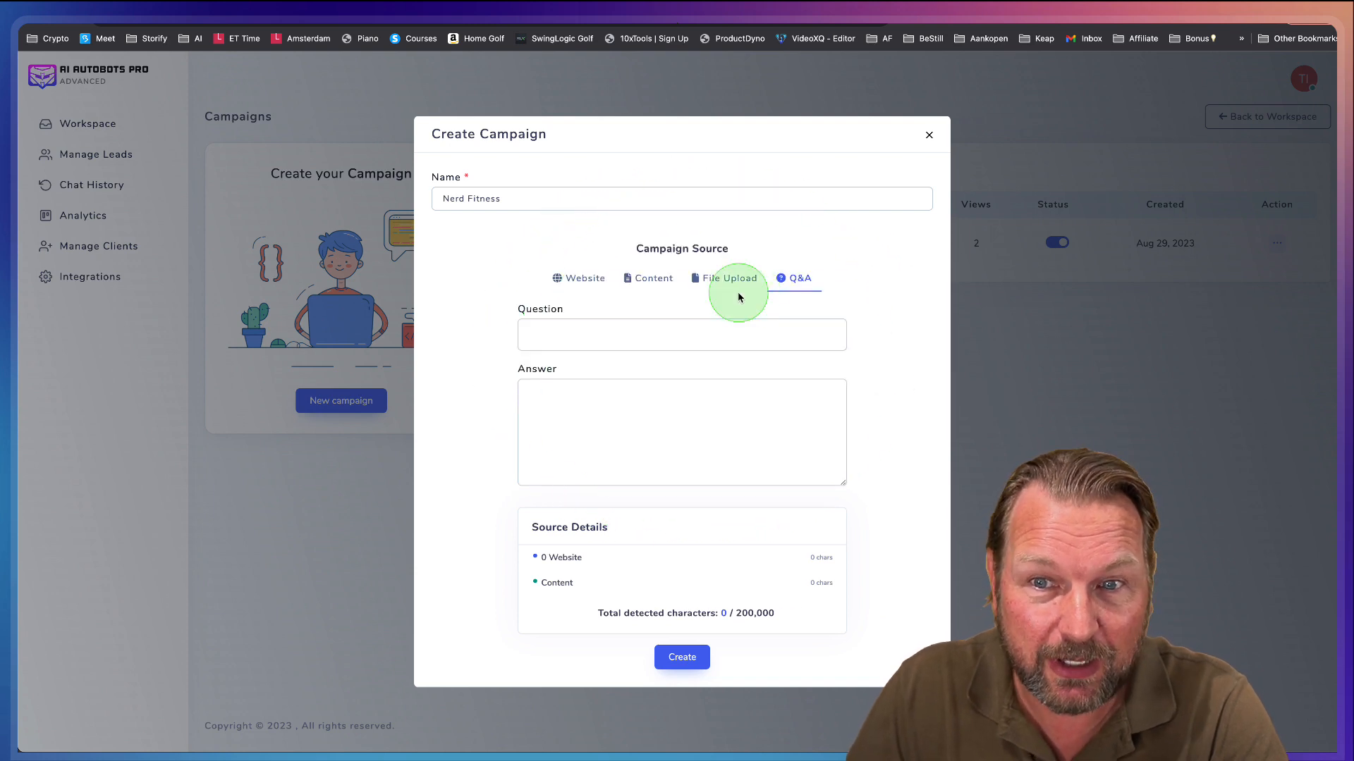
pyautogui.click(728, 278)
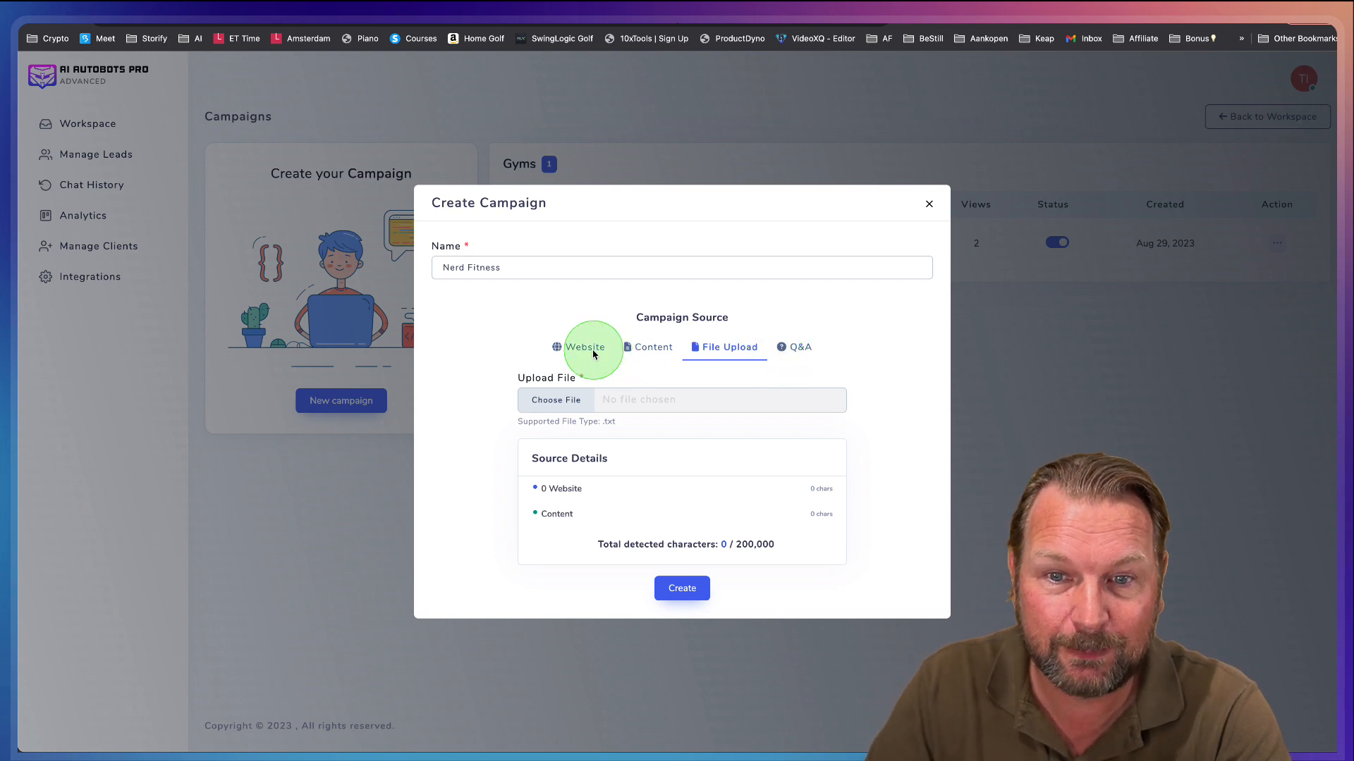
pyautogui.click(584, 346)
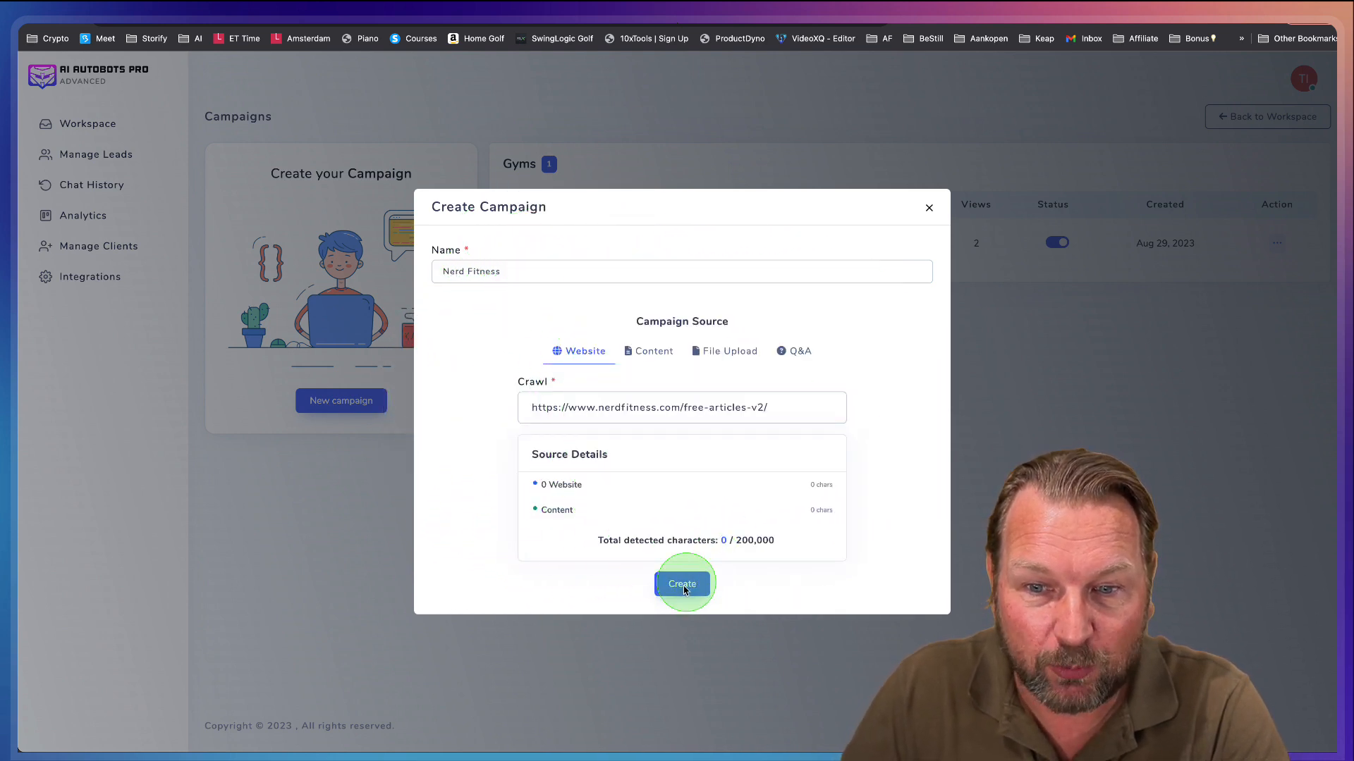
# - Create the Nerd Fitness campaign and let its free-articles pages index
pyautogui.click(682, 584)
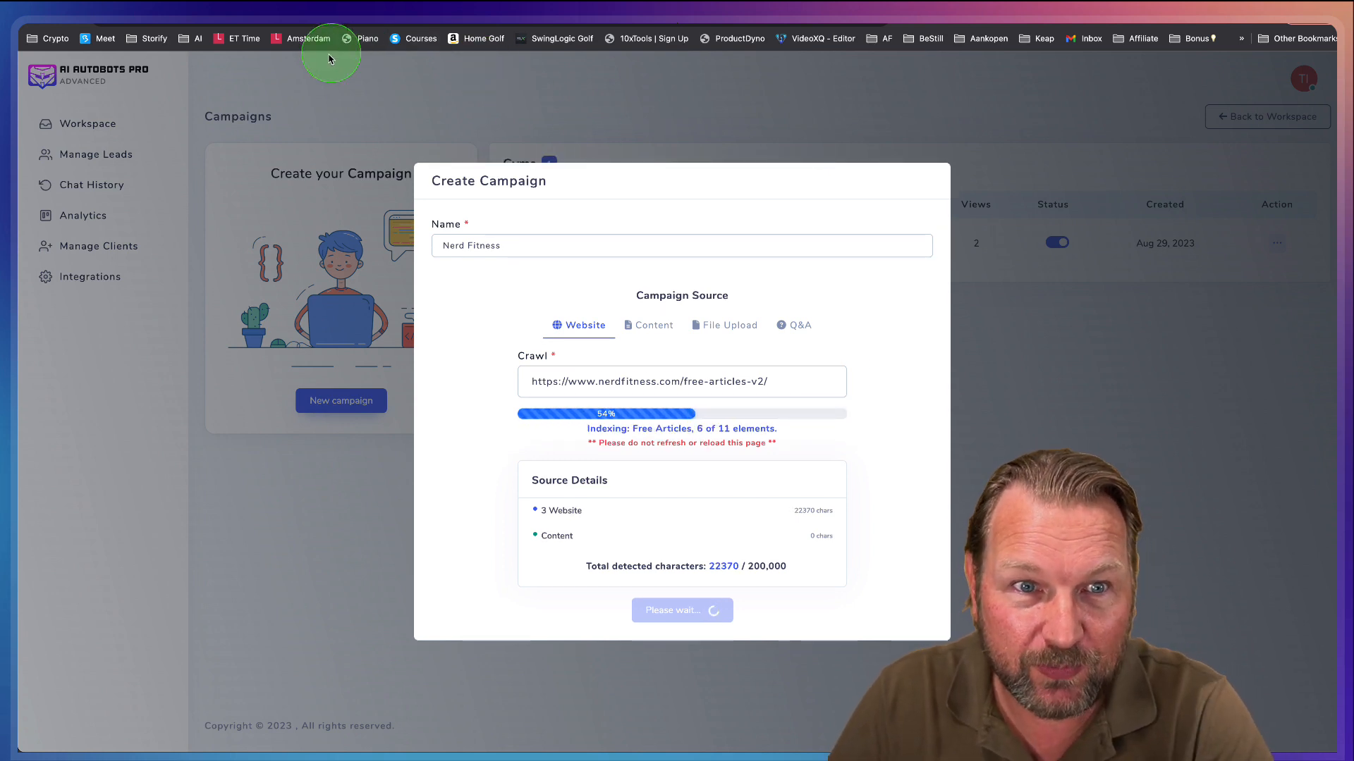
pyautogui.moveTo(286, 89)
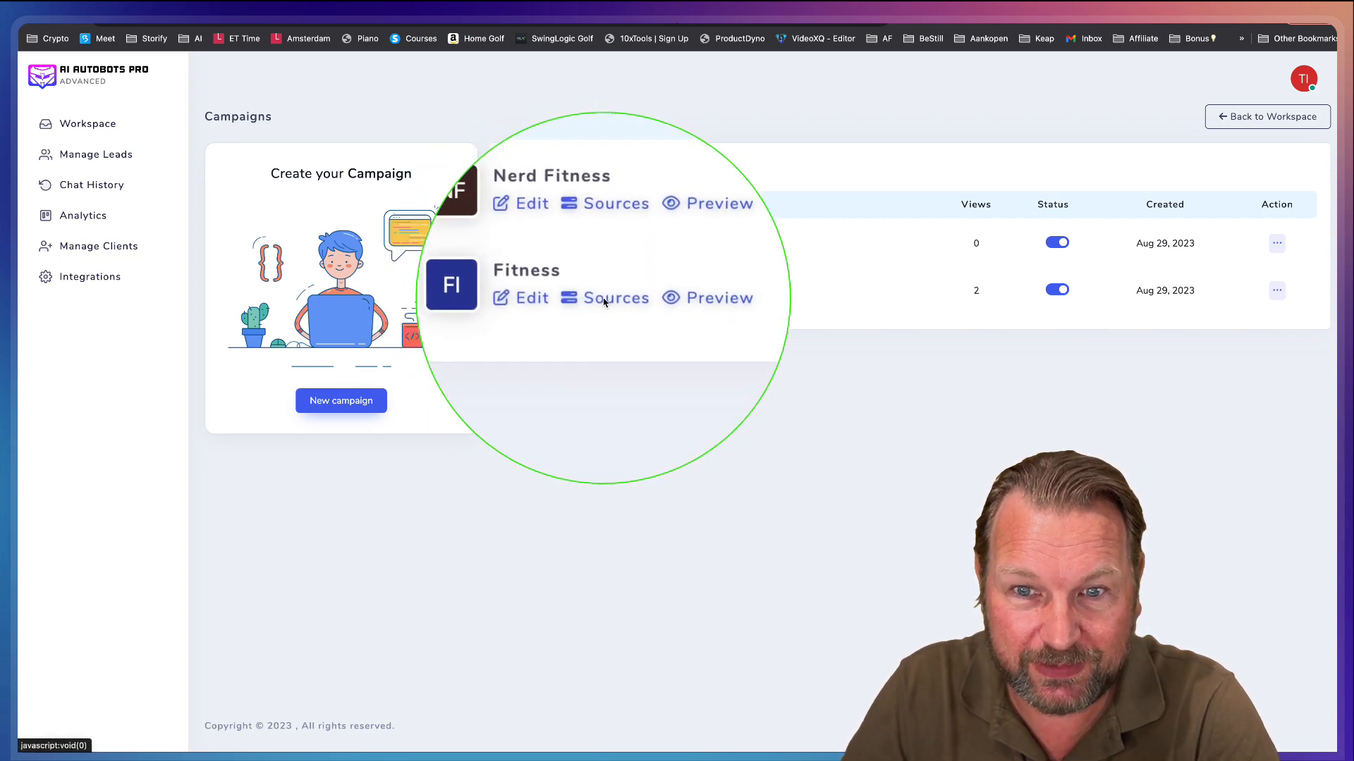
pyautogui.click(614, 297)
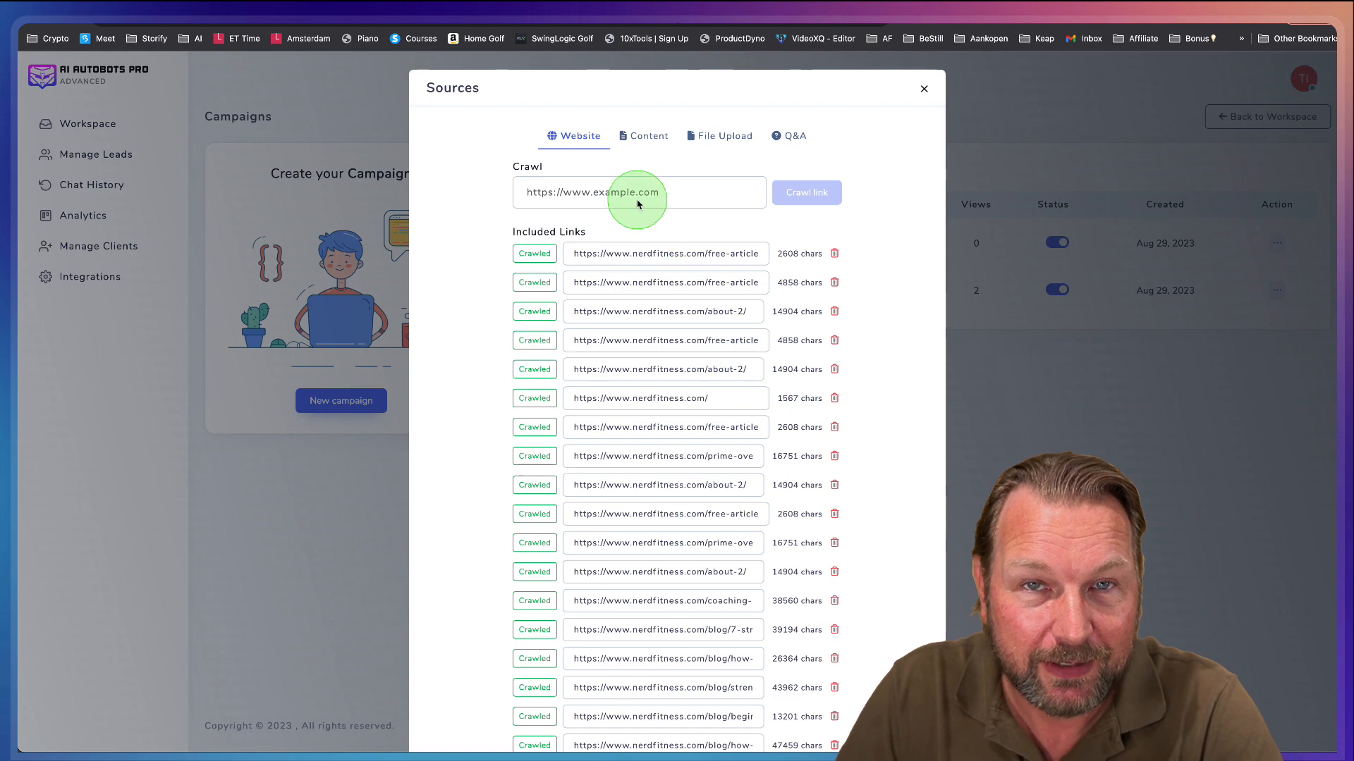
pyautogui.scroll(-3)
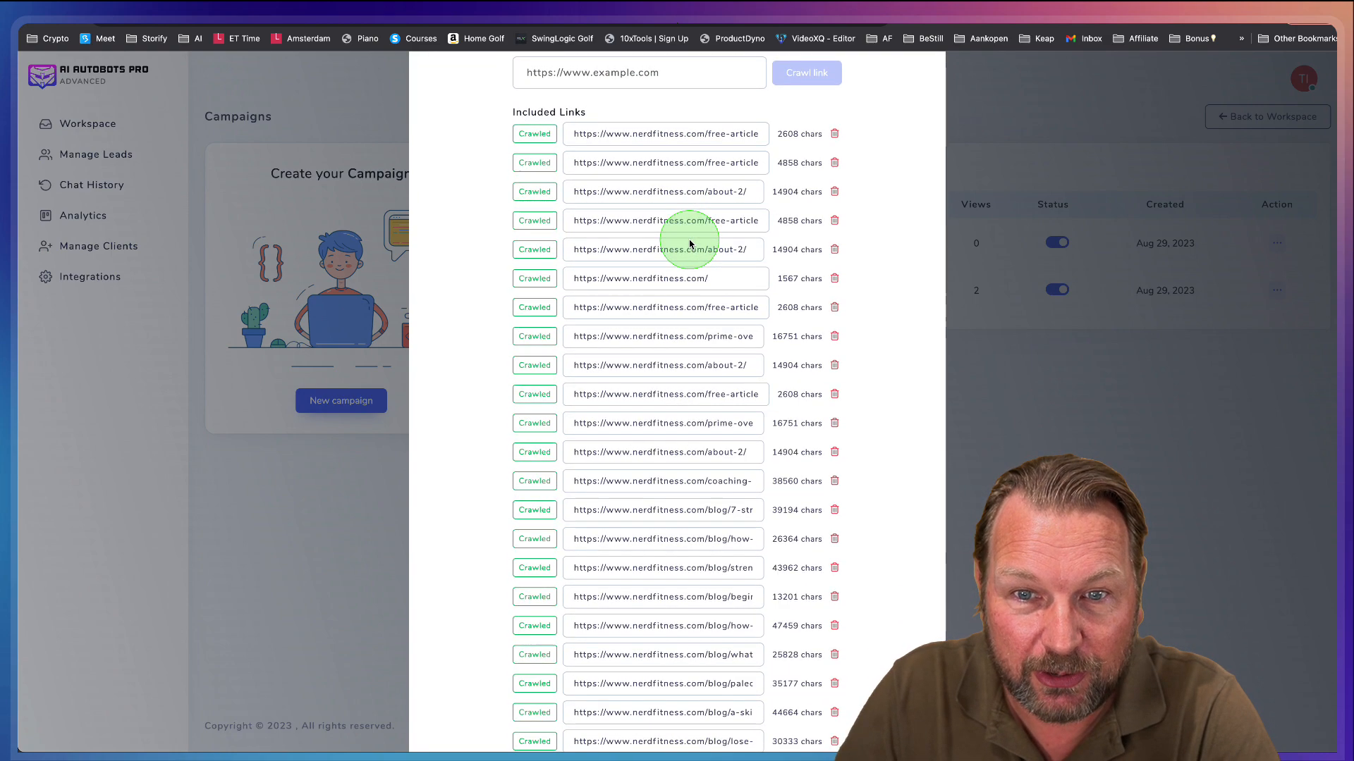
pyautogui.scroll(-3)
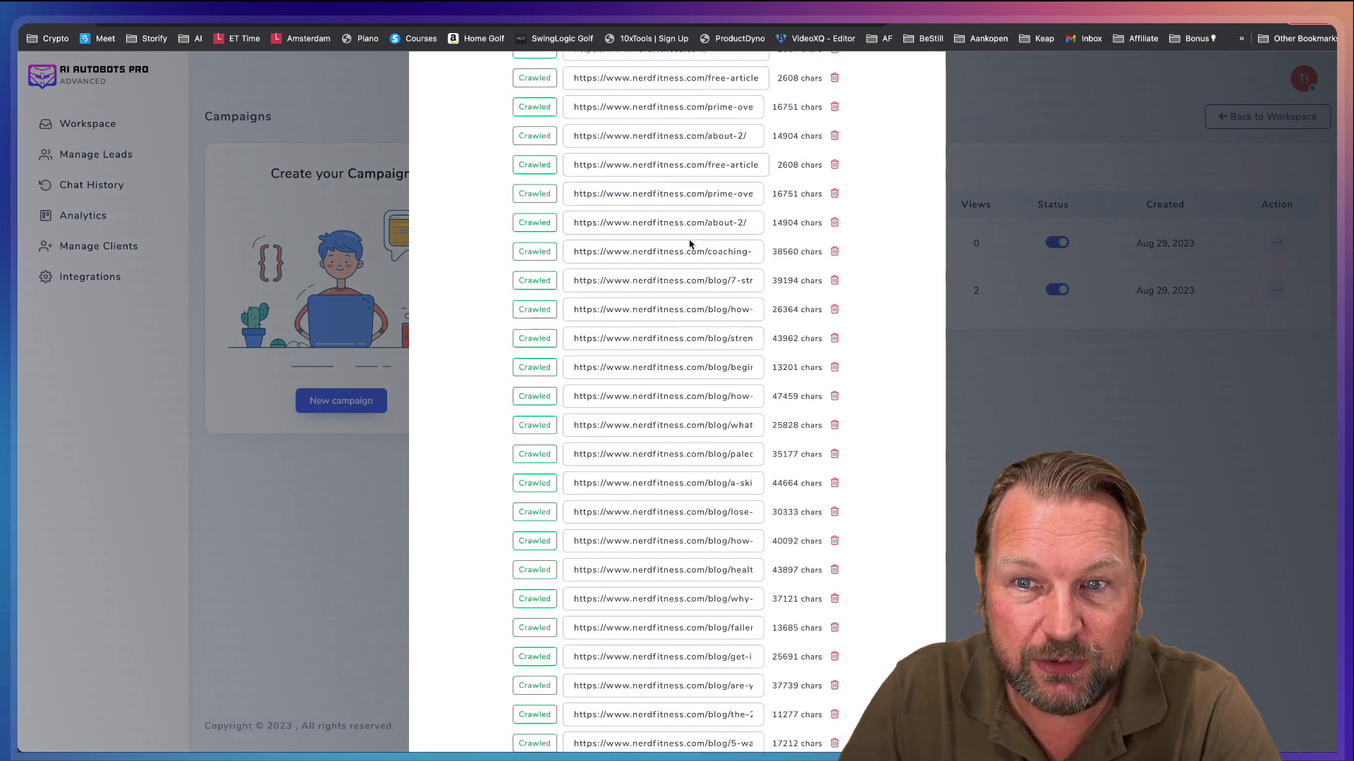
pyautogui.scroll(-3)
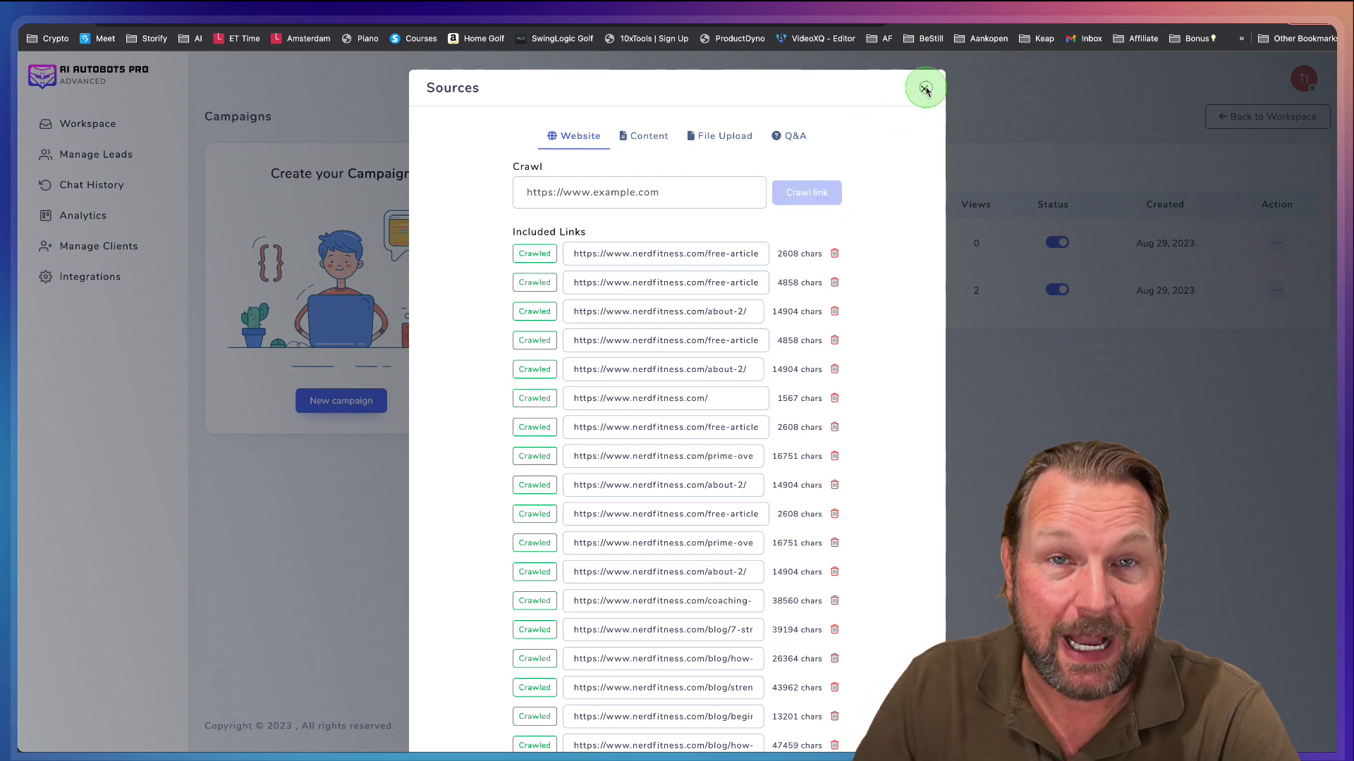
pyautogui.click(925, 88)
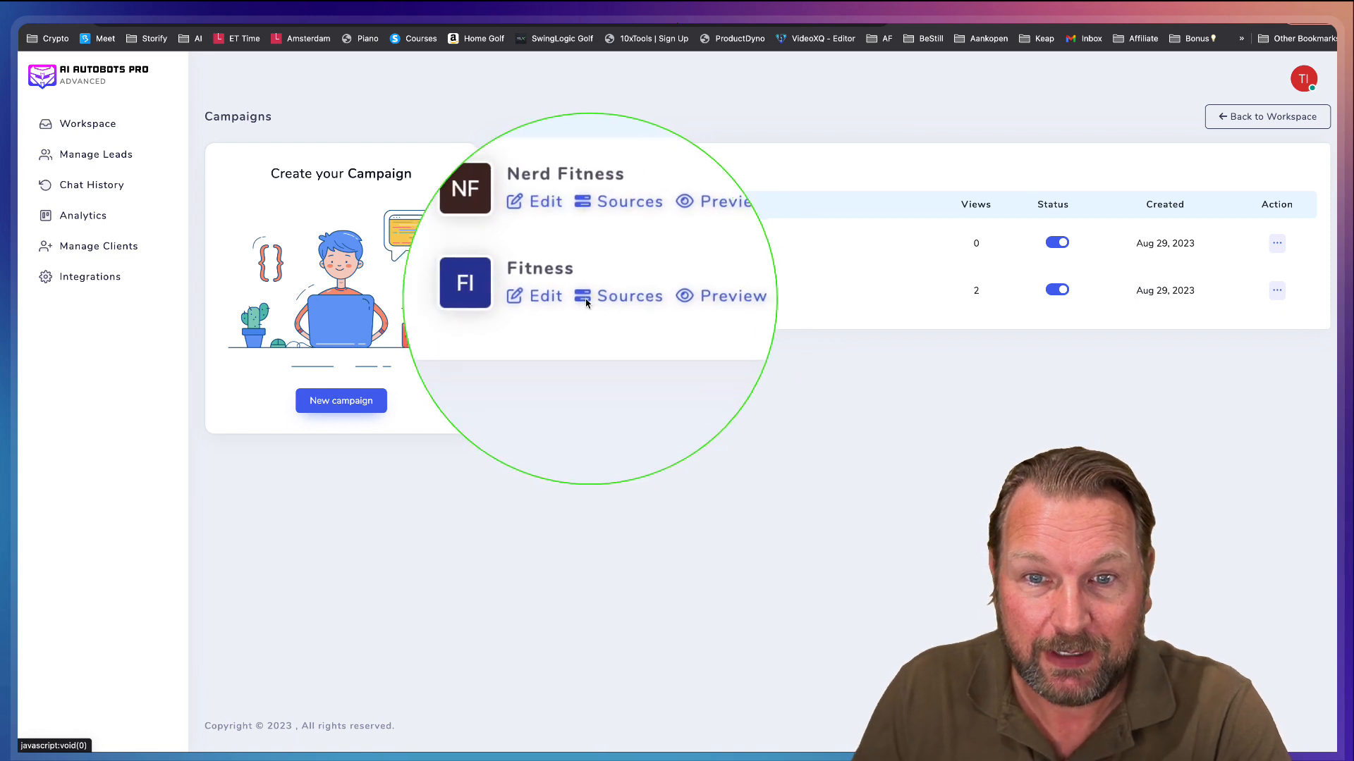
# - Preview the Fitness chatbot and ask about losing weight fast and a training program
pyautogui.click(732, 297)
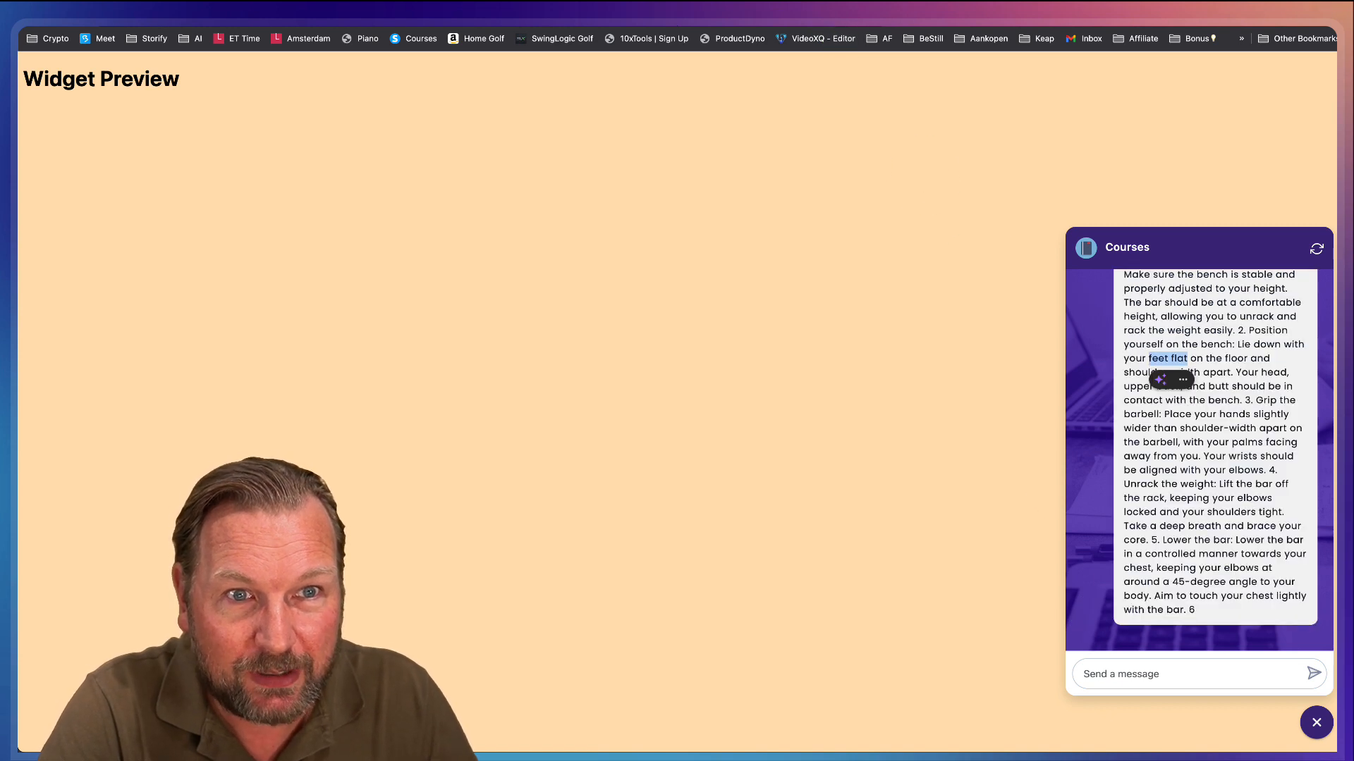
pyautogui.click(1316, 722)
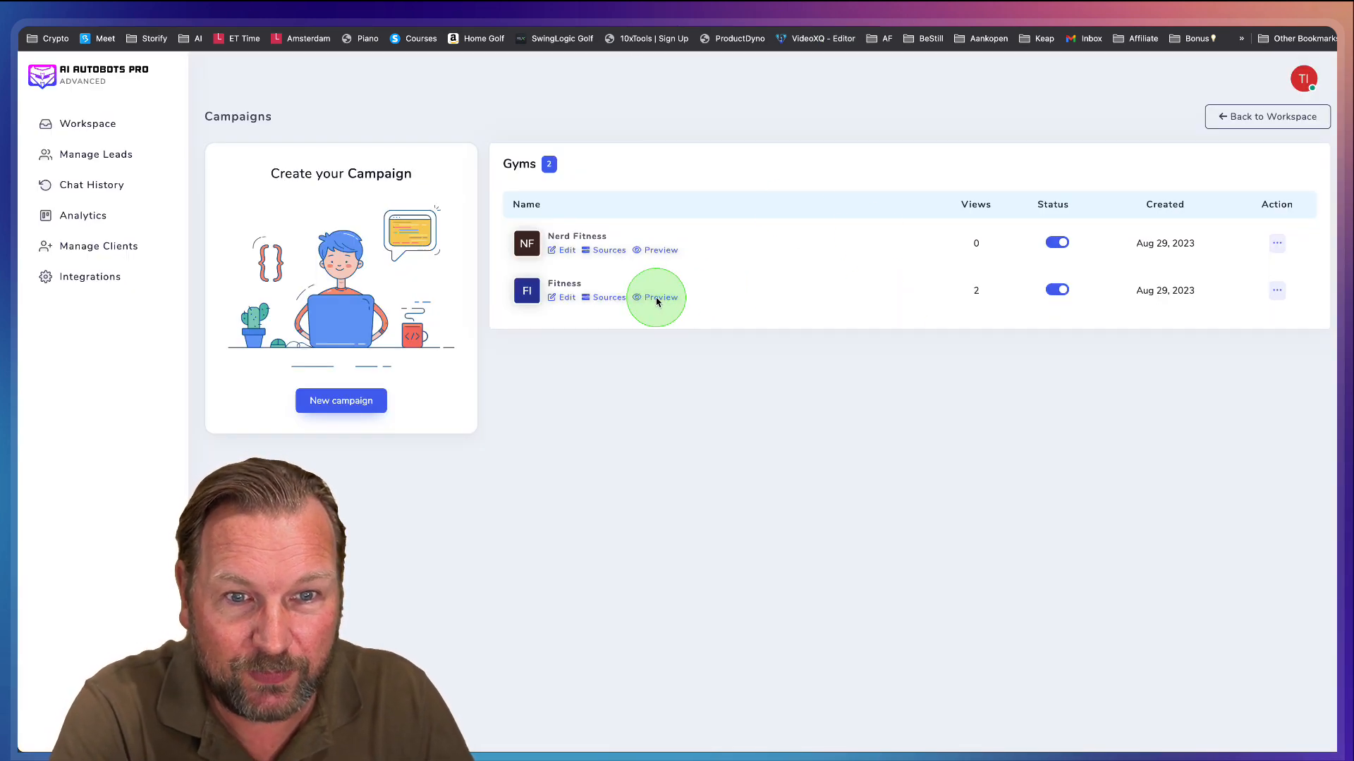
pyautogui.click(660, 297)
pyautogui.write('How can I lose w')
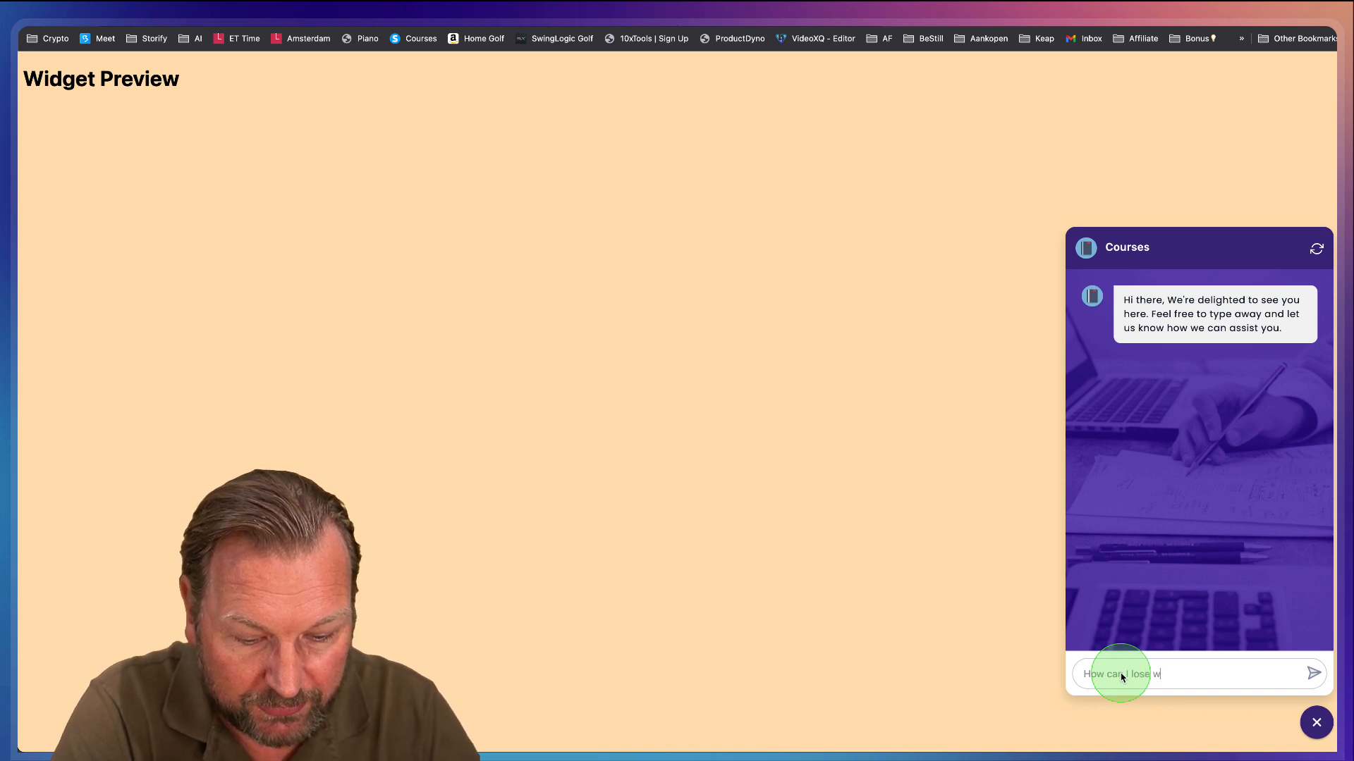
pyautogui.write('eight fast?')
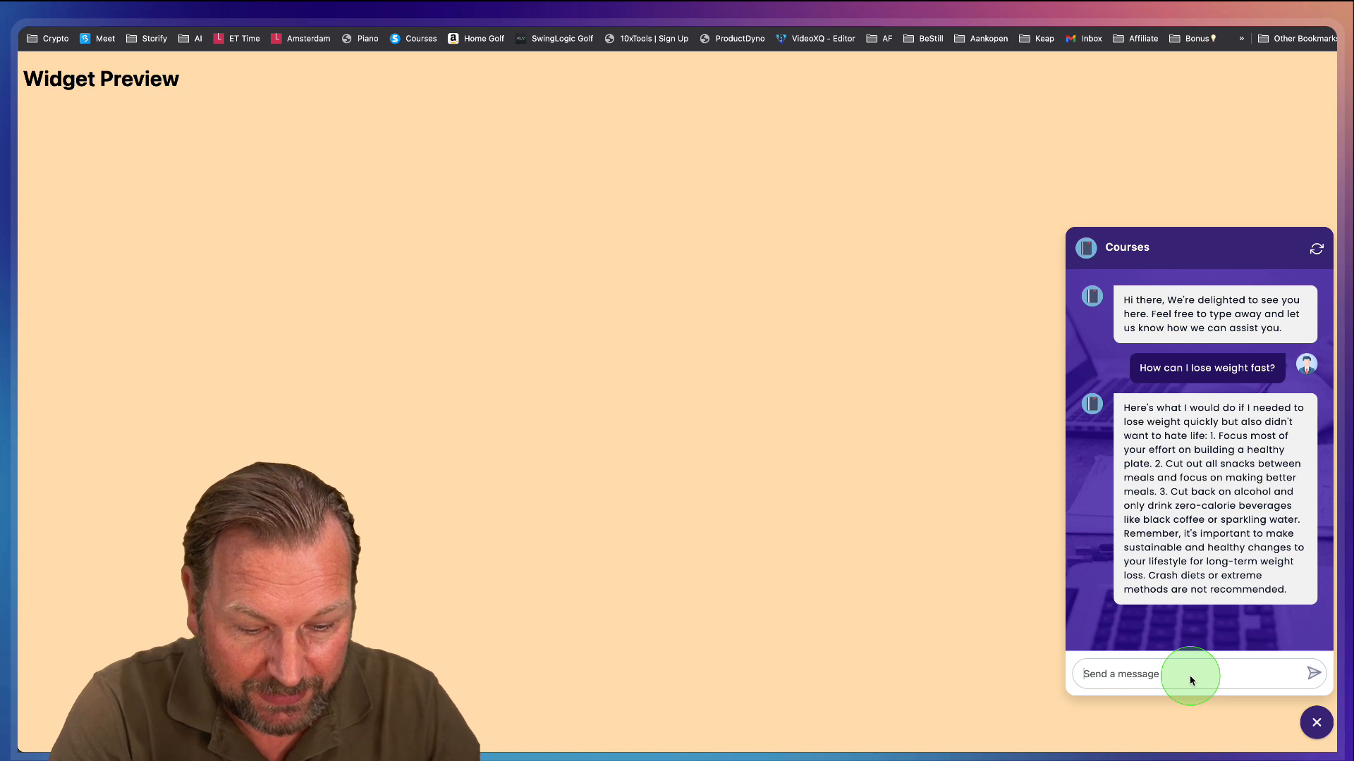
pyautogui.write('Do you have')
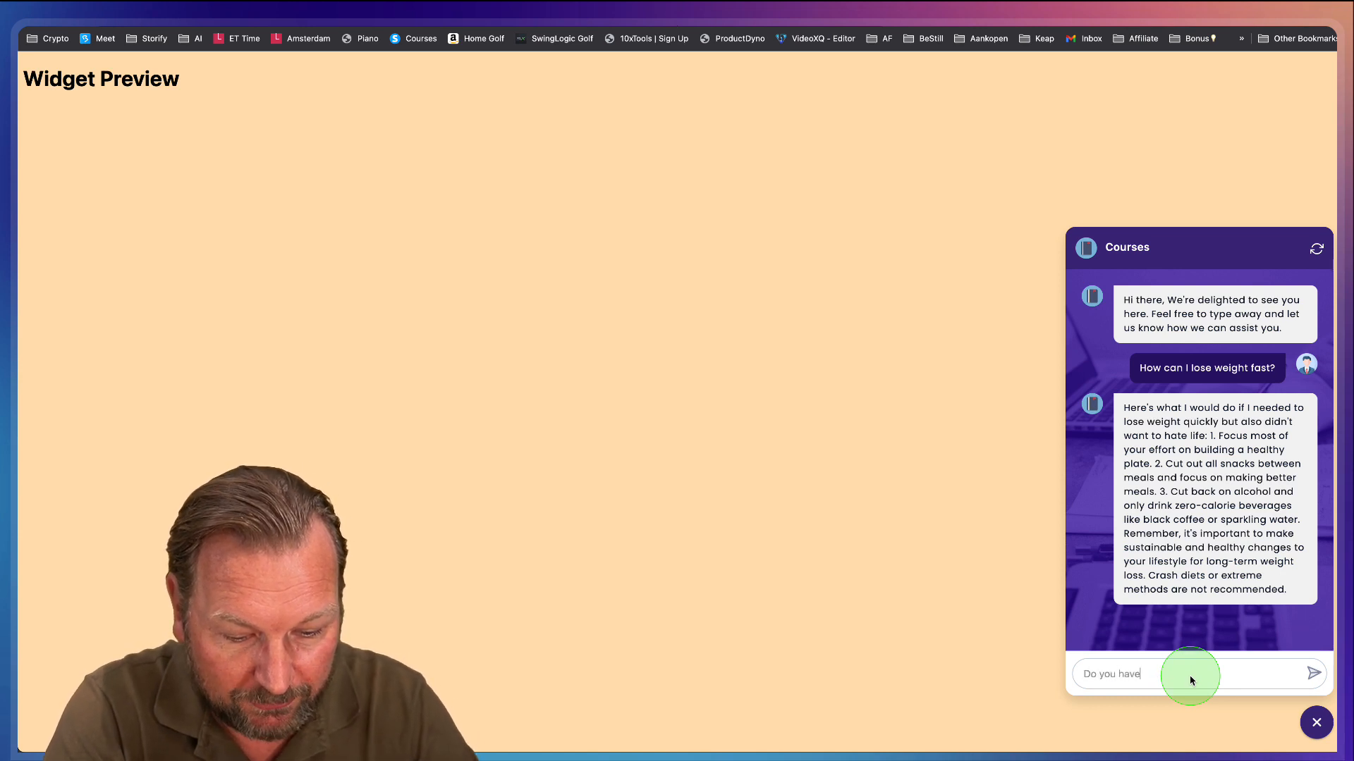
pyautogui.write('a training pr')
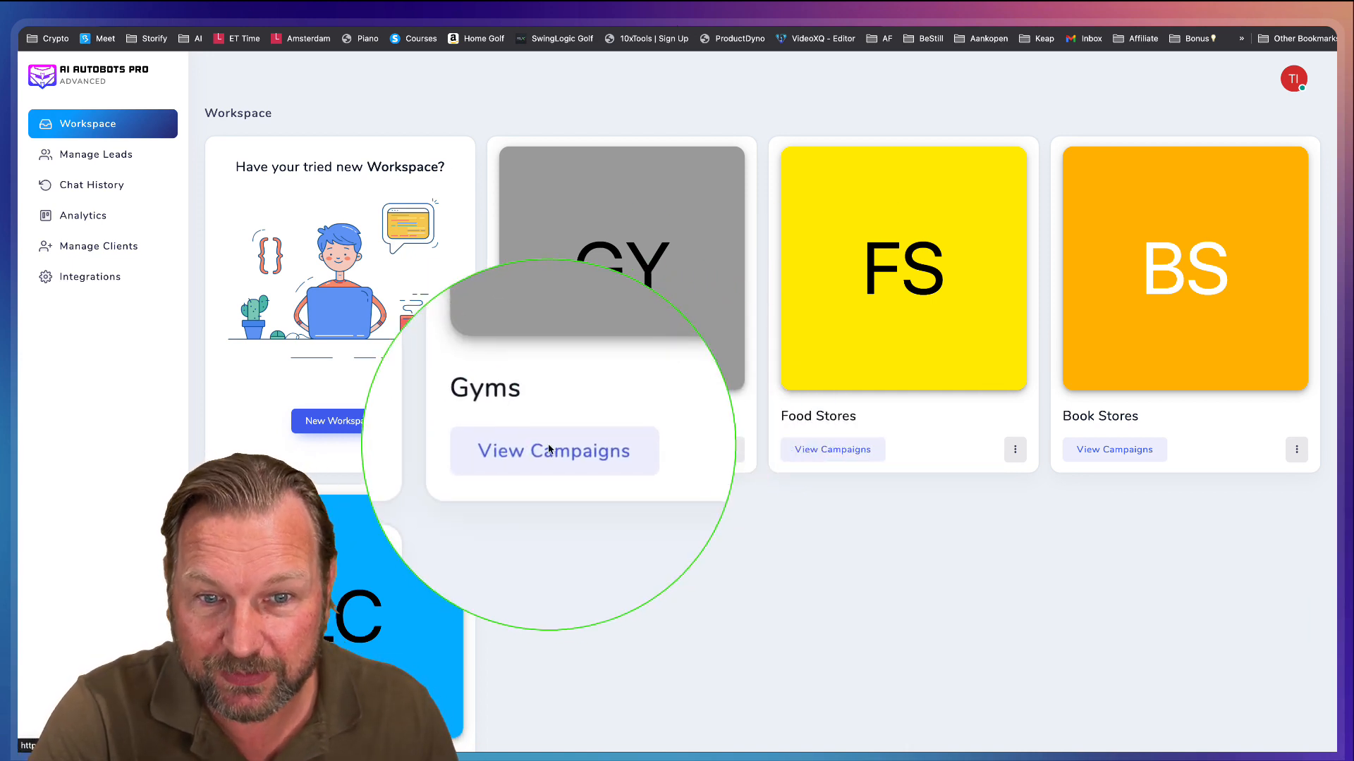
# - Assign a client access to the Gyms workspace via its options, then view Chat History
pyautogui.click(553, 451)
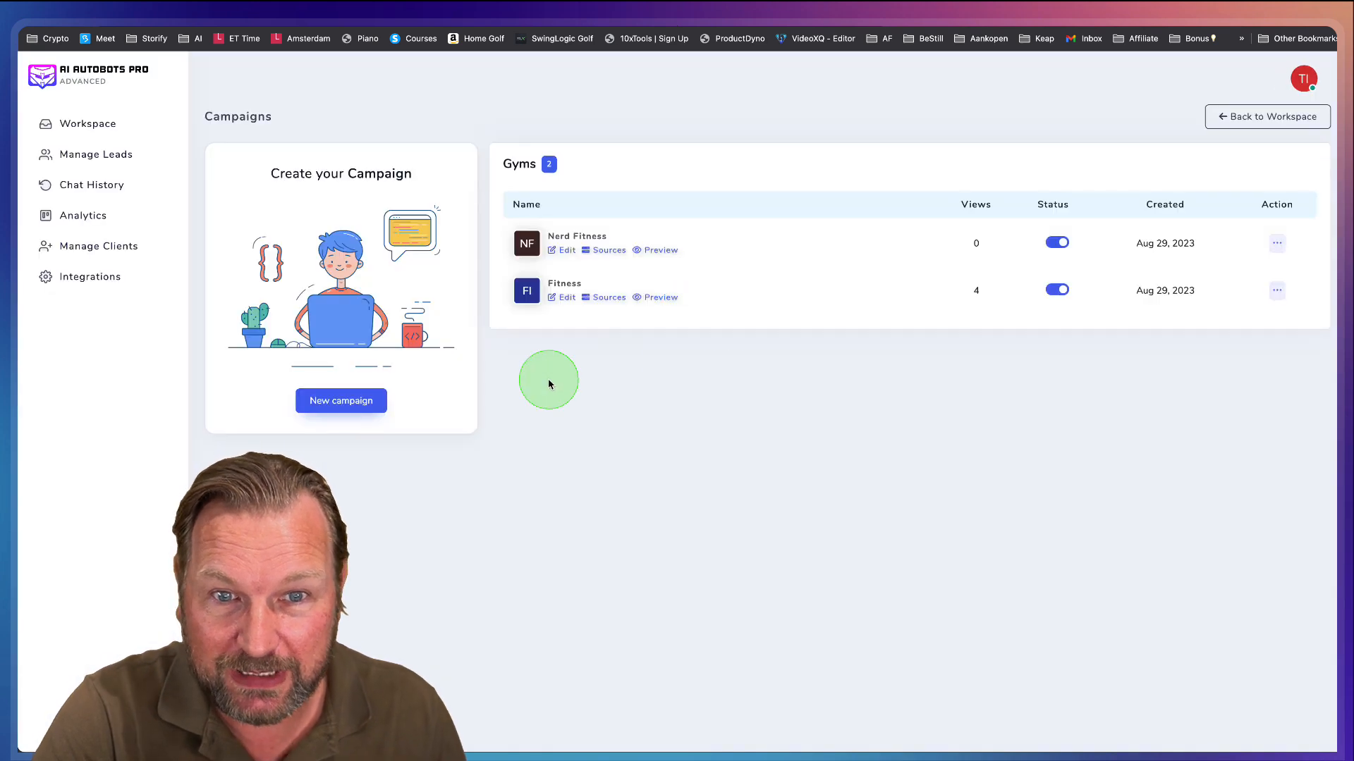
pyautogui.moveTo(618, 438)
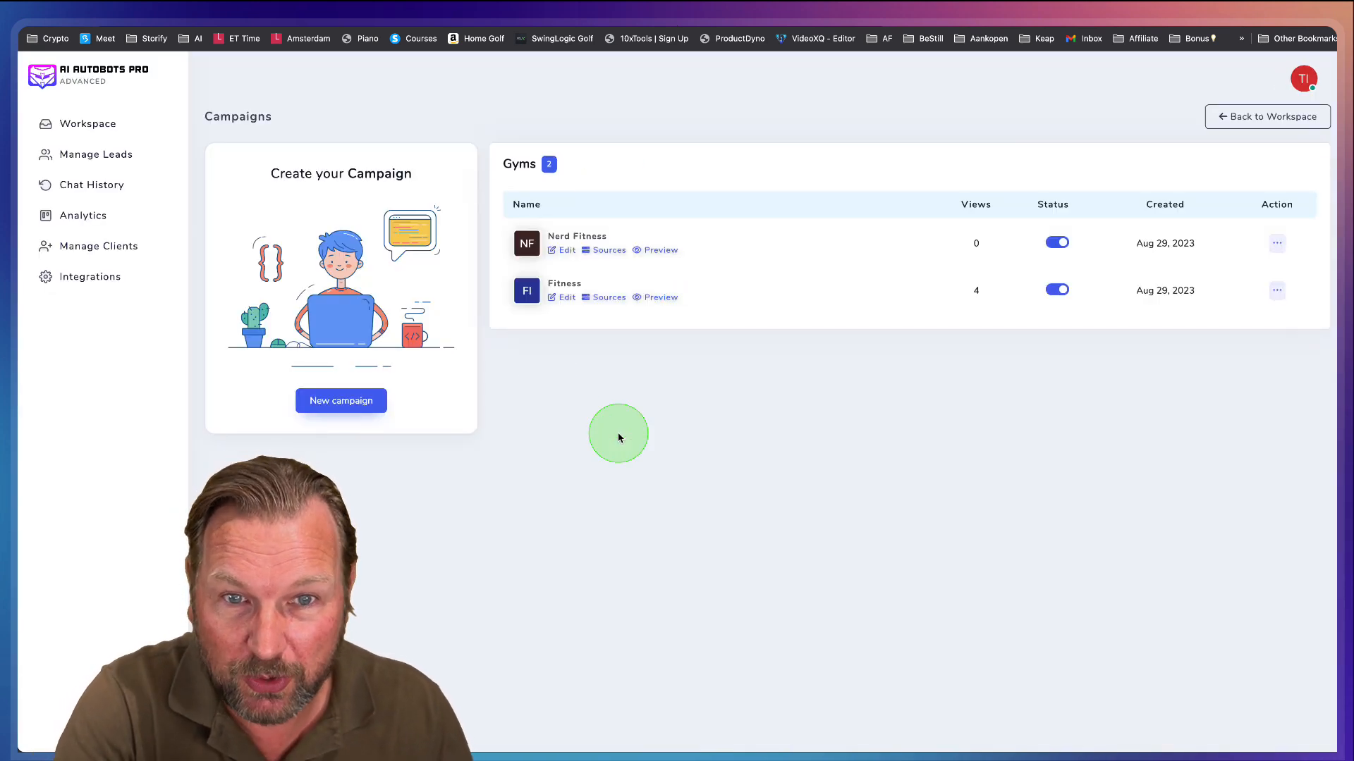
pyautogui.click(86, 124)
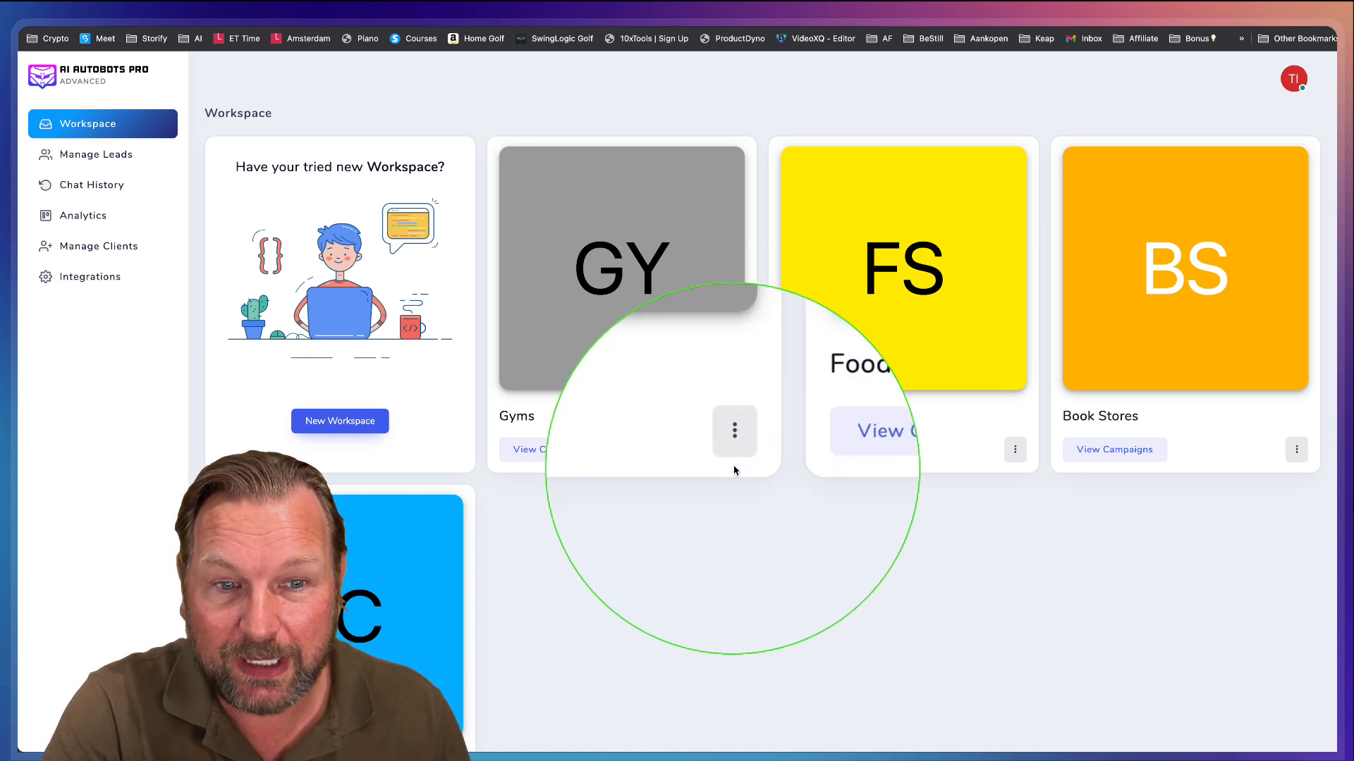
pyautogui.click(734, 431)
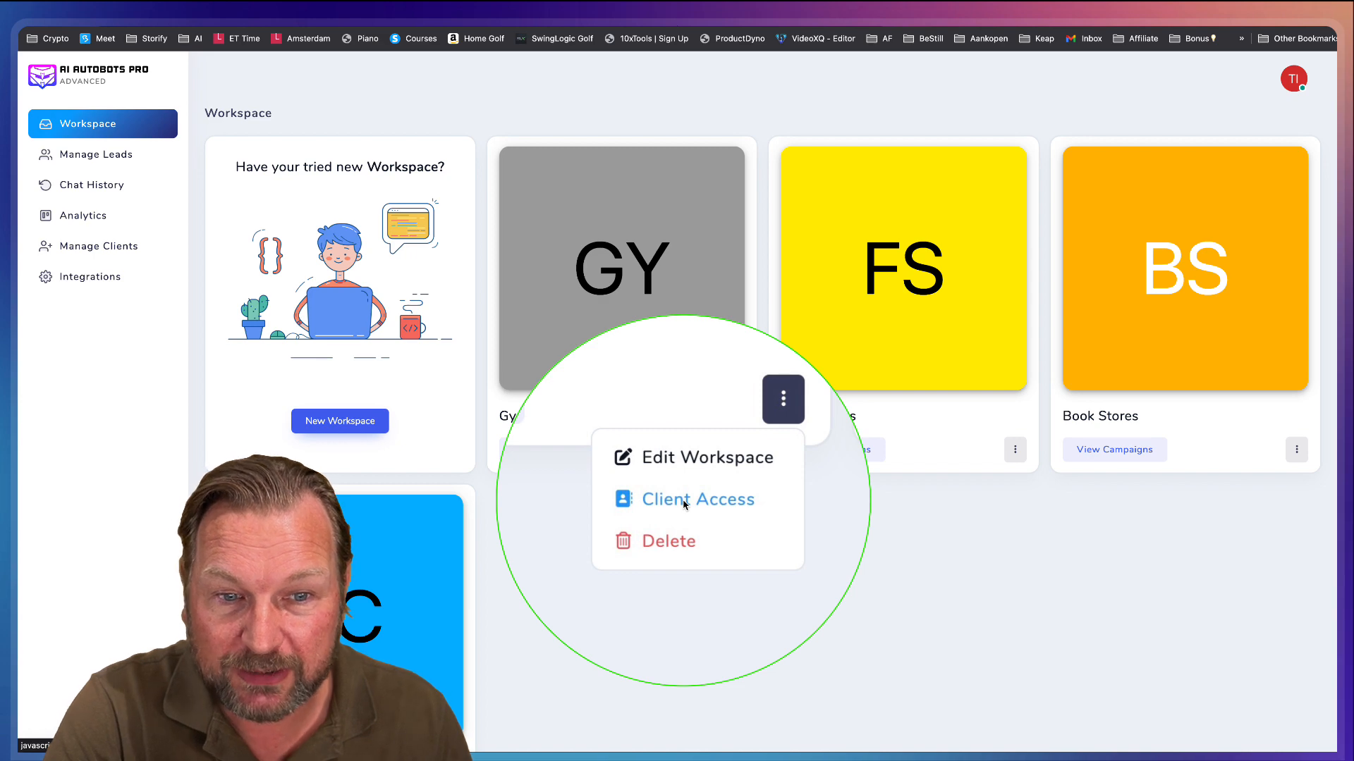
pyautogui.click(696, 499)
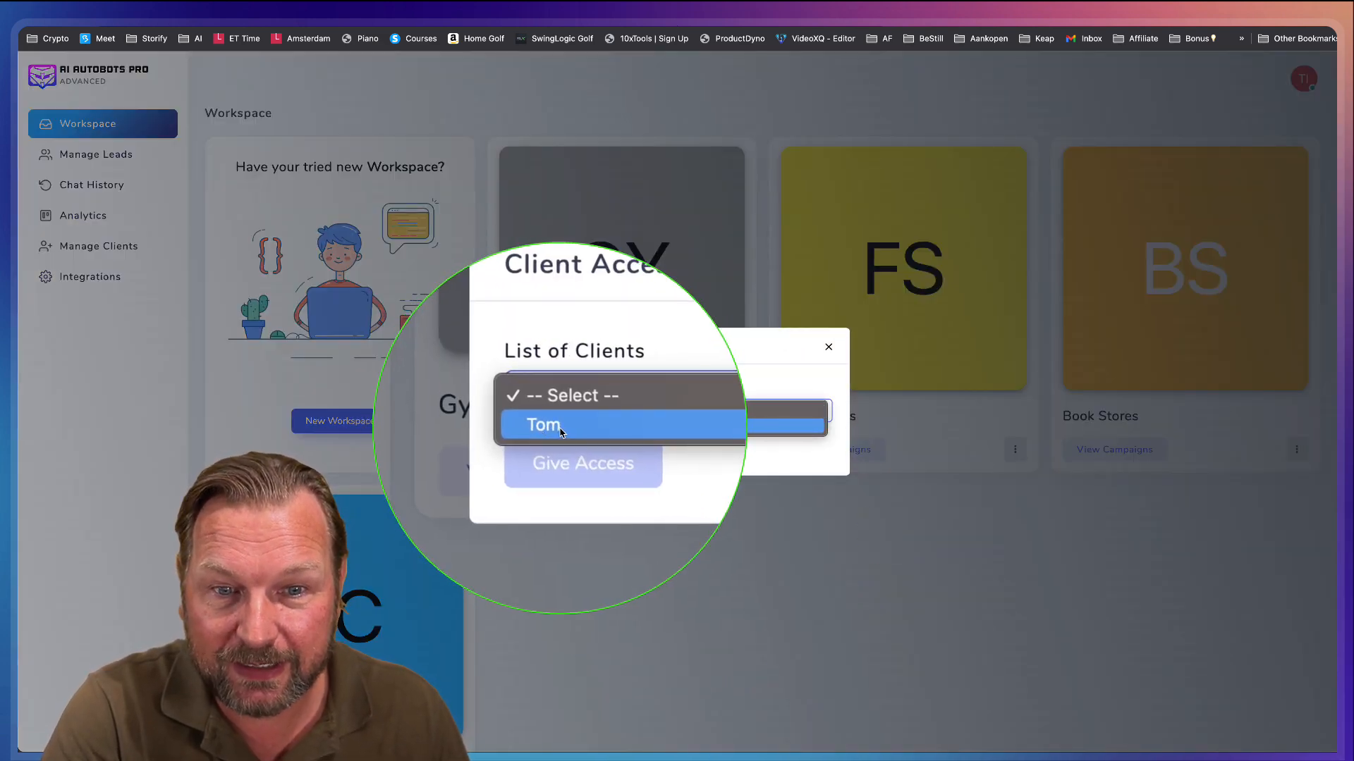
pyautogui.click(581, 464)
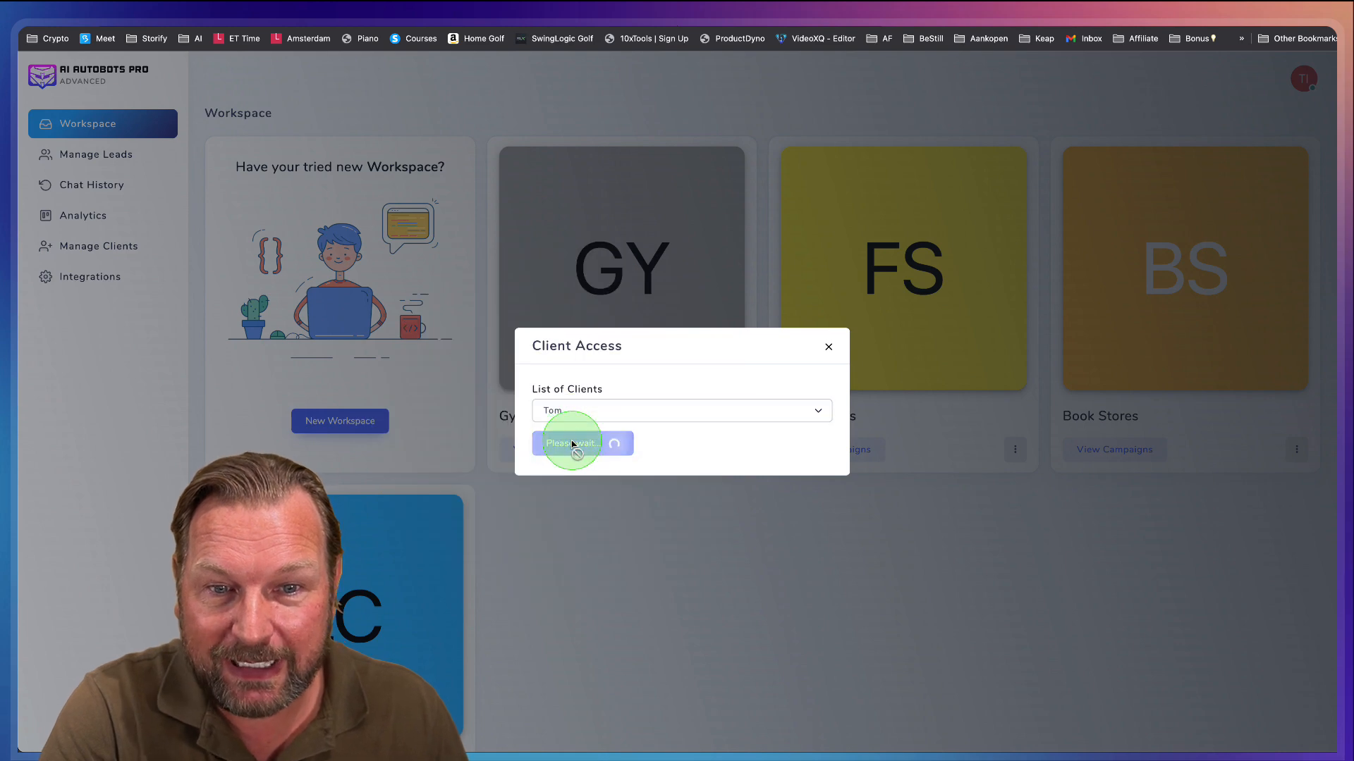
pyautogui.click(581, 442)
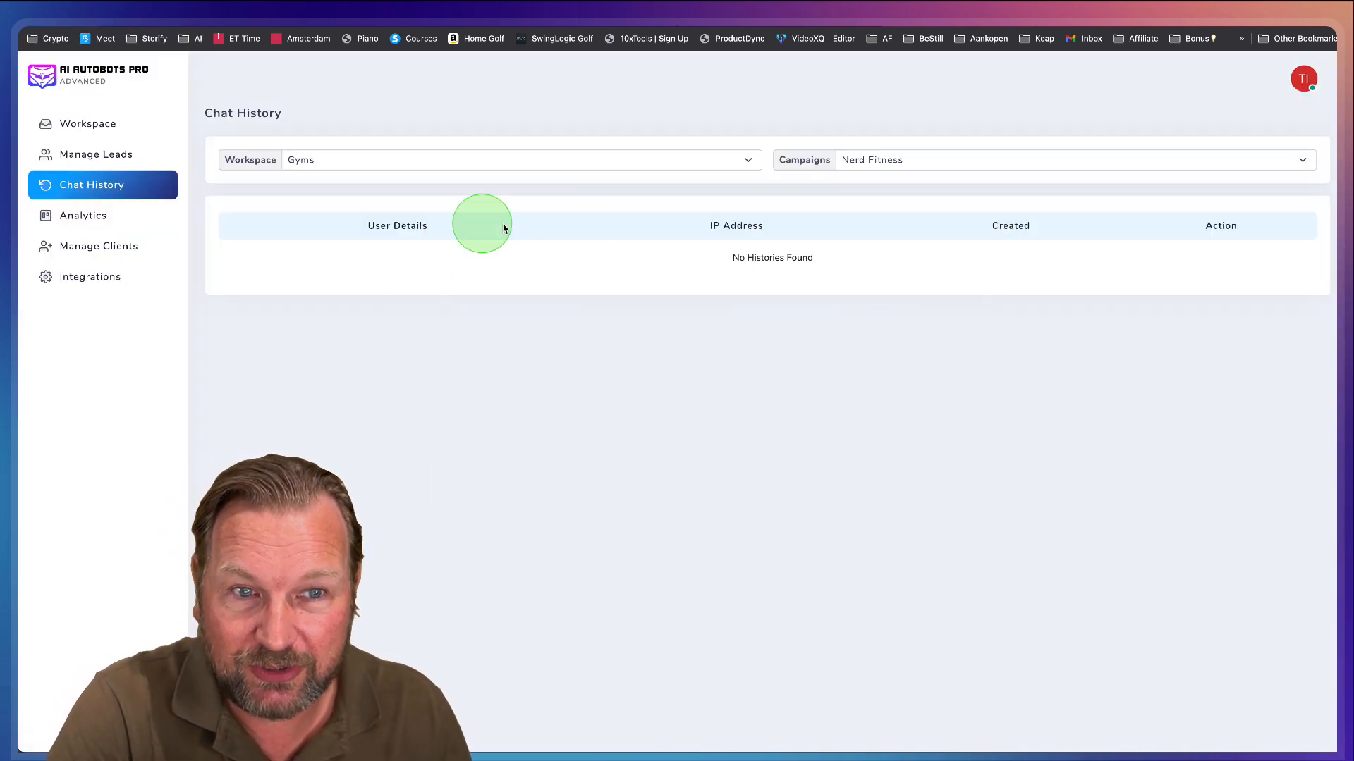
pyautogui.moveTo(385, 174)
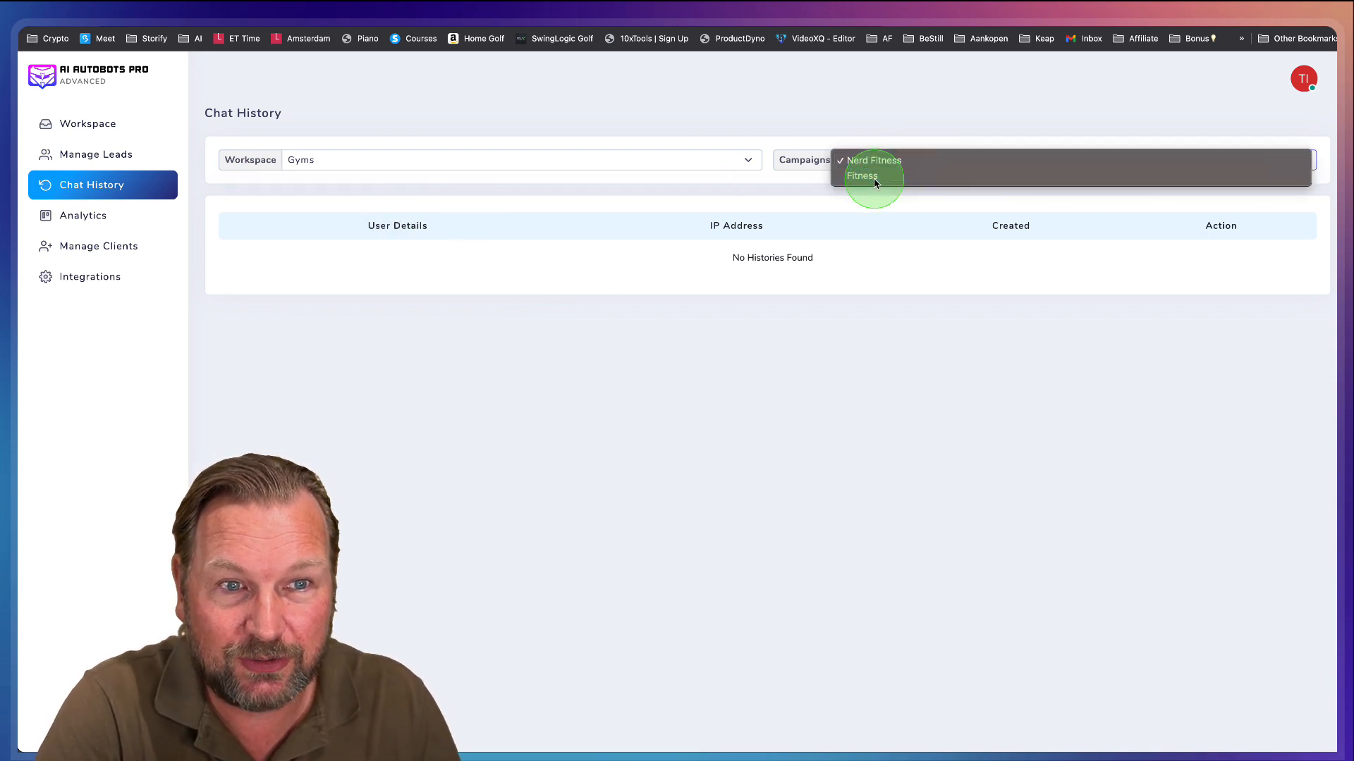
# - Filter chat history to Fitness, scroll through its one conversation, and close it
pyautogui.click(861, 176)
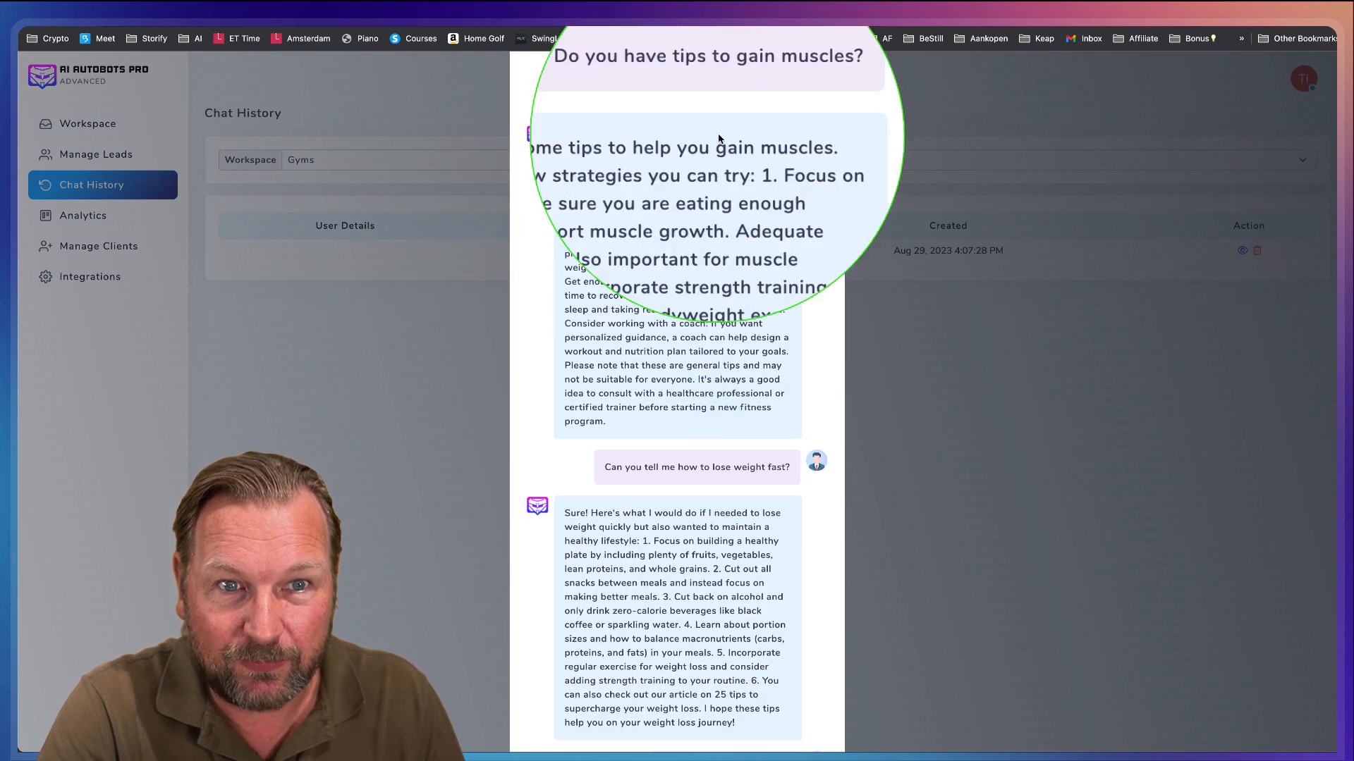
pyautogui.scroll(-3)
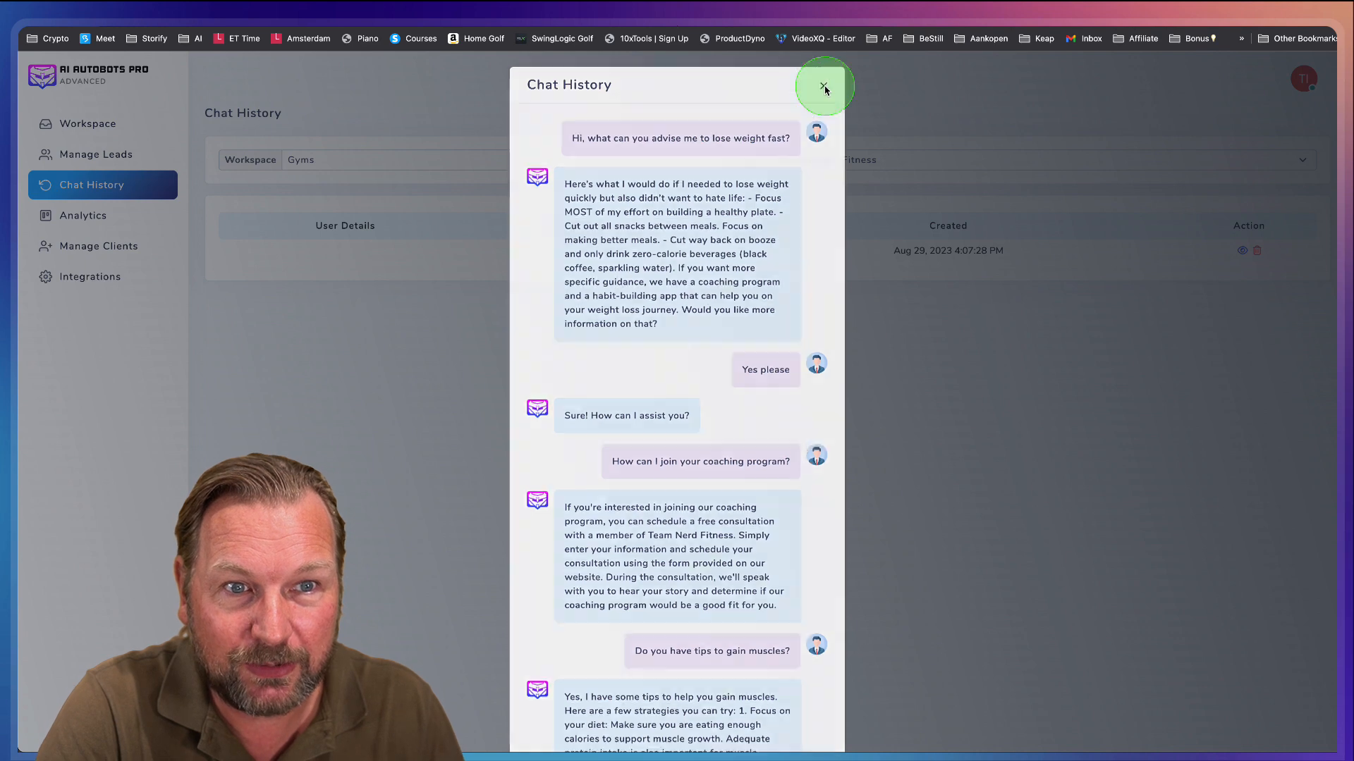
pyautogui.click(823, 88)
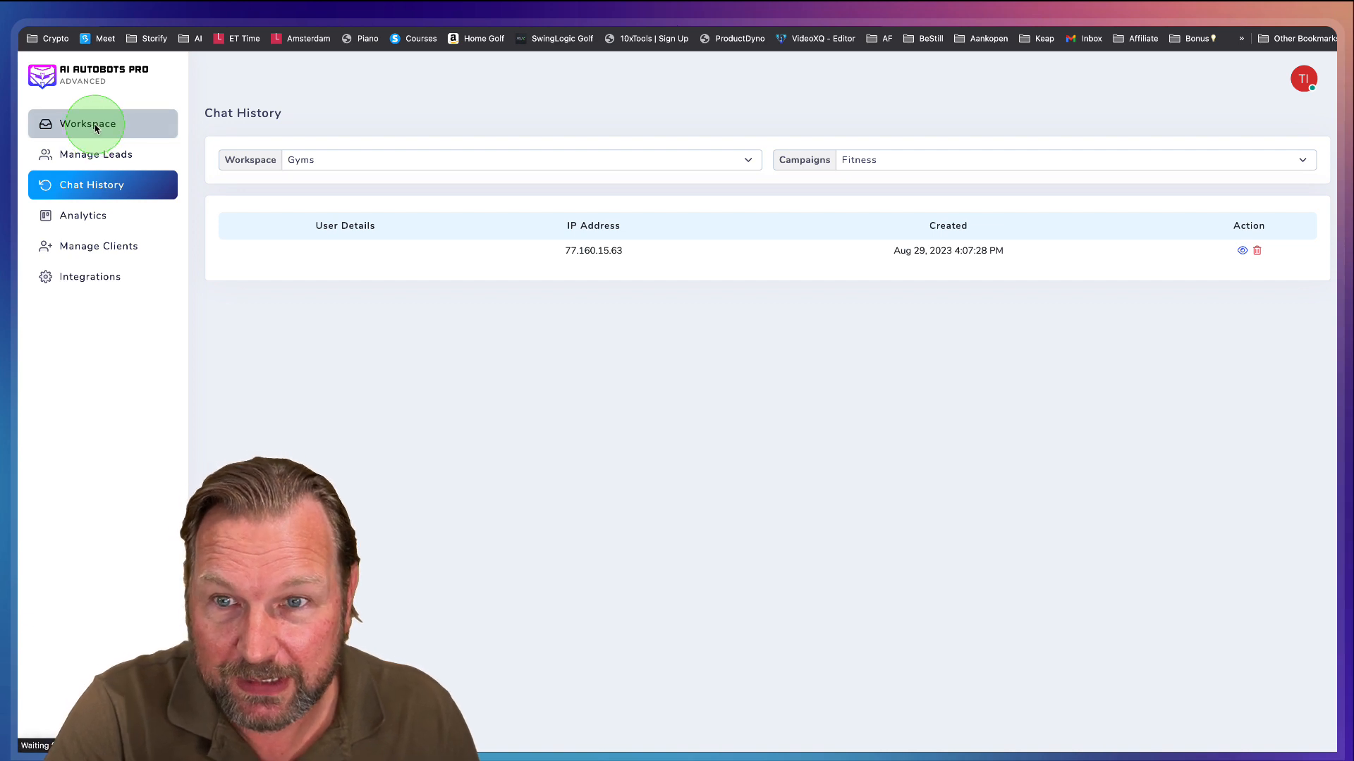
# - Edit the Fitness campaign from the workspace overview and show its Chat Interface settings
pyautogui.click(90, 124)
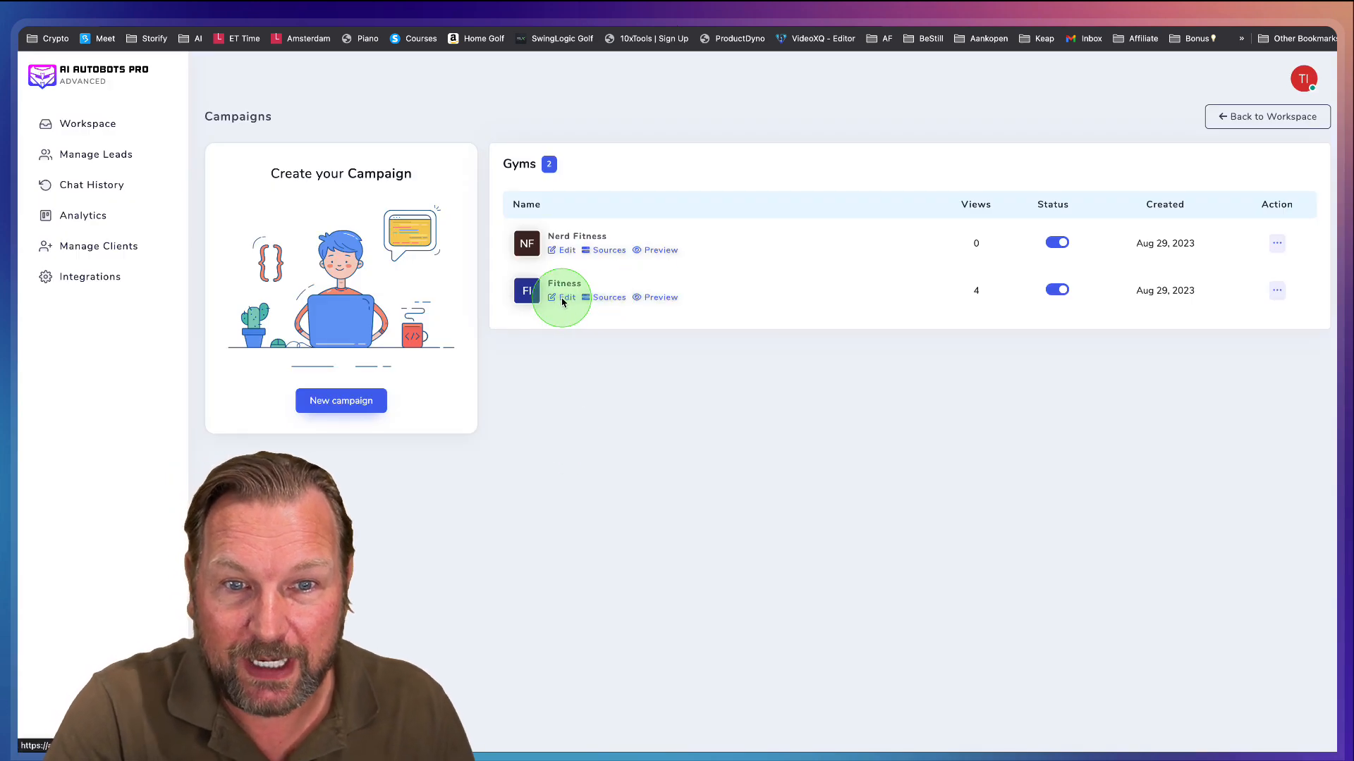
pyautogui.click(566, 297)
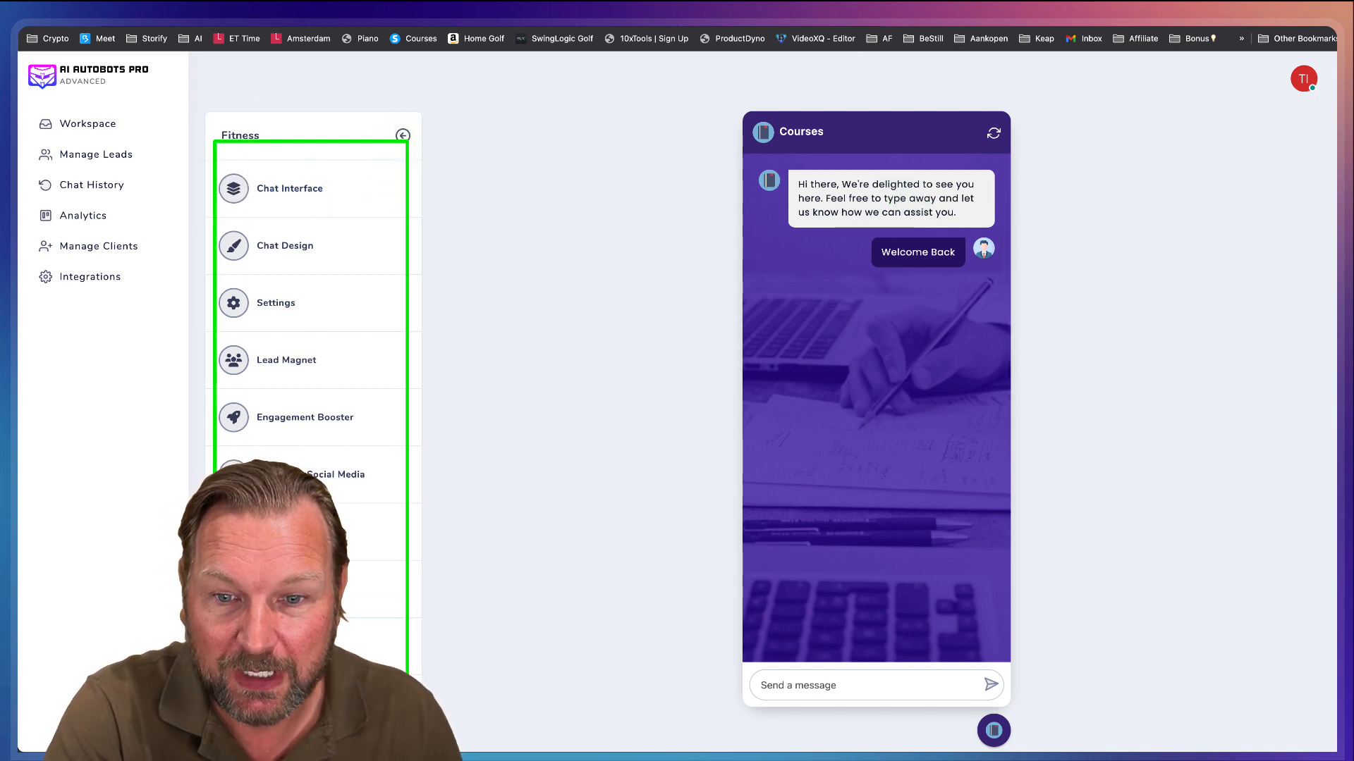
pyautogui.click(289, 189)
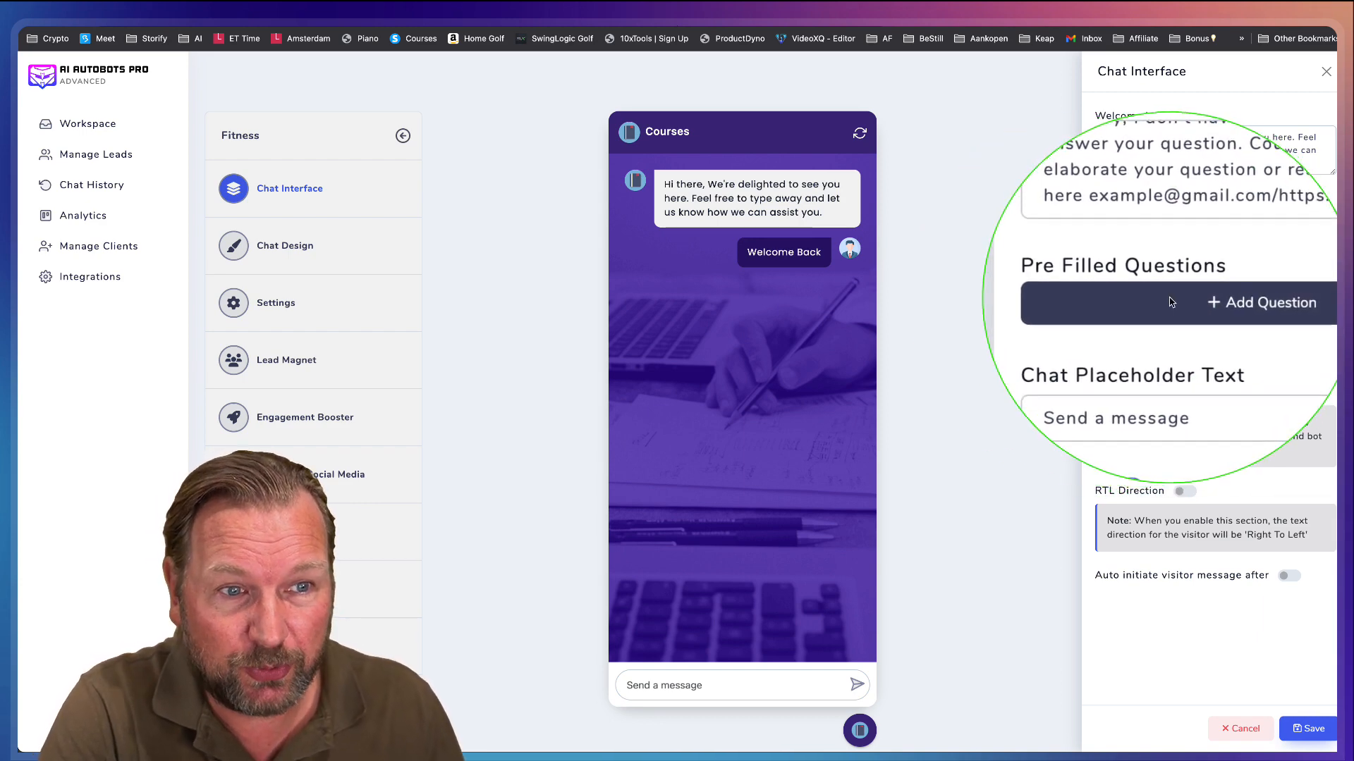
# - Add 'How to lose weight fast?' and 'Contact Us' as pre-filled chat questions
pyautogui.click(1261, 302)
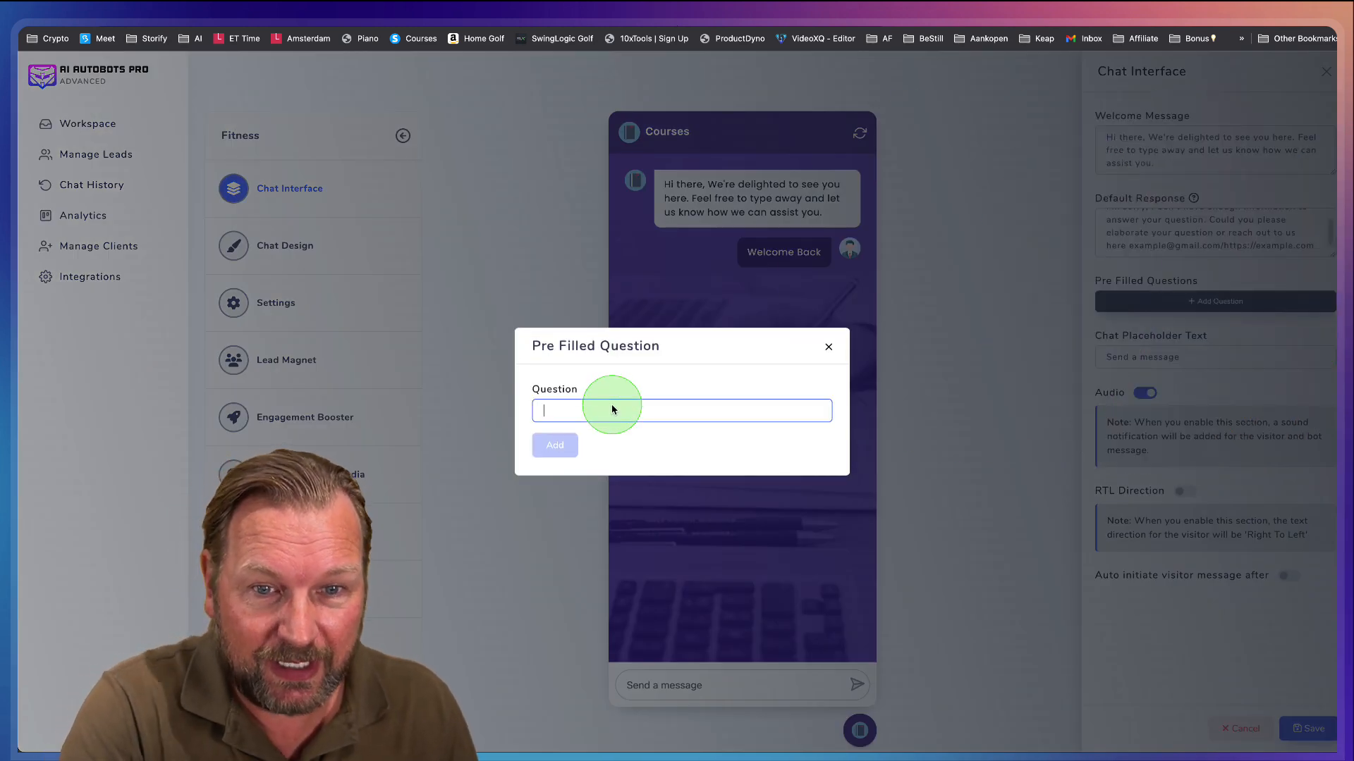
pyautogui.write('How to lose weight fast')
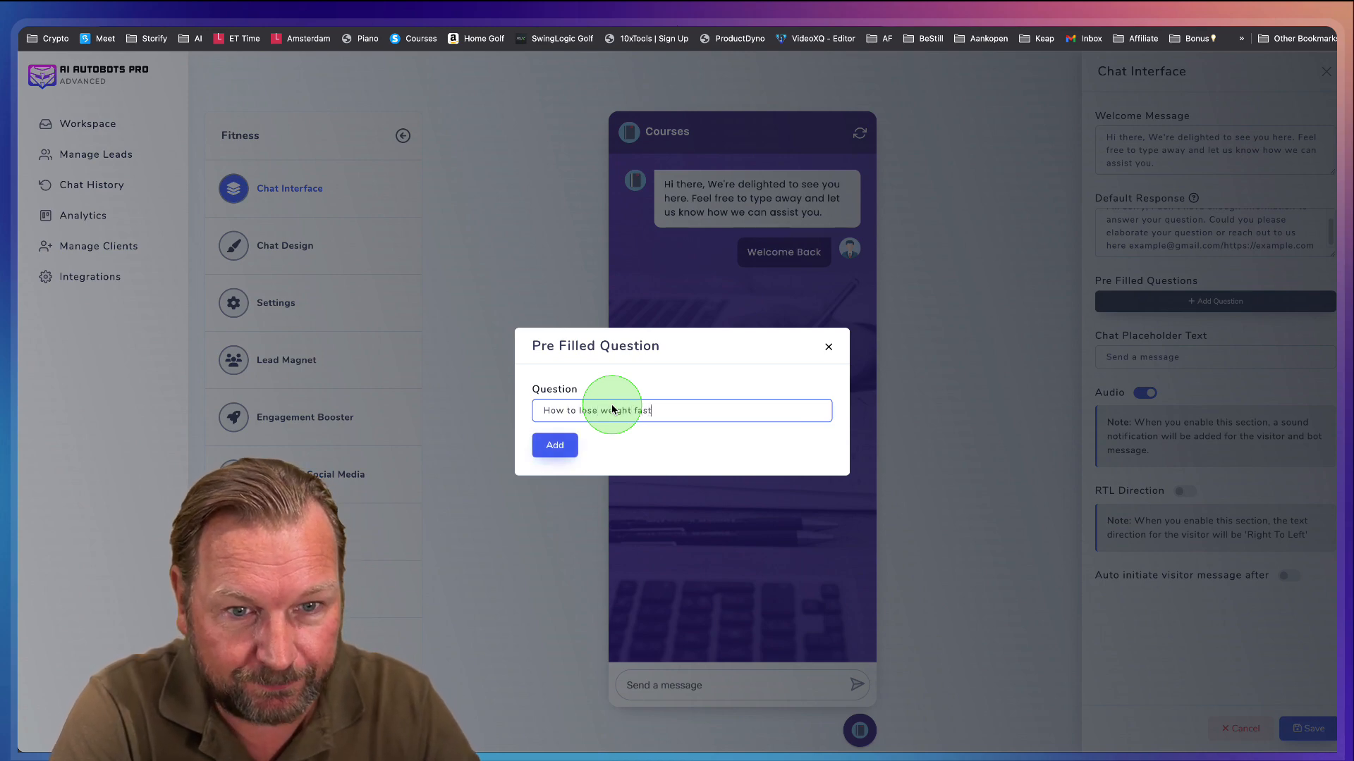
pyautogui.click(554, 445)
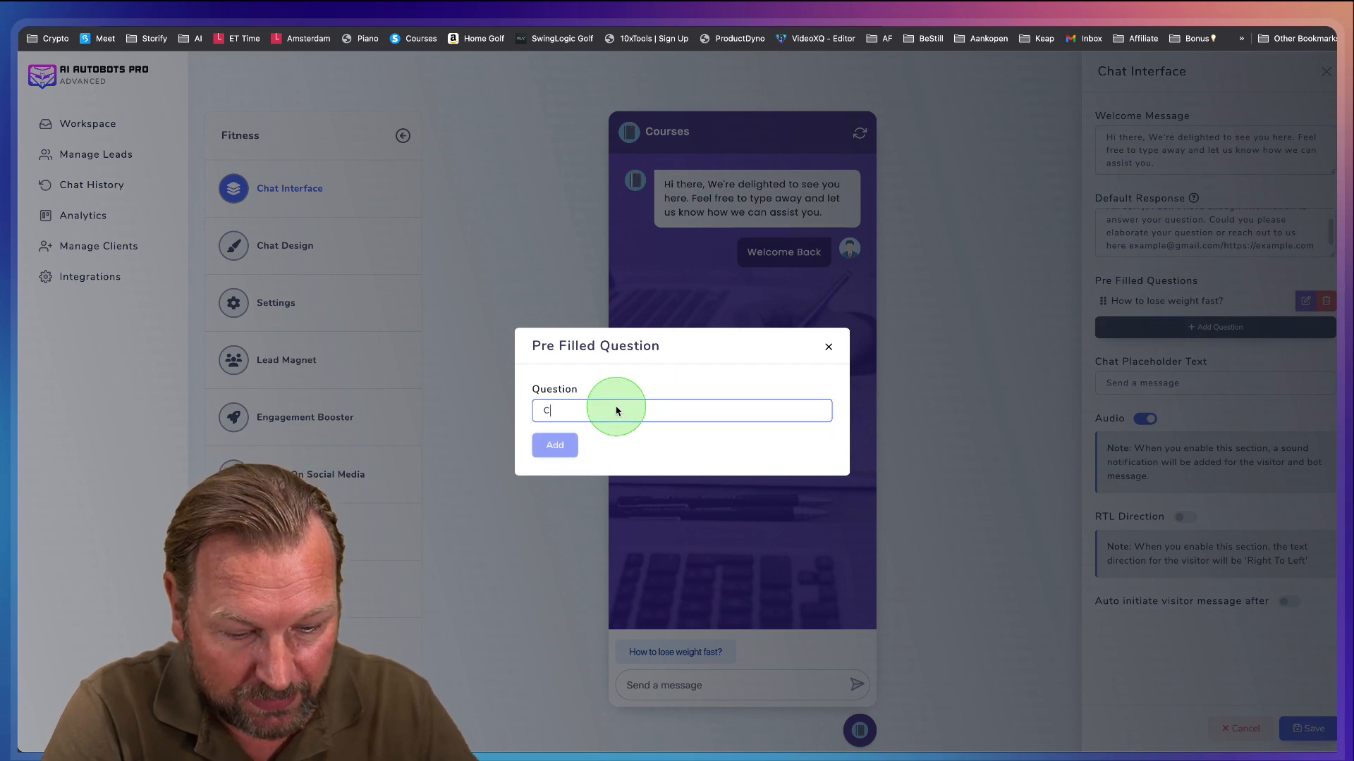
pyautogui.write('Contact Us')
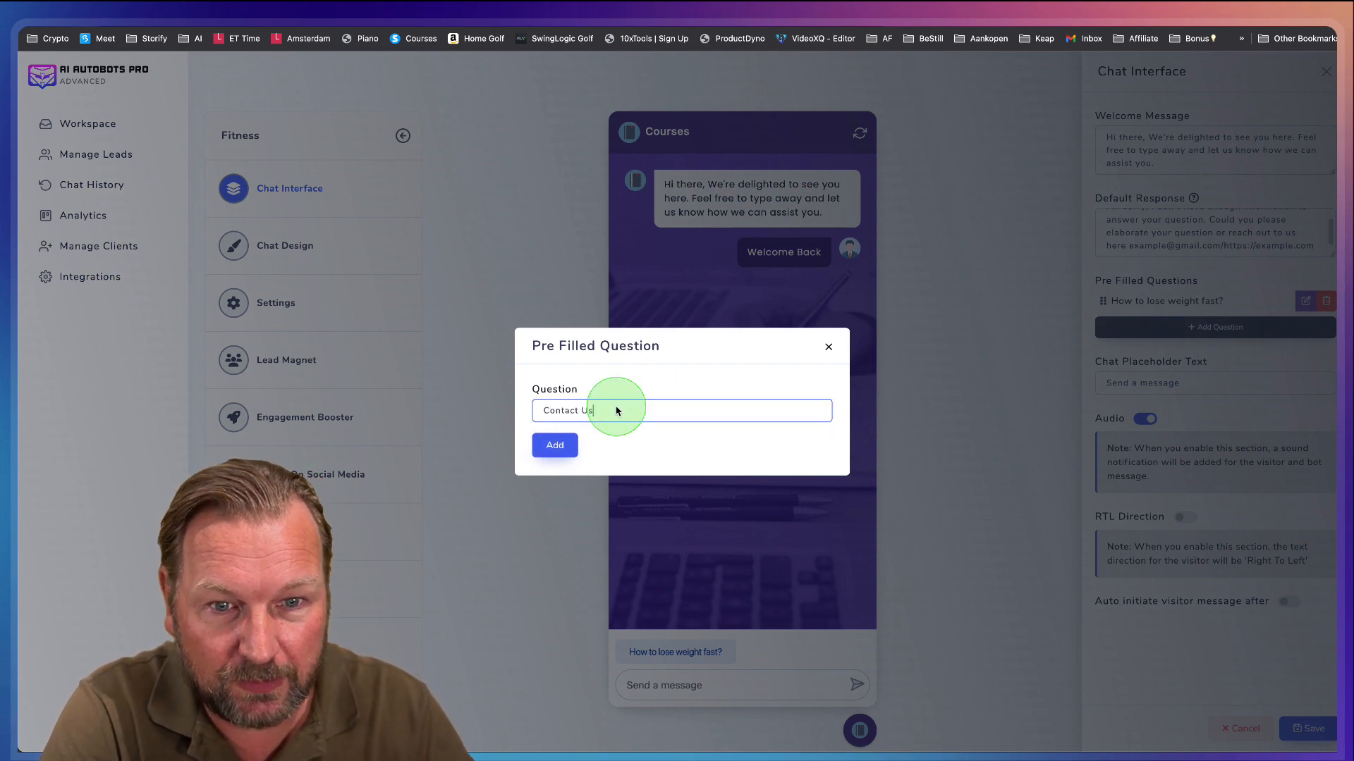
pyautogui.click(554, 445)
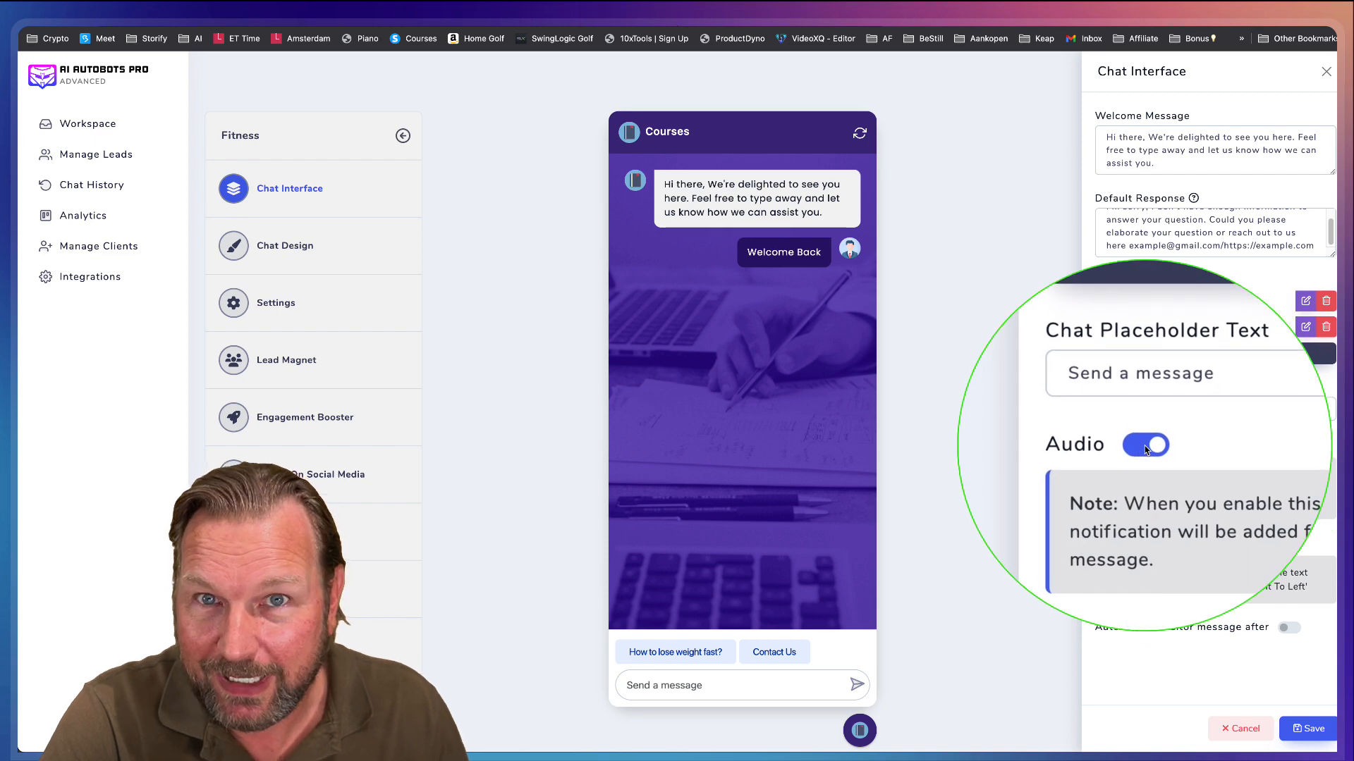
# - Save the Fitness chat interface settings holding both pre-filled questions
pyautogui.scroll(-3)
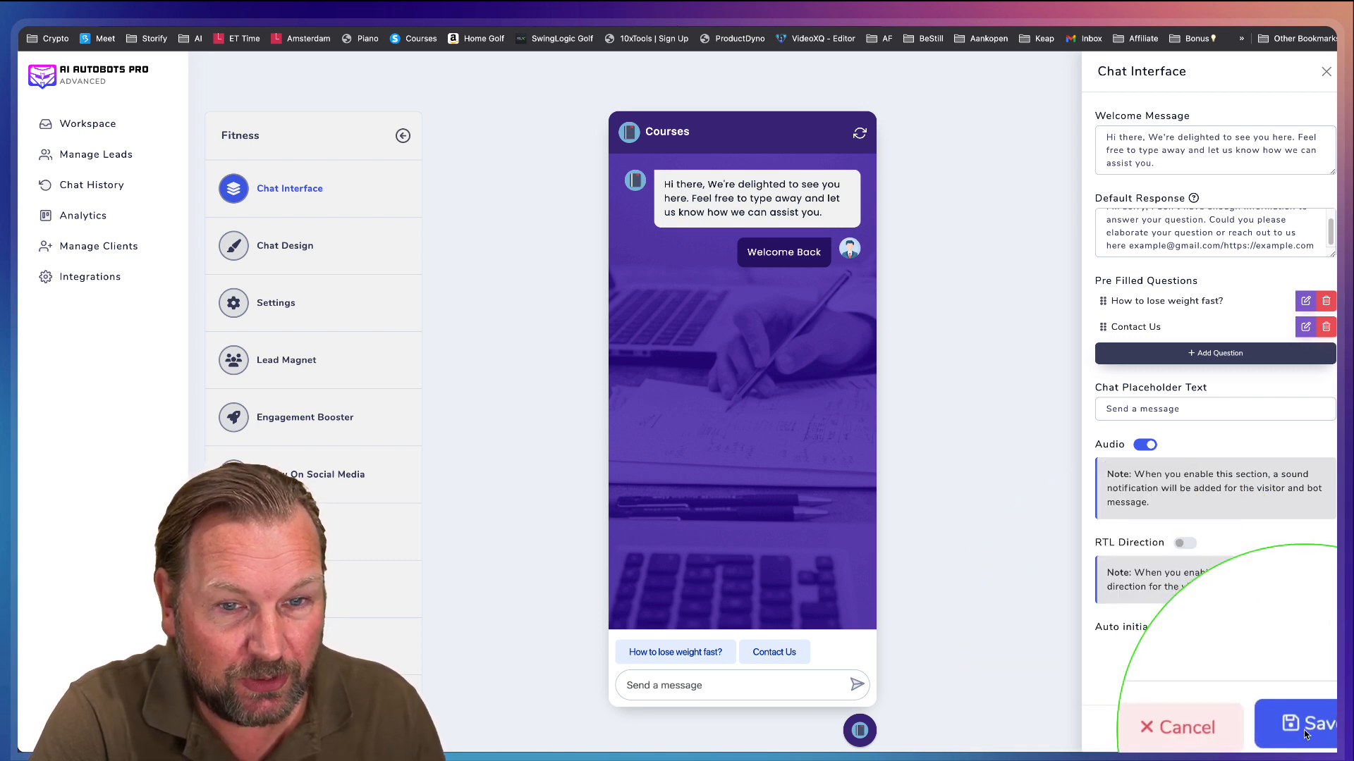
pyautogui.click(1308, 724)
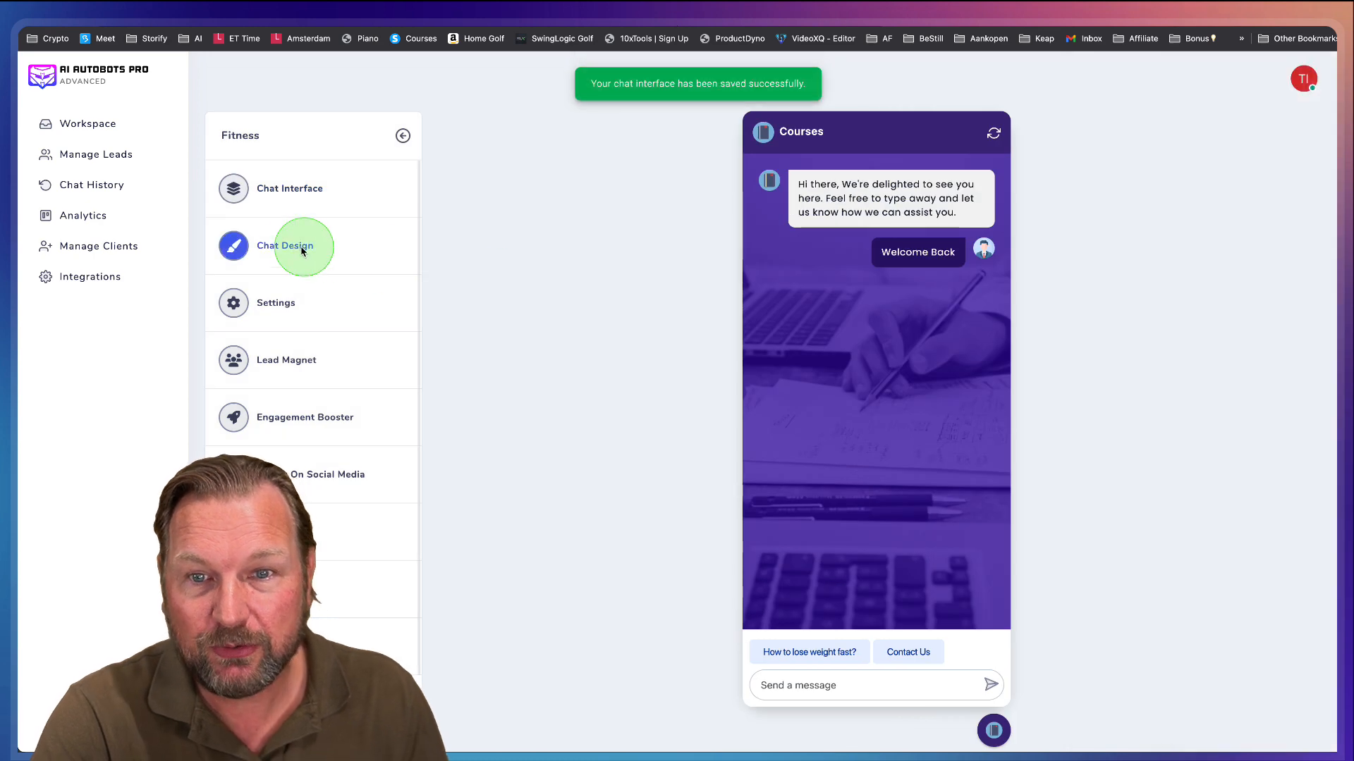
# - In Chat Design, set the business name to 'Fitnes Nerd' and choose a magenta header
pyautogui.click(285, 246)
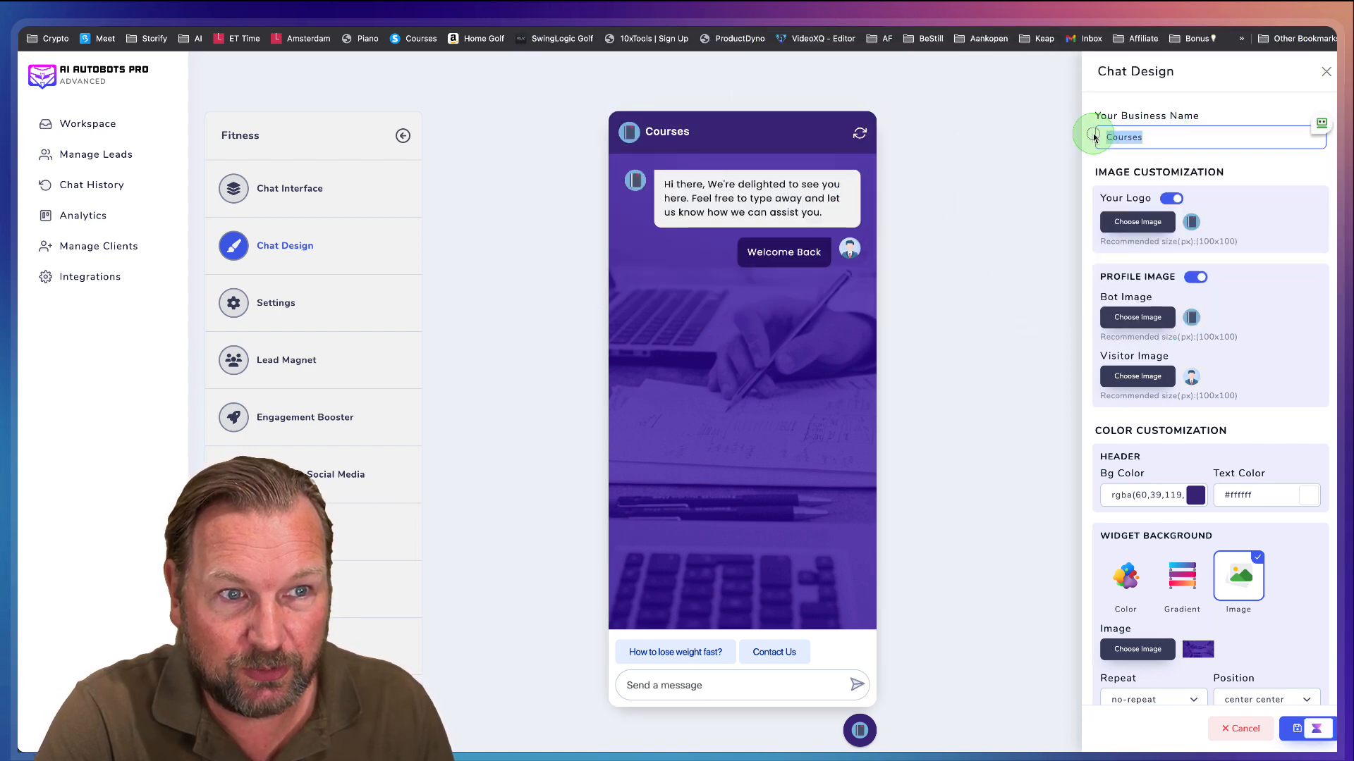
pyautogui.write('Fitnes Nerd')
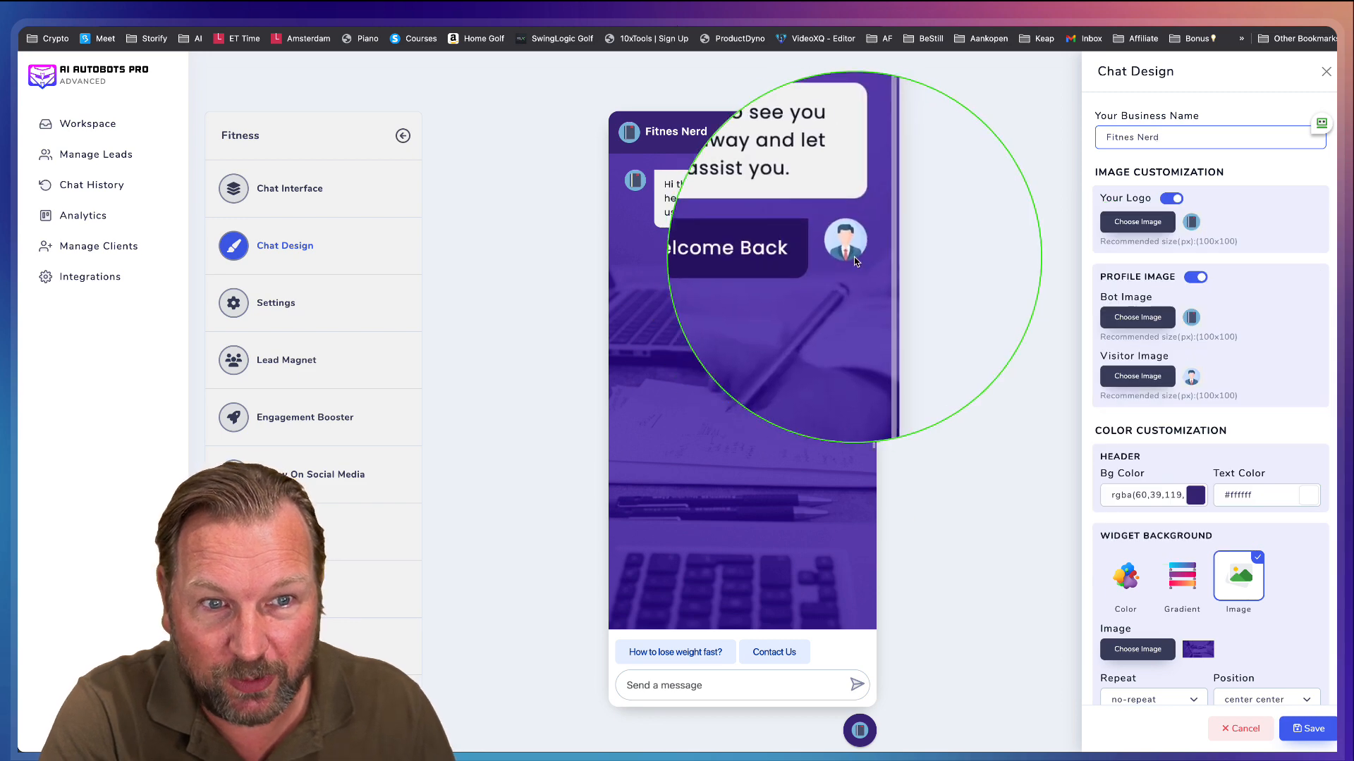
pyautogui.scroll(-3)
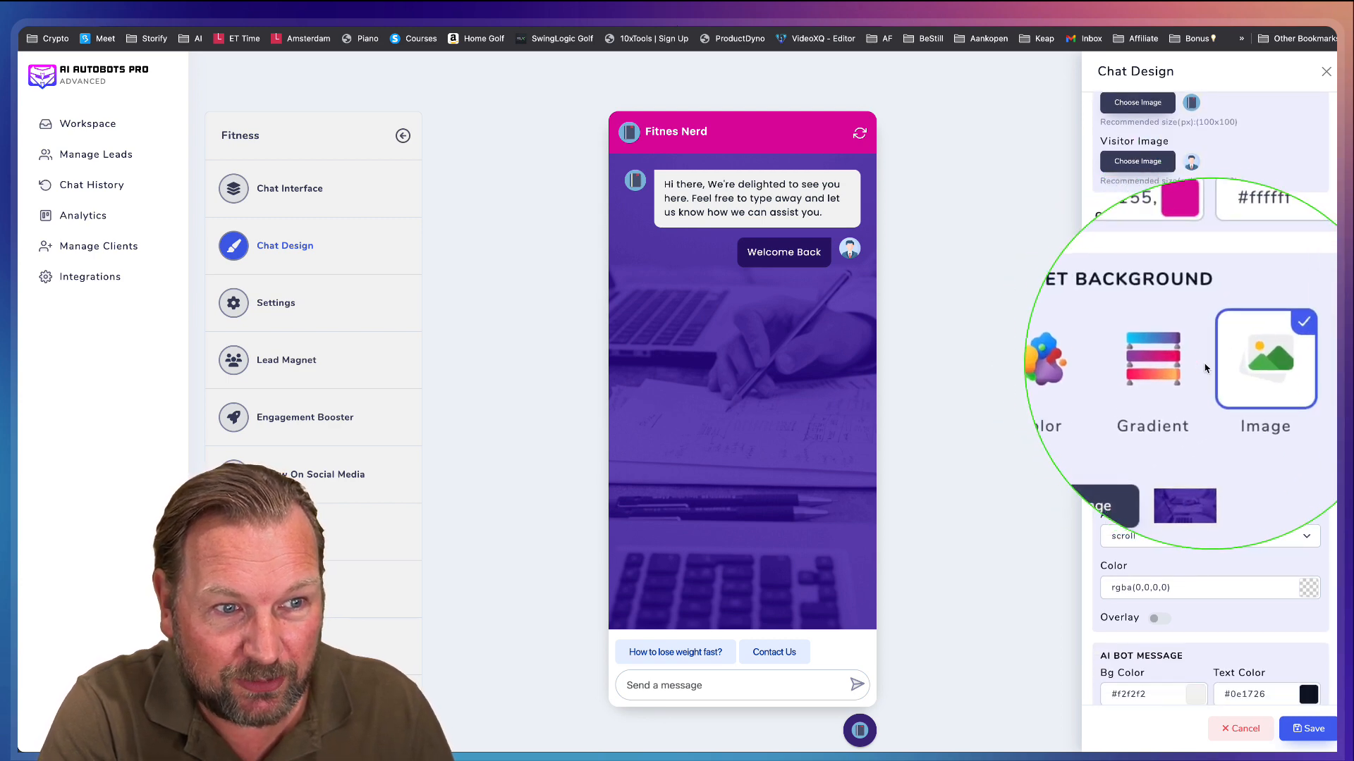
# - Try the gradient, colour and image backgrounds, settling on the gradient background
pyautogui.click(1170, 358)
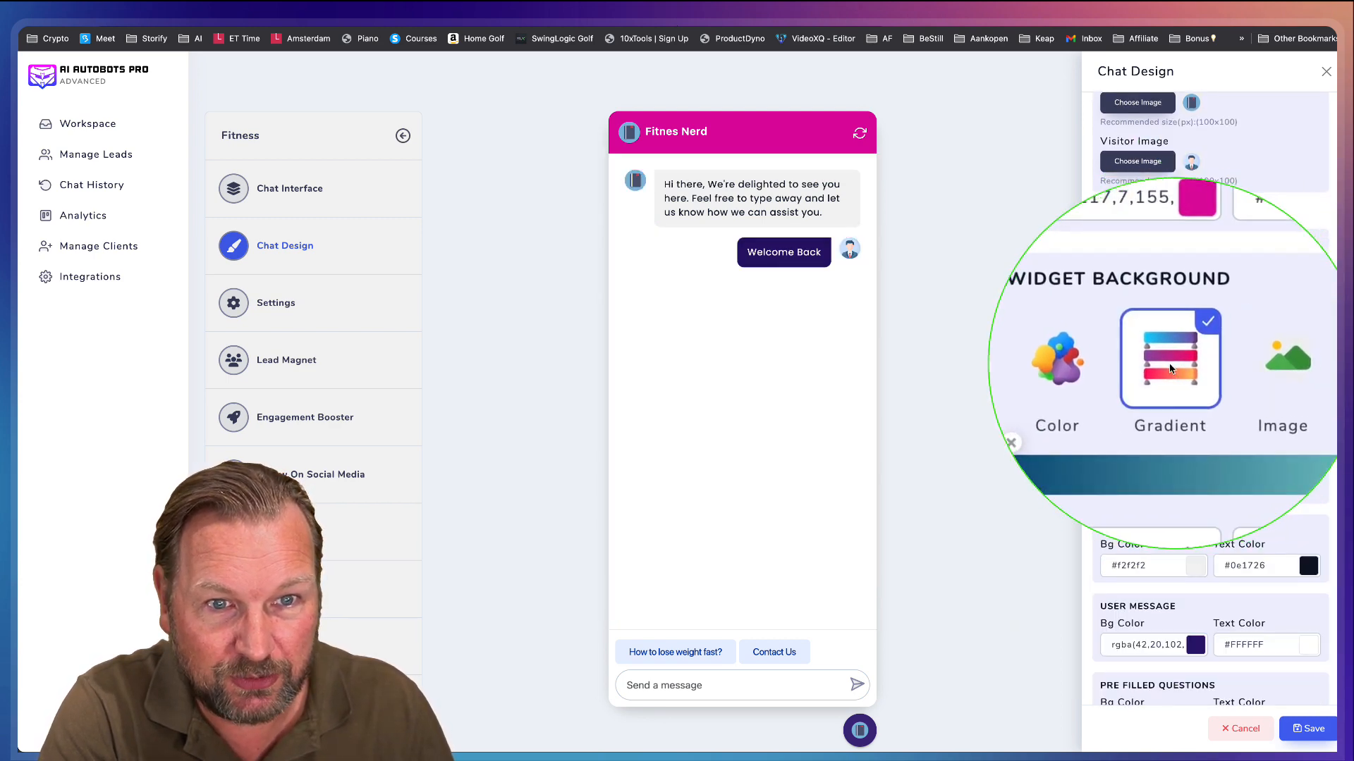
pyautogui.click(1169, 360)
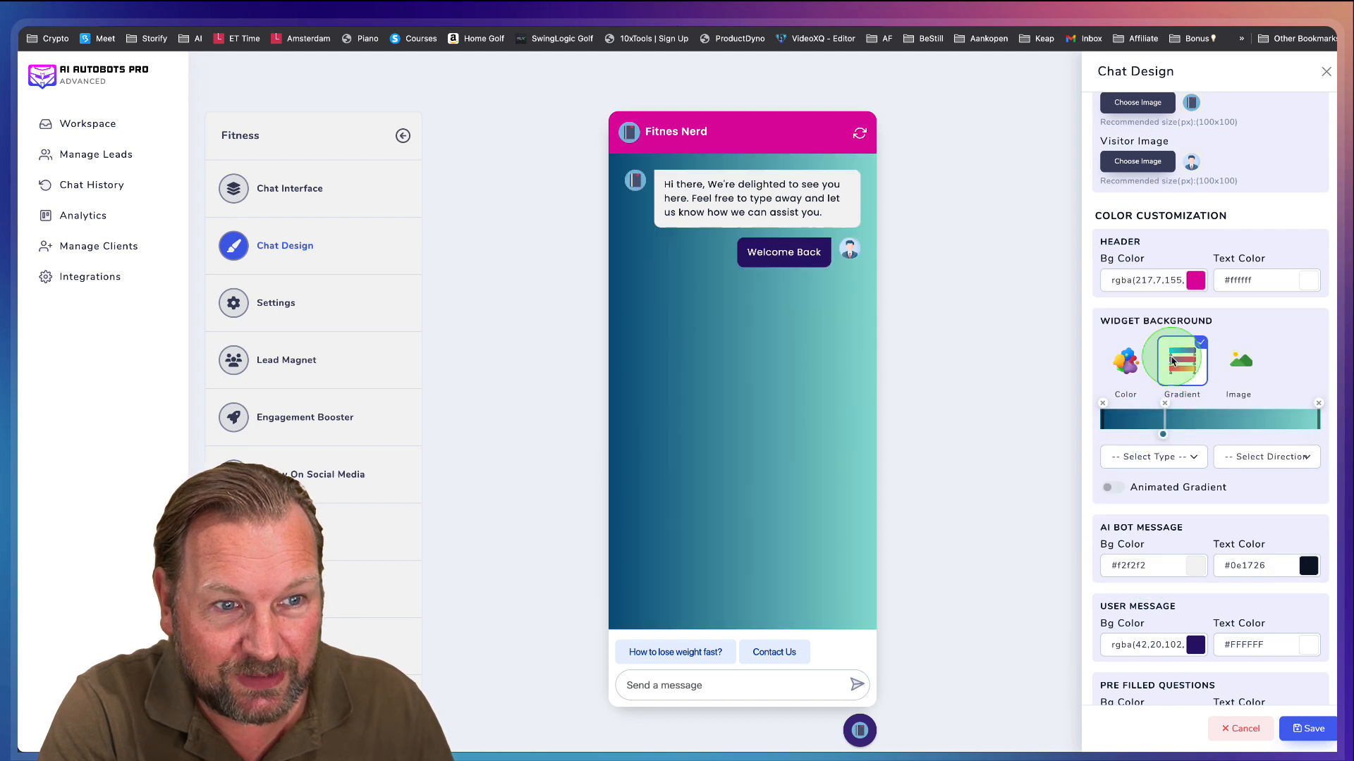
pyautogui.click(1126, 360)
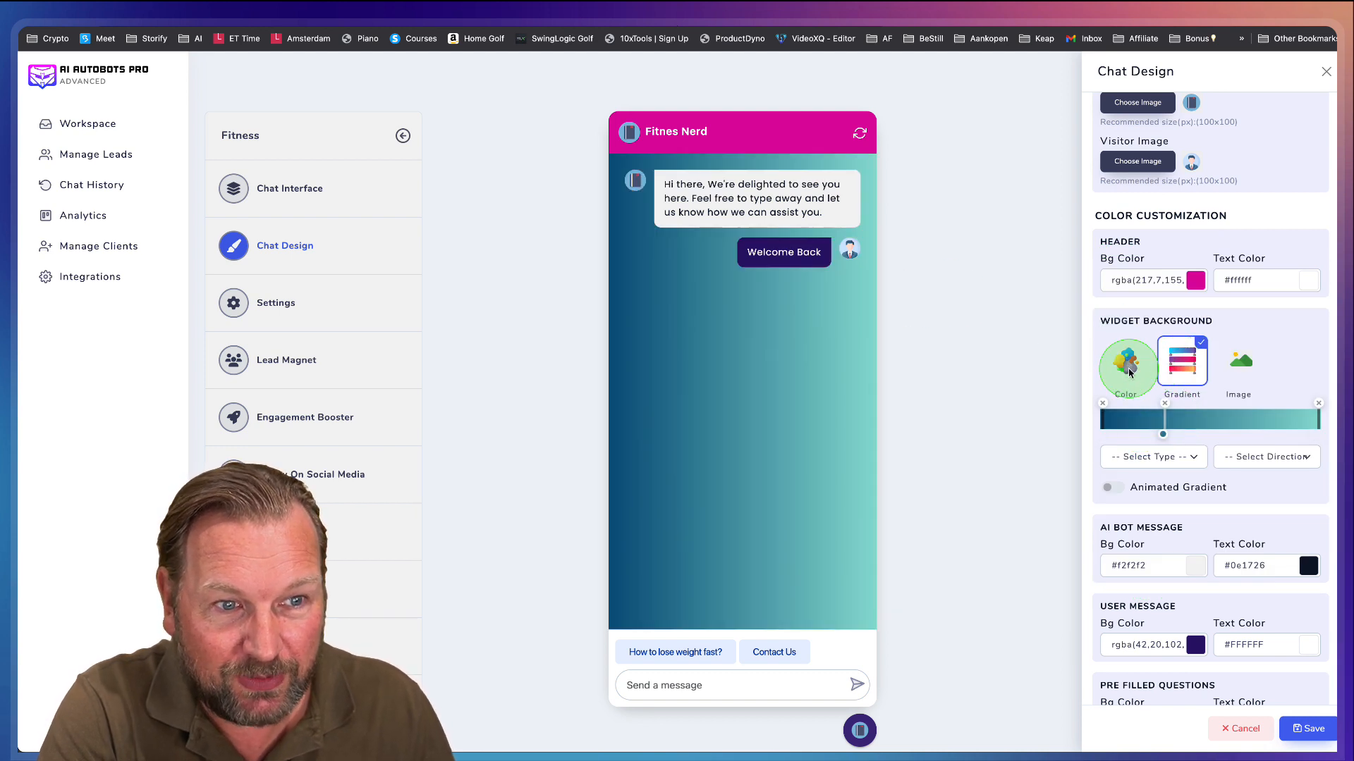
pyautogui.click(1126, 360)
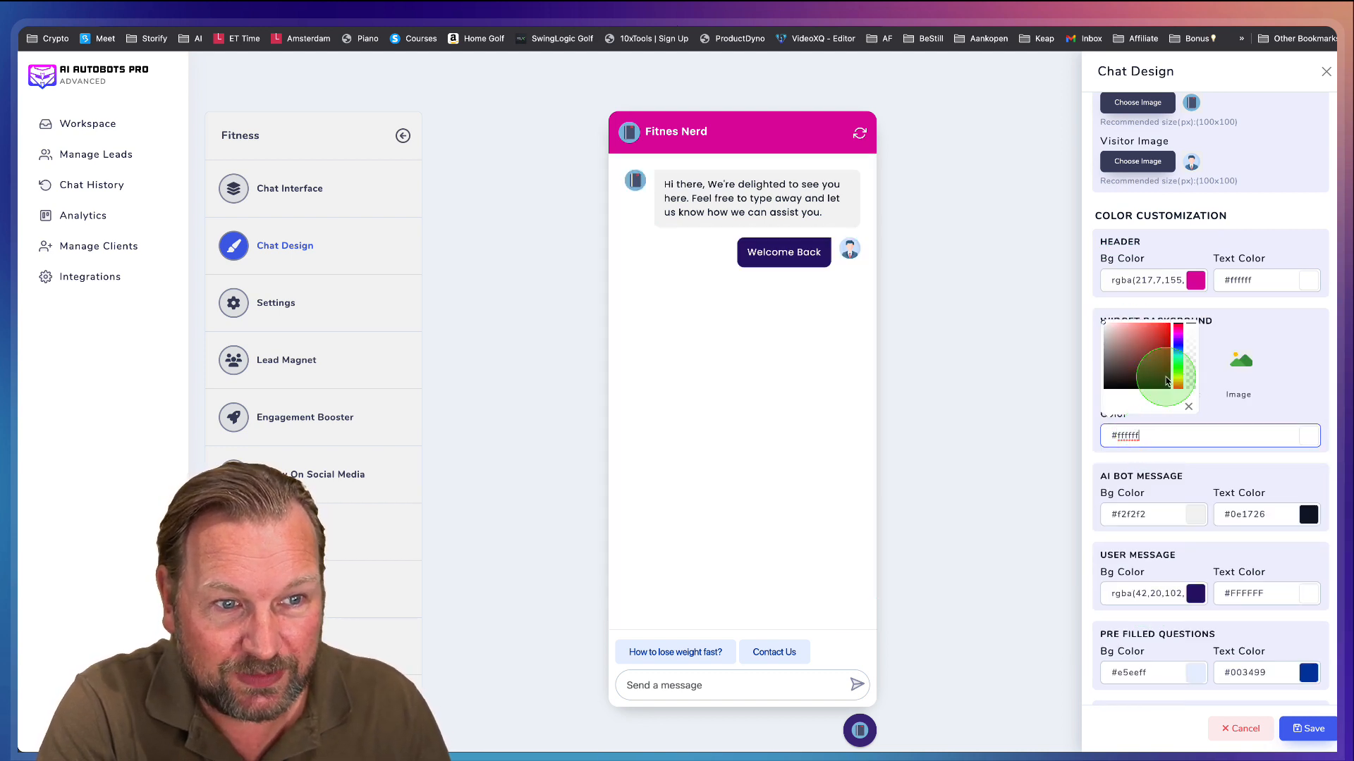
pyautogui.click(1238, 362)
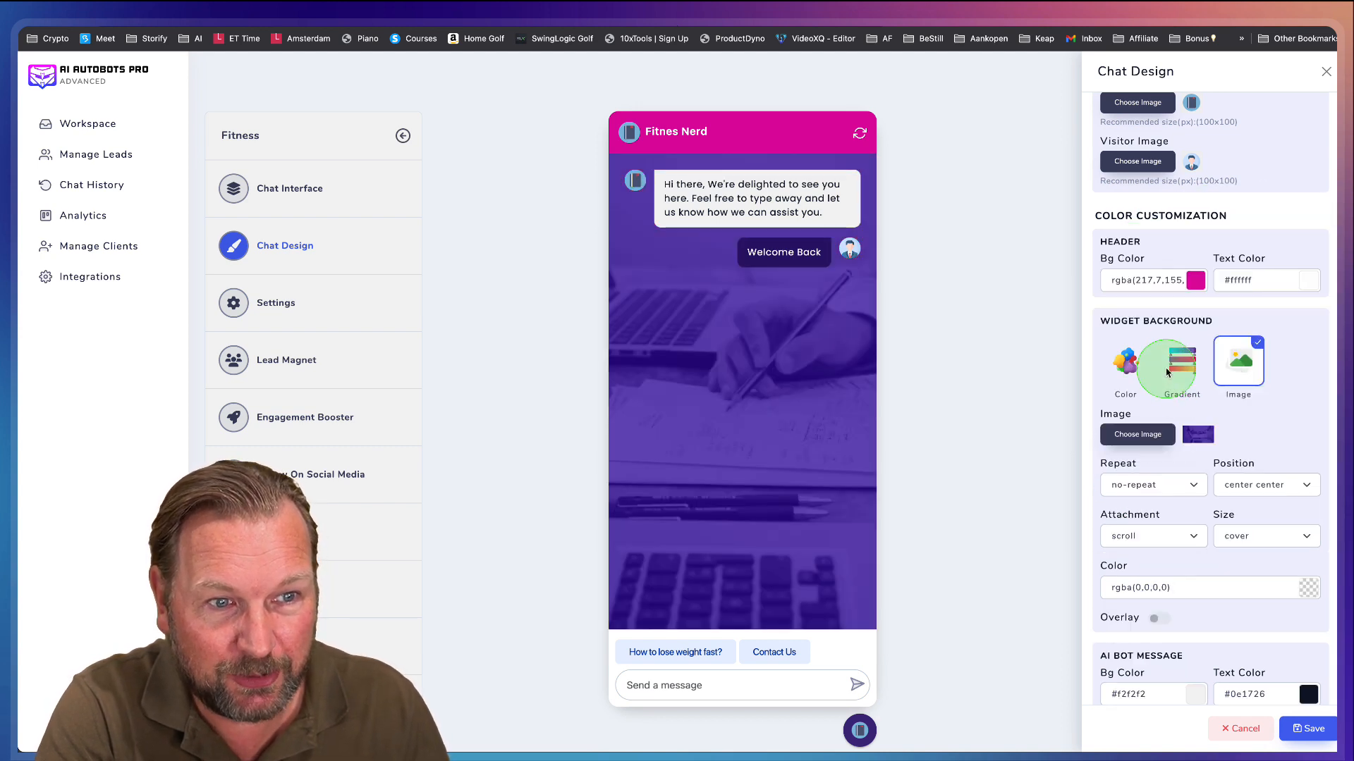
pyautogui.click(1181, 362)
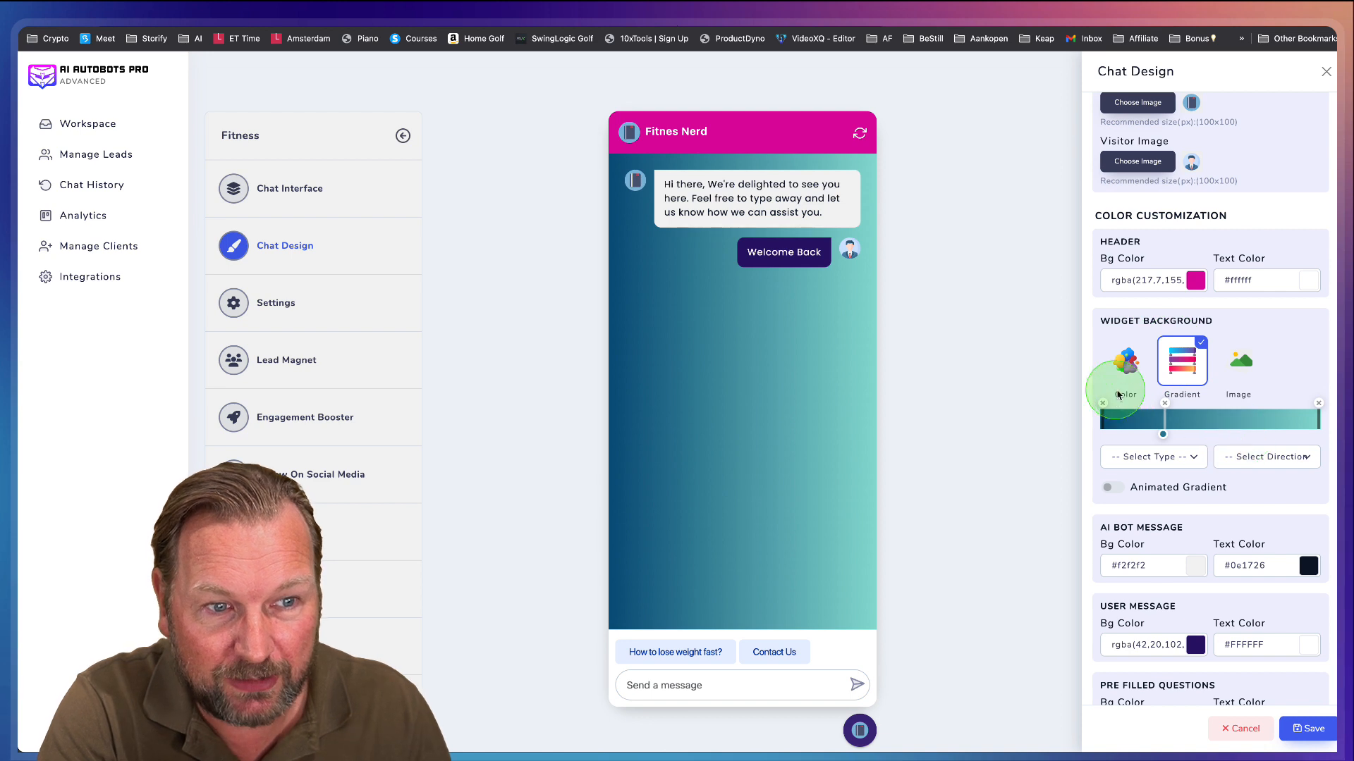
# - Set the gradient type to Radial and its direction to Right
pyautogui.click(1152, 457)
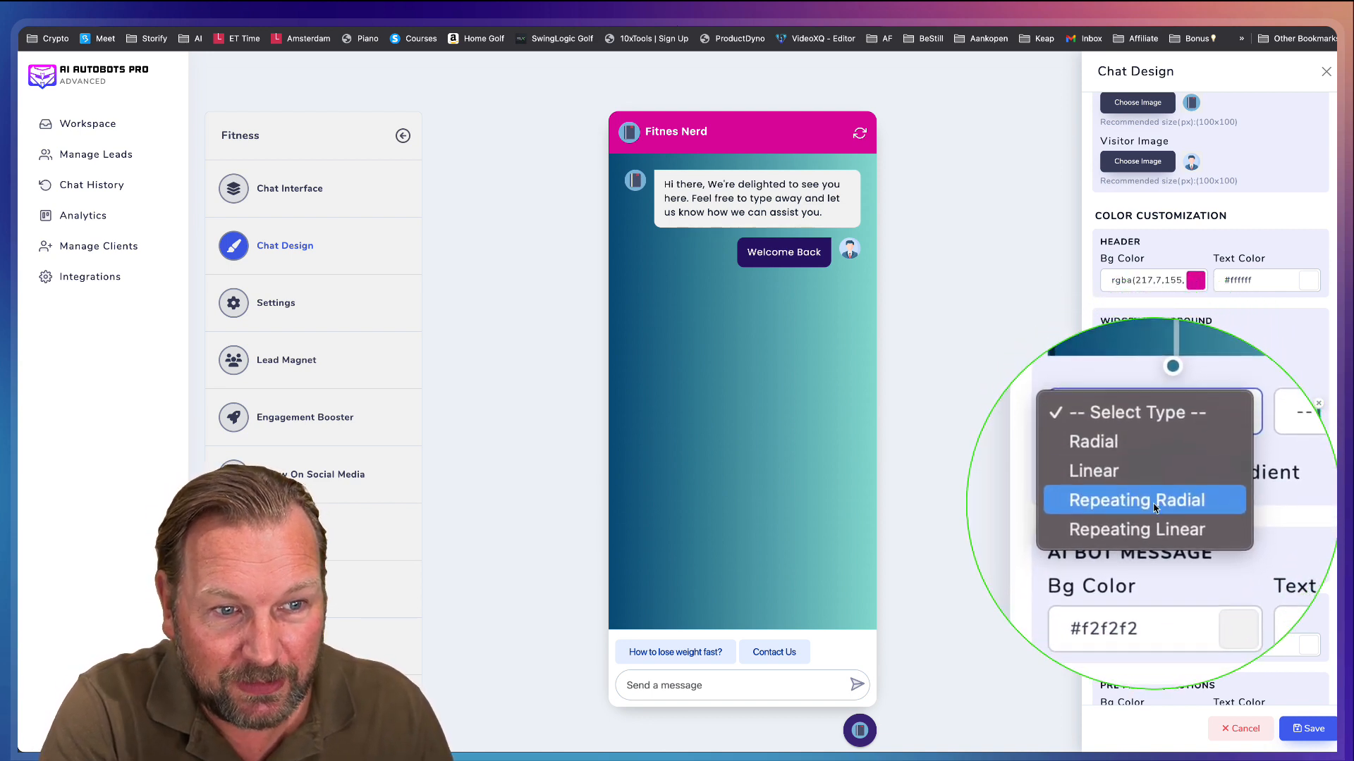
pyautogui.click(1092, 442)
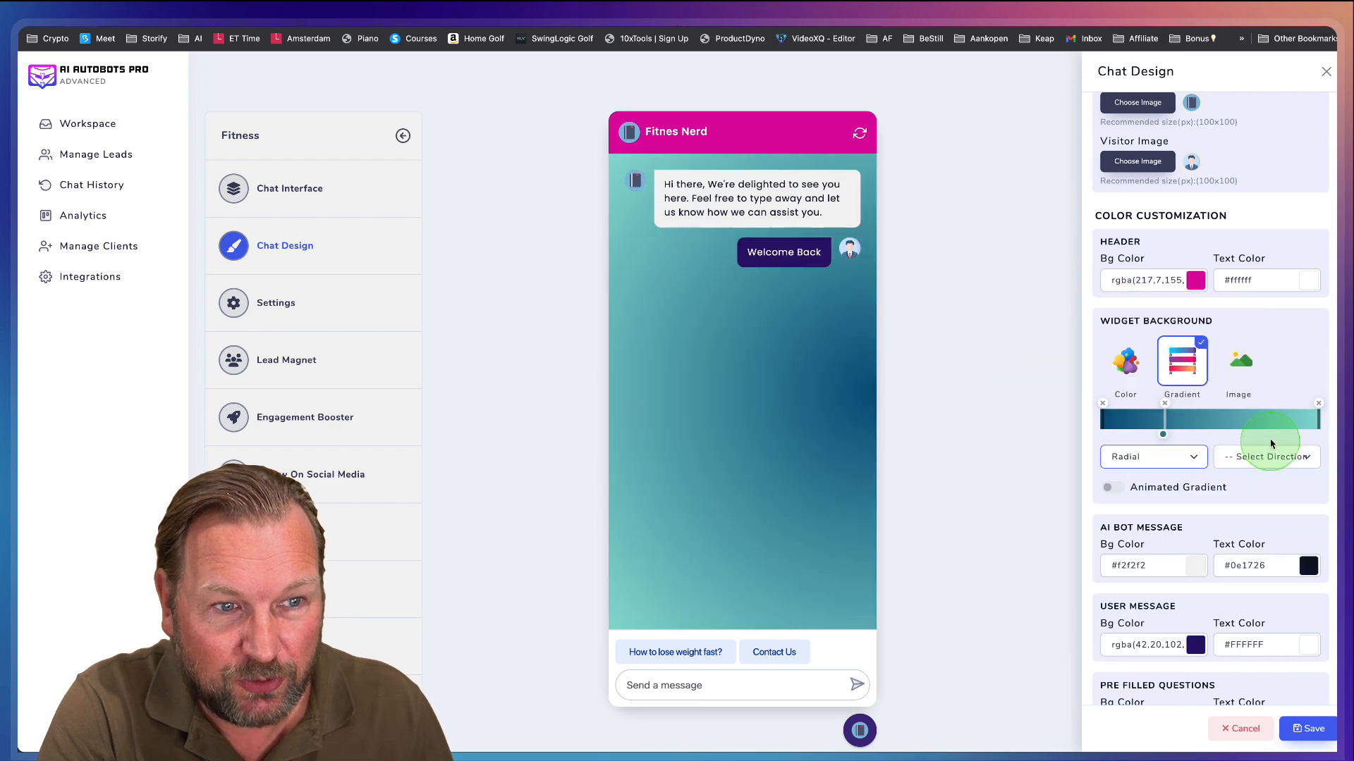
pyautogui.click(1265, 457)
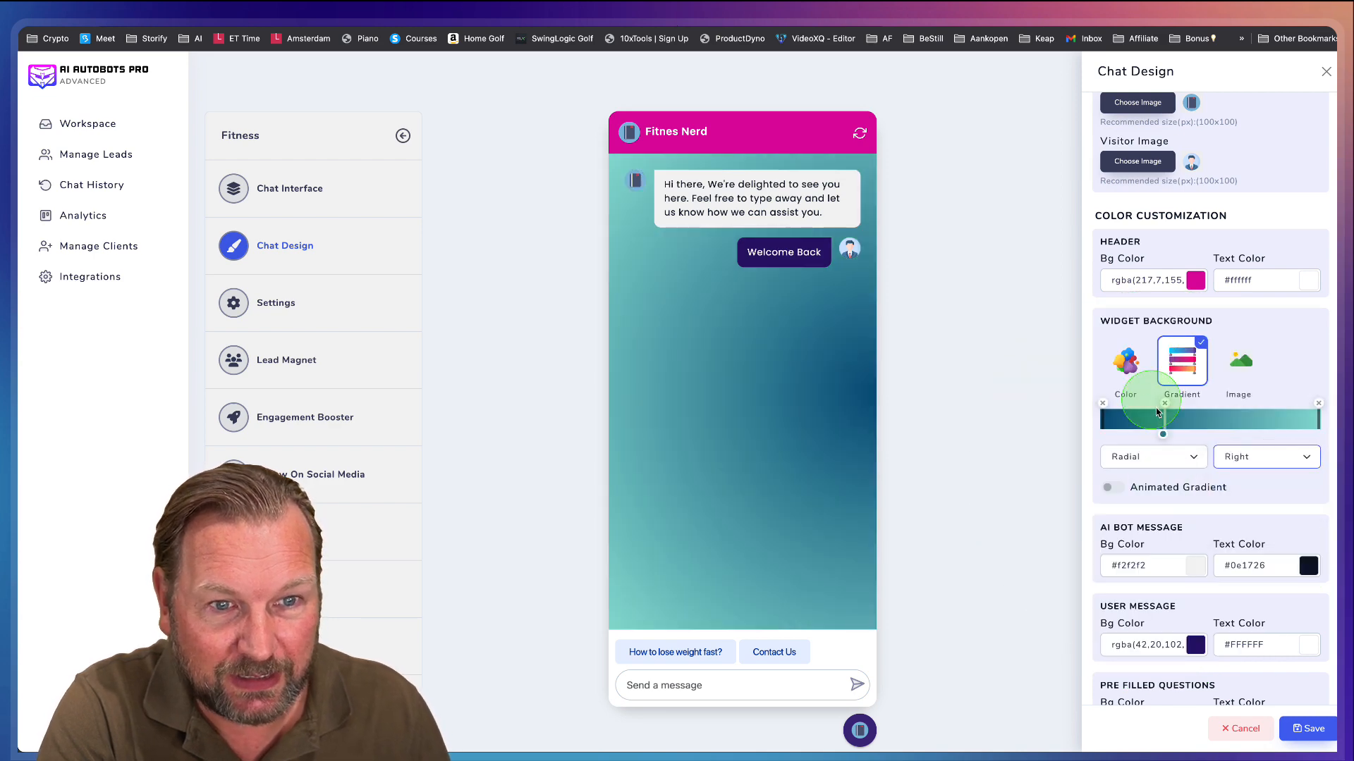
pyautogui.scroll(-3)
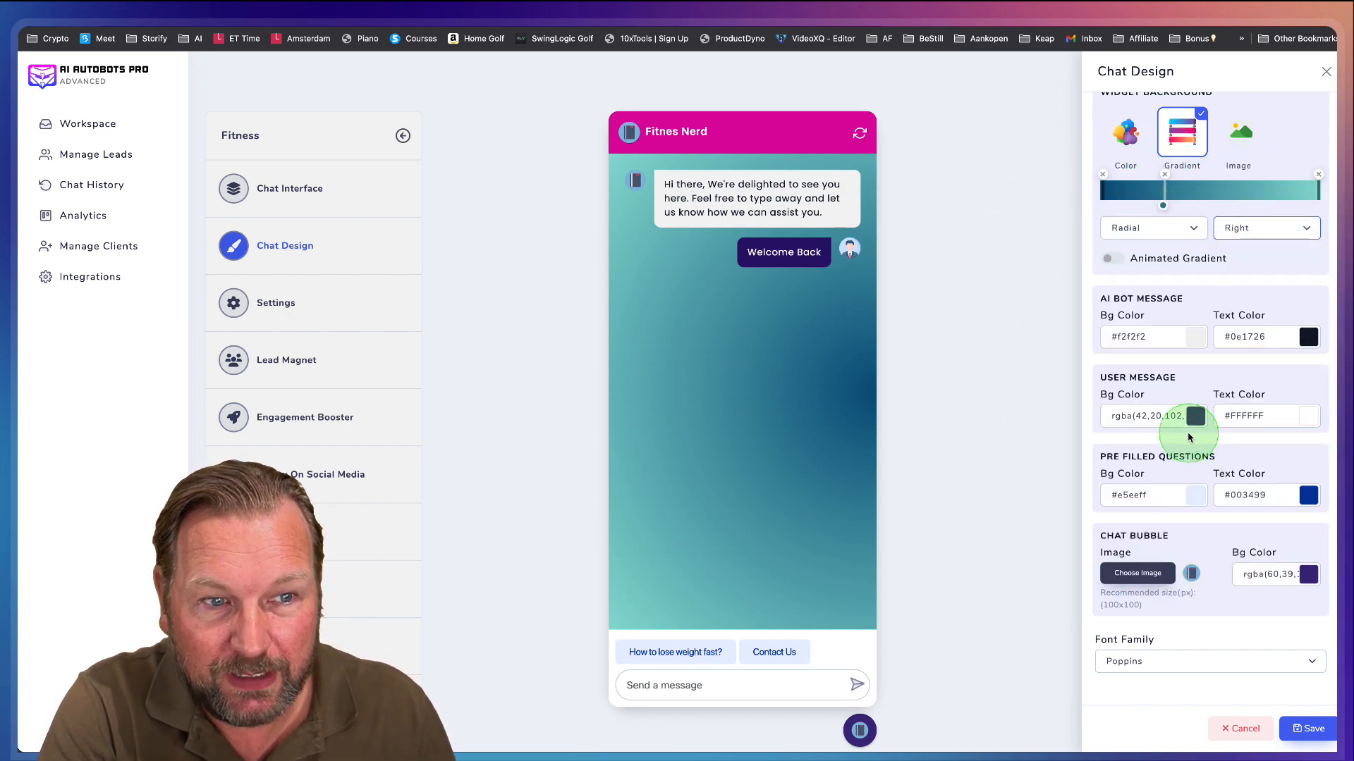
# - Make the user message bubbles pink
pyautogui.click(1195, 415)
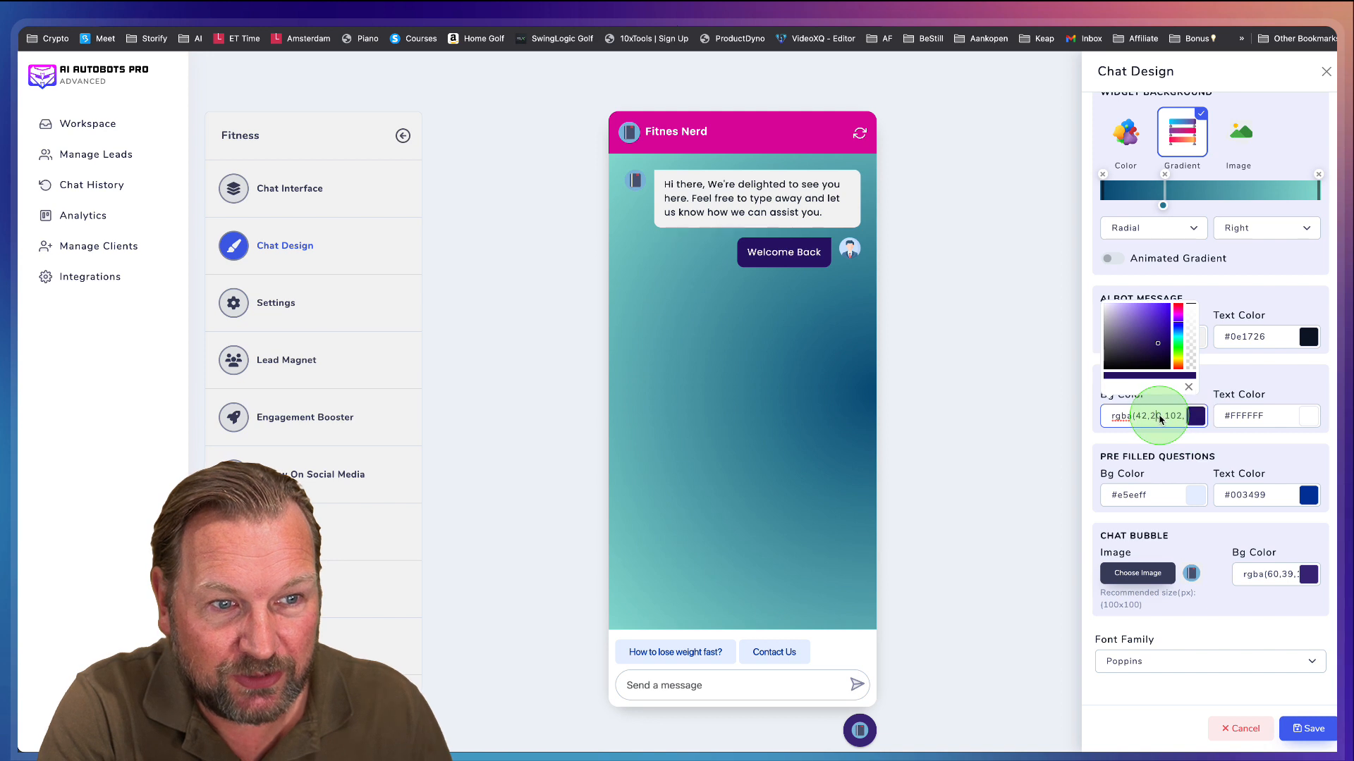
pyautogui.click(1164, 311)
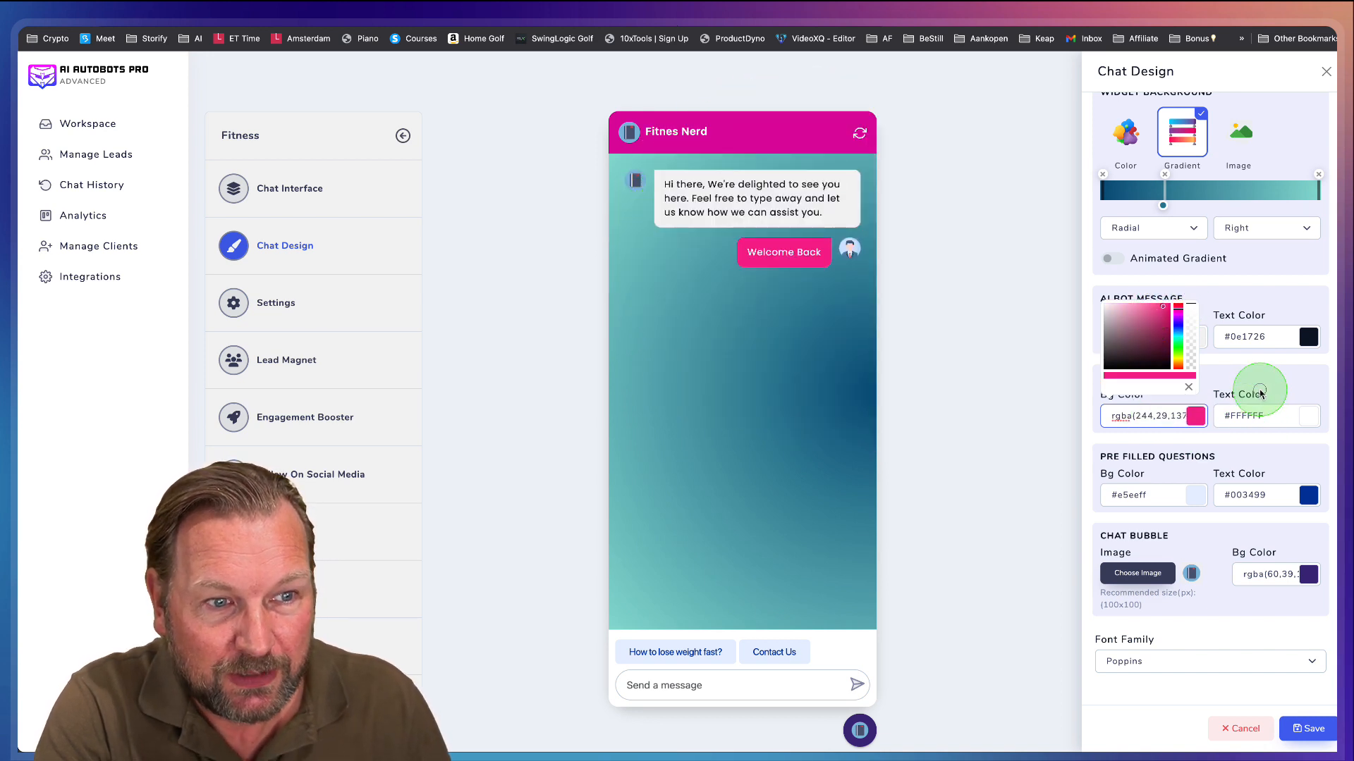
pyautogui.click(1188, 387)
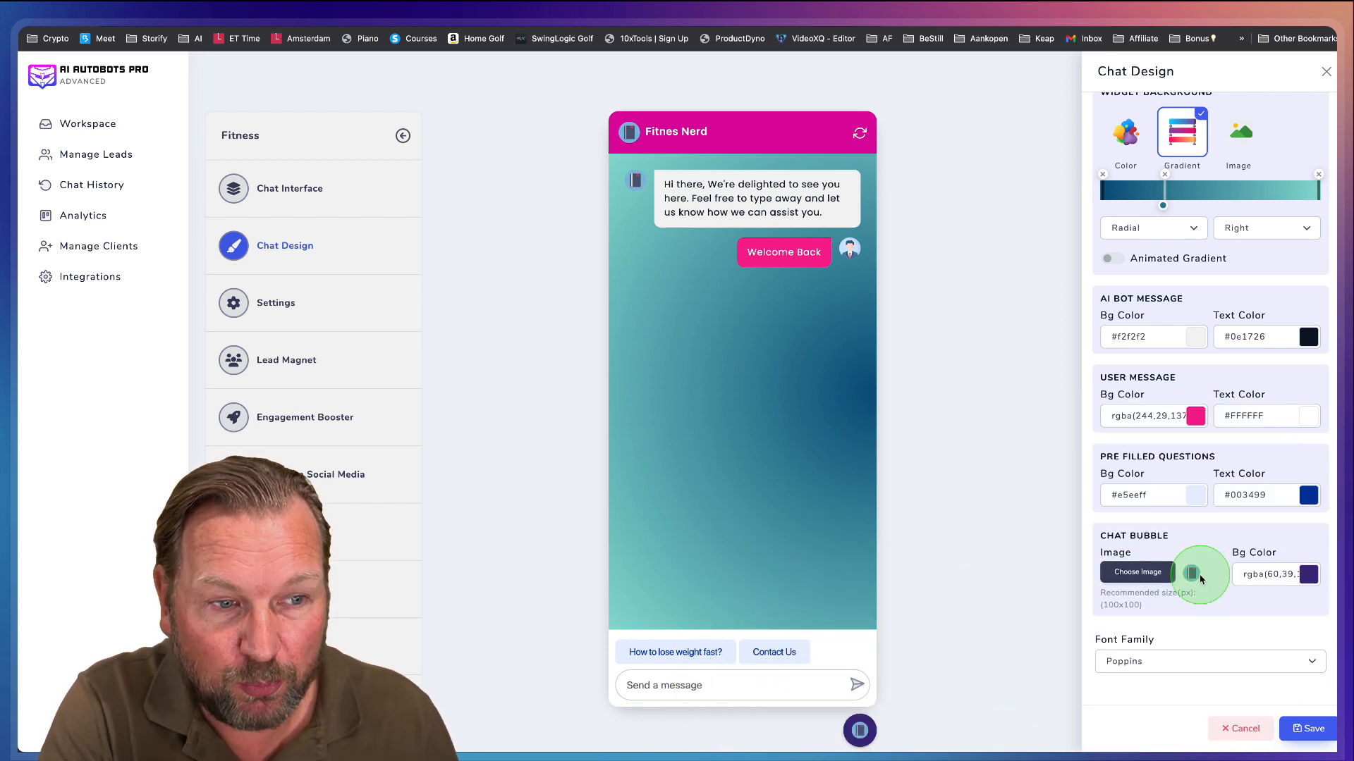
# - Choose the Concert One font family and save the chat design
pyautogui.click(1208, 661)
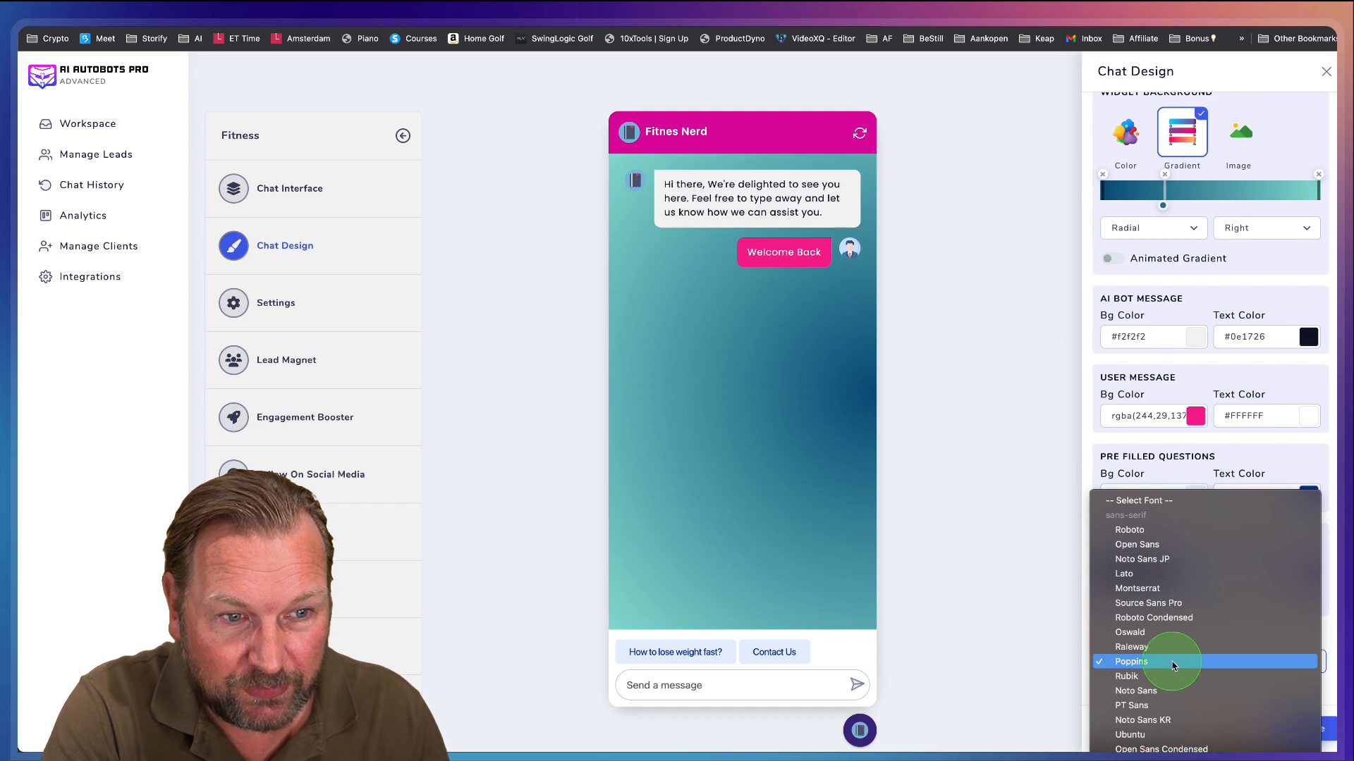
pyautogui.scroll(-3)
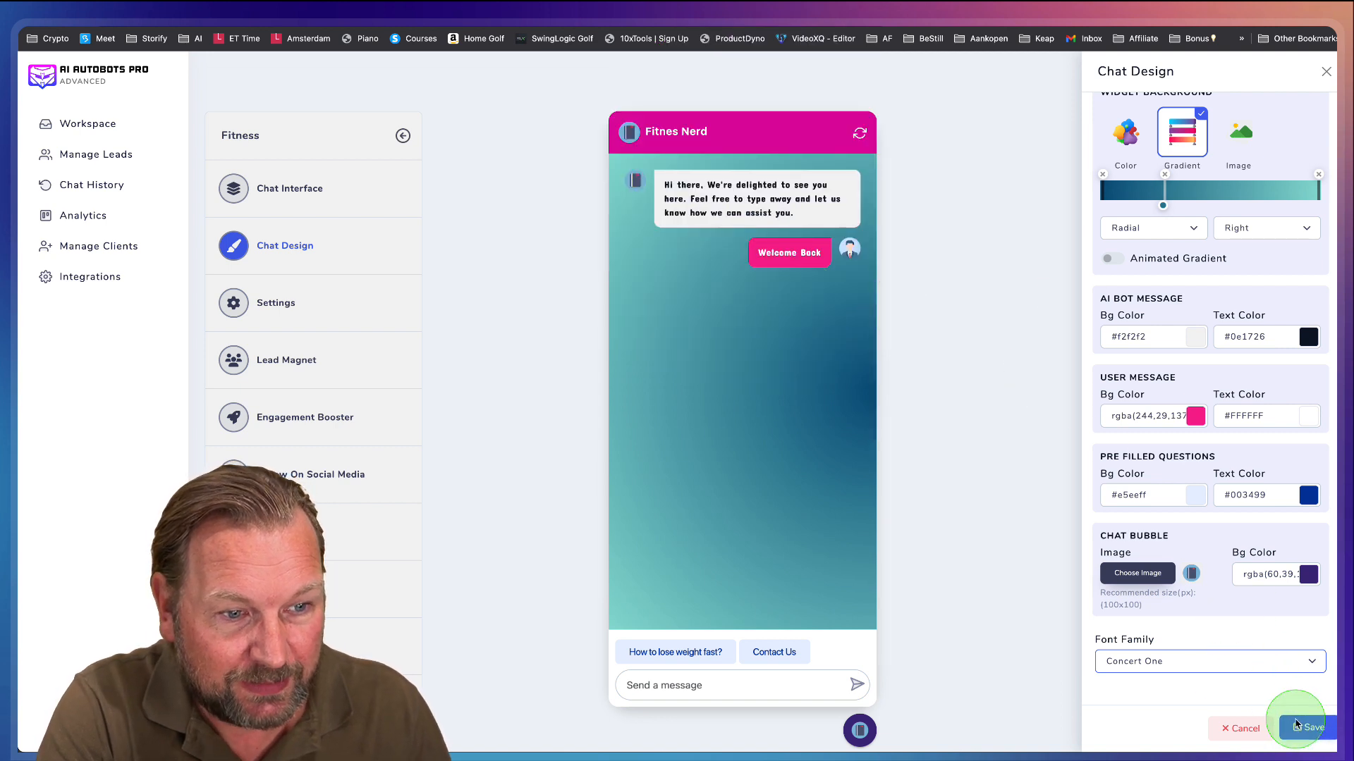
pyautogui.click(1312, 728)
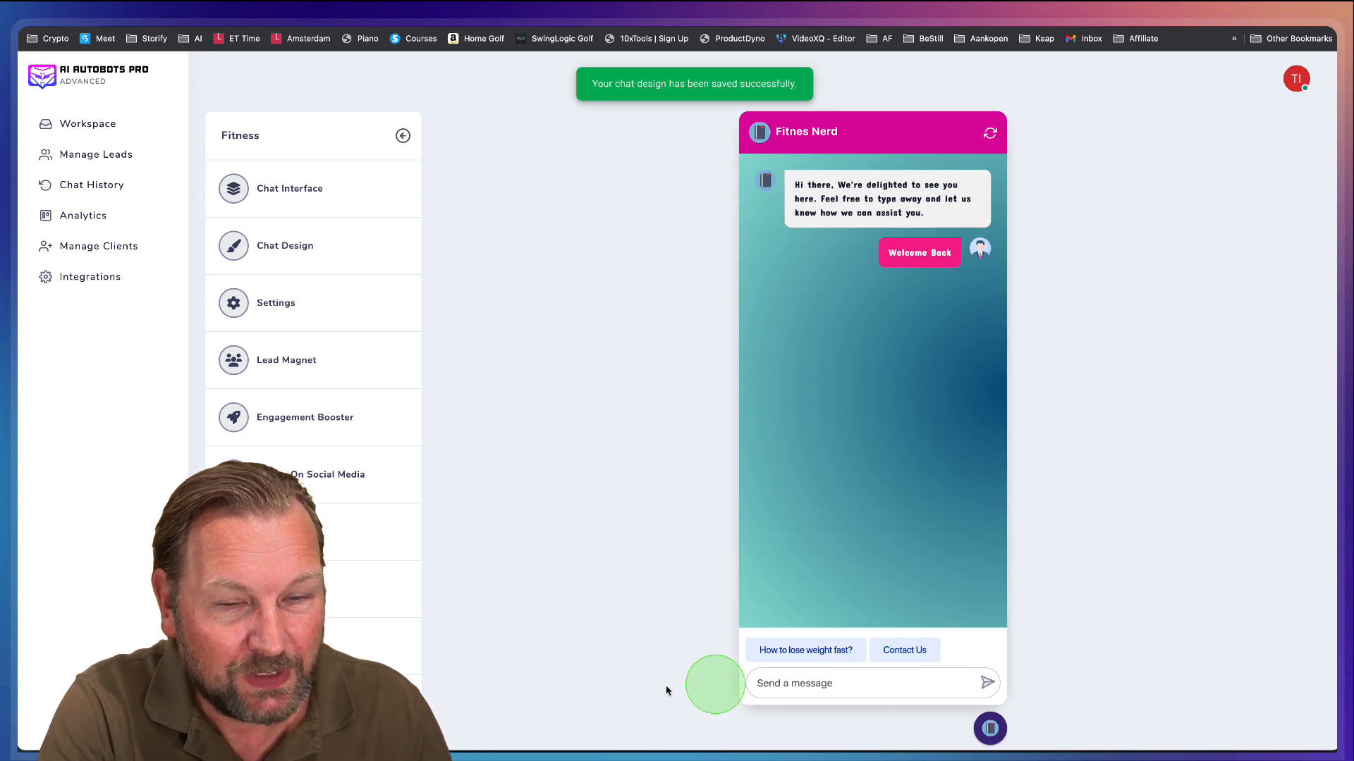
# - Switch on Domain Restriction in the chatbot's Settings and save
pyautogui.click(276, 302)
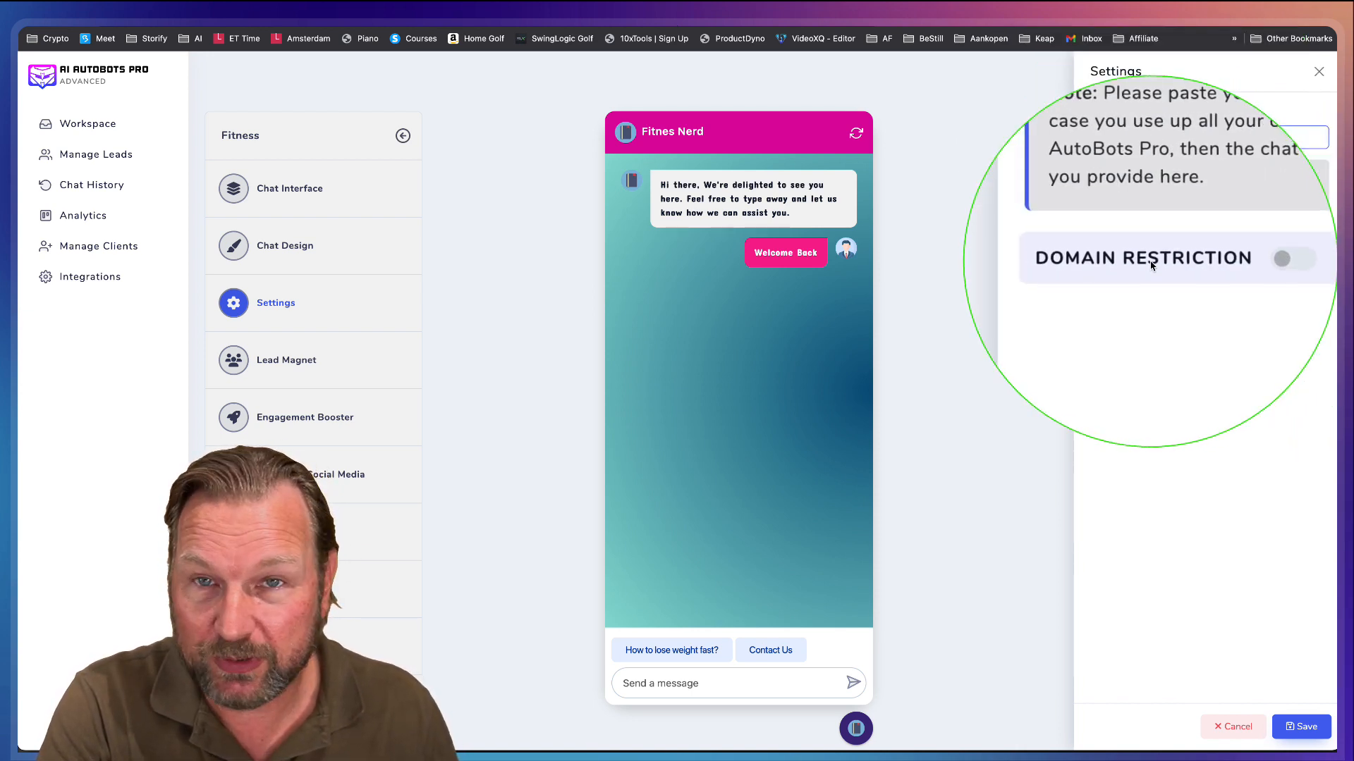
pyautogui.click(1281, 258)
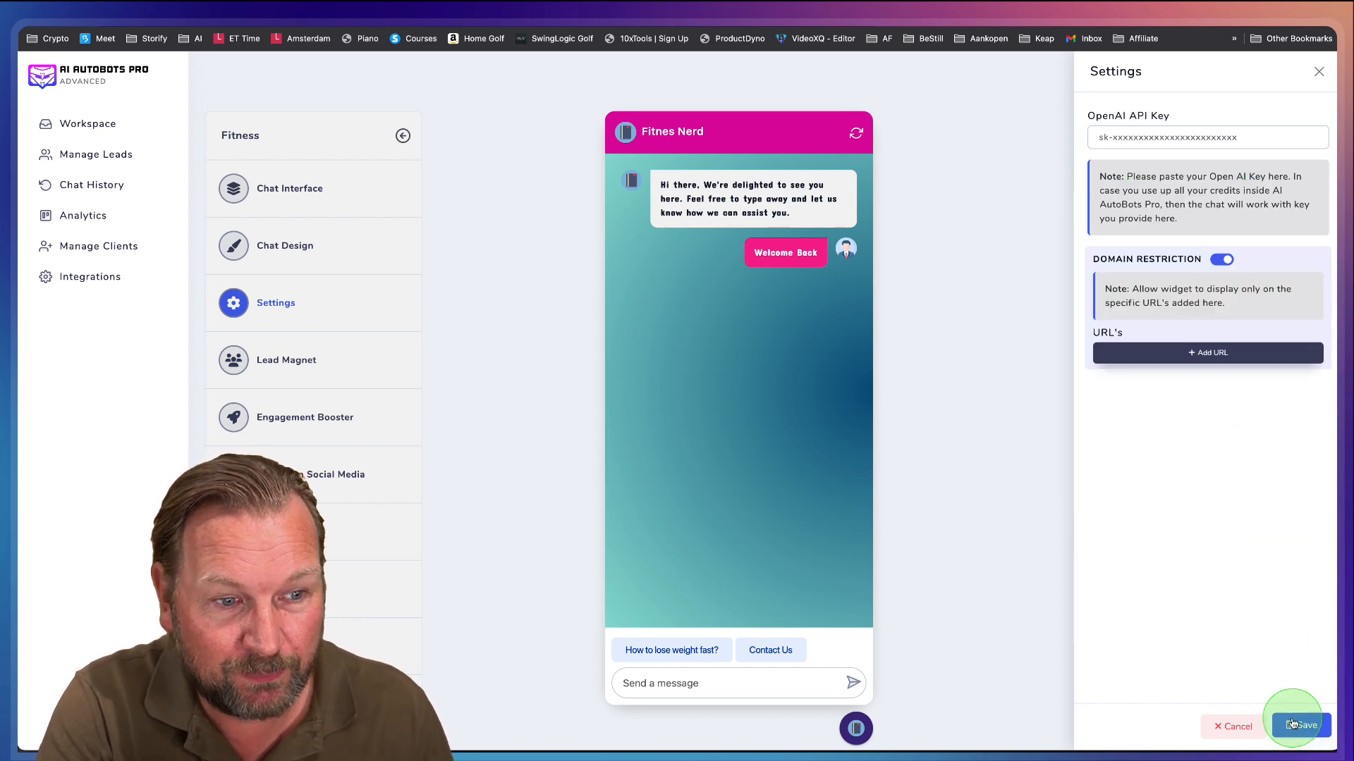
pyautogui.click(1299, 725)
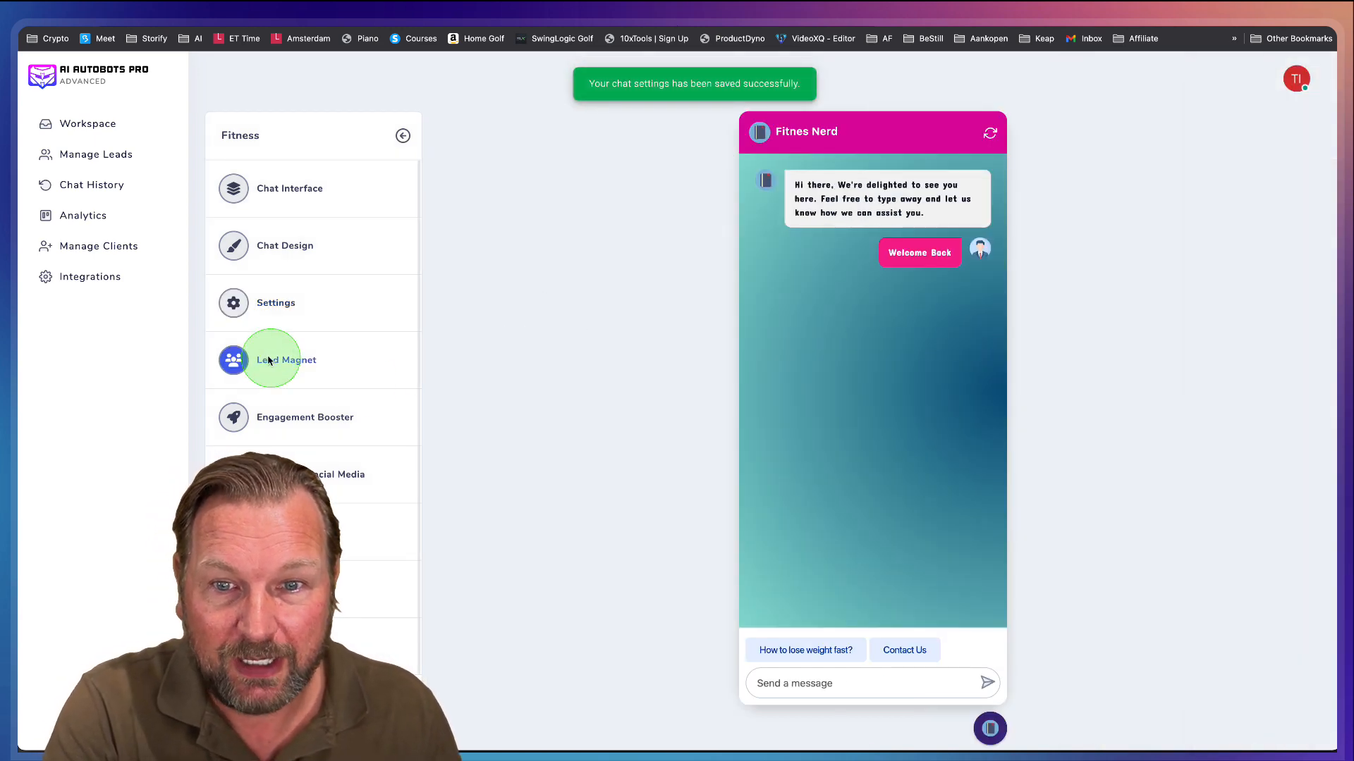
# - Turn on the lead magnet optin form and remove the phone number field
pyautogui.click(285, 360)
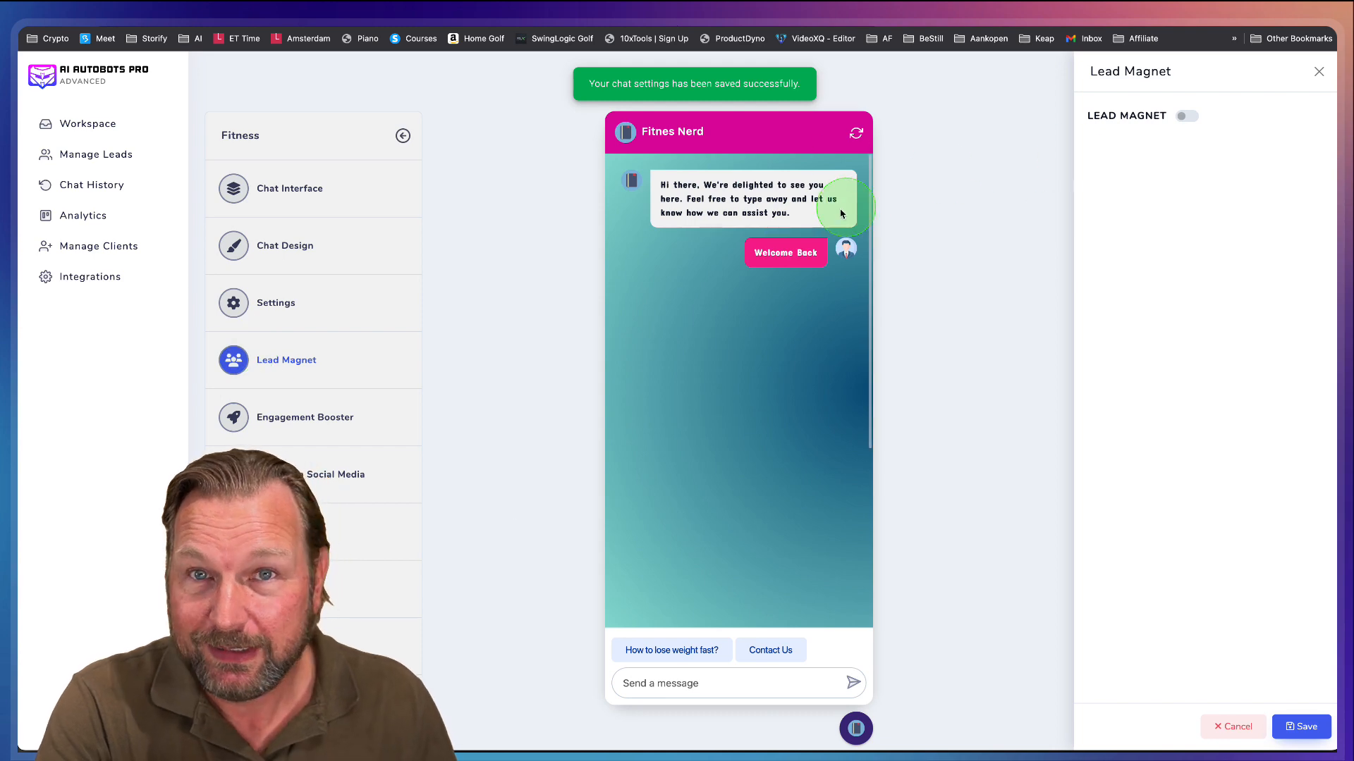
pyautogui.click(1186, 116)
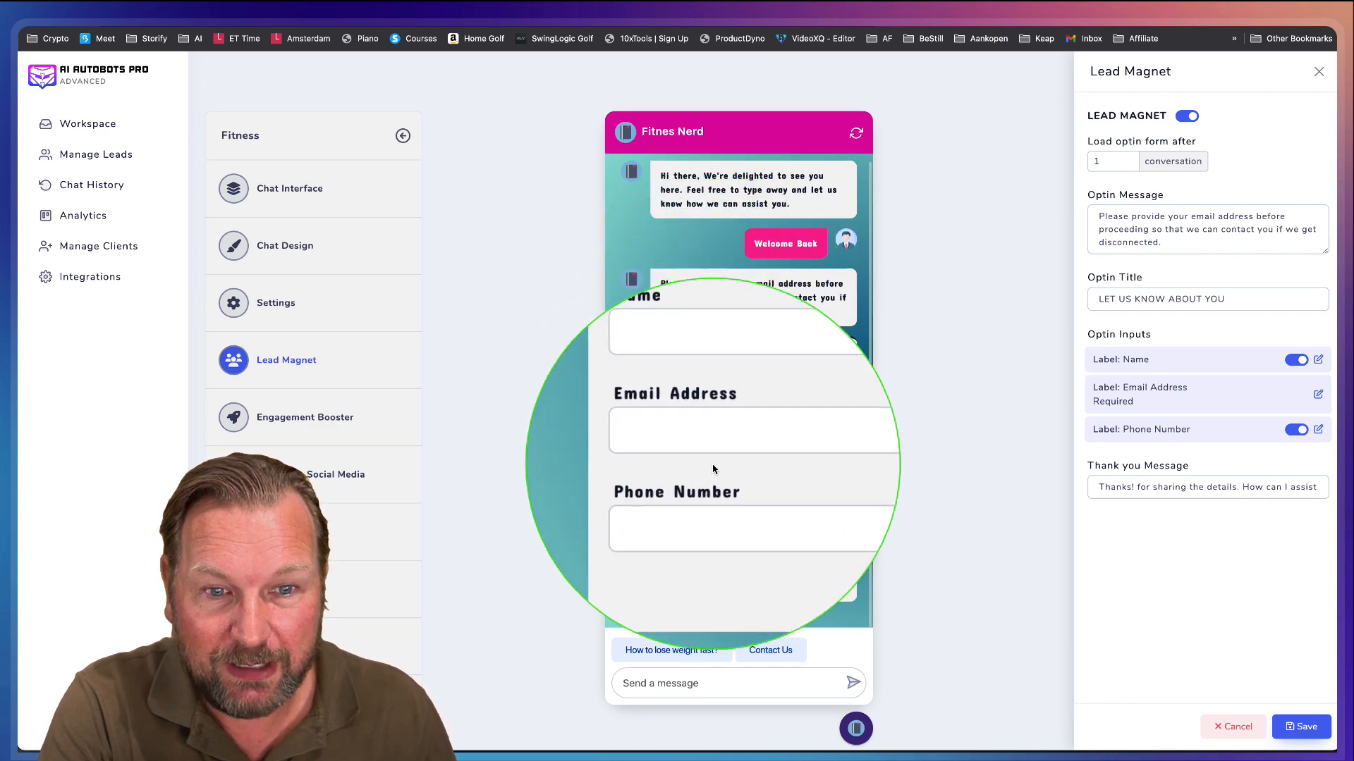
pyautogui.click(1296, 358)
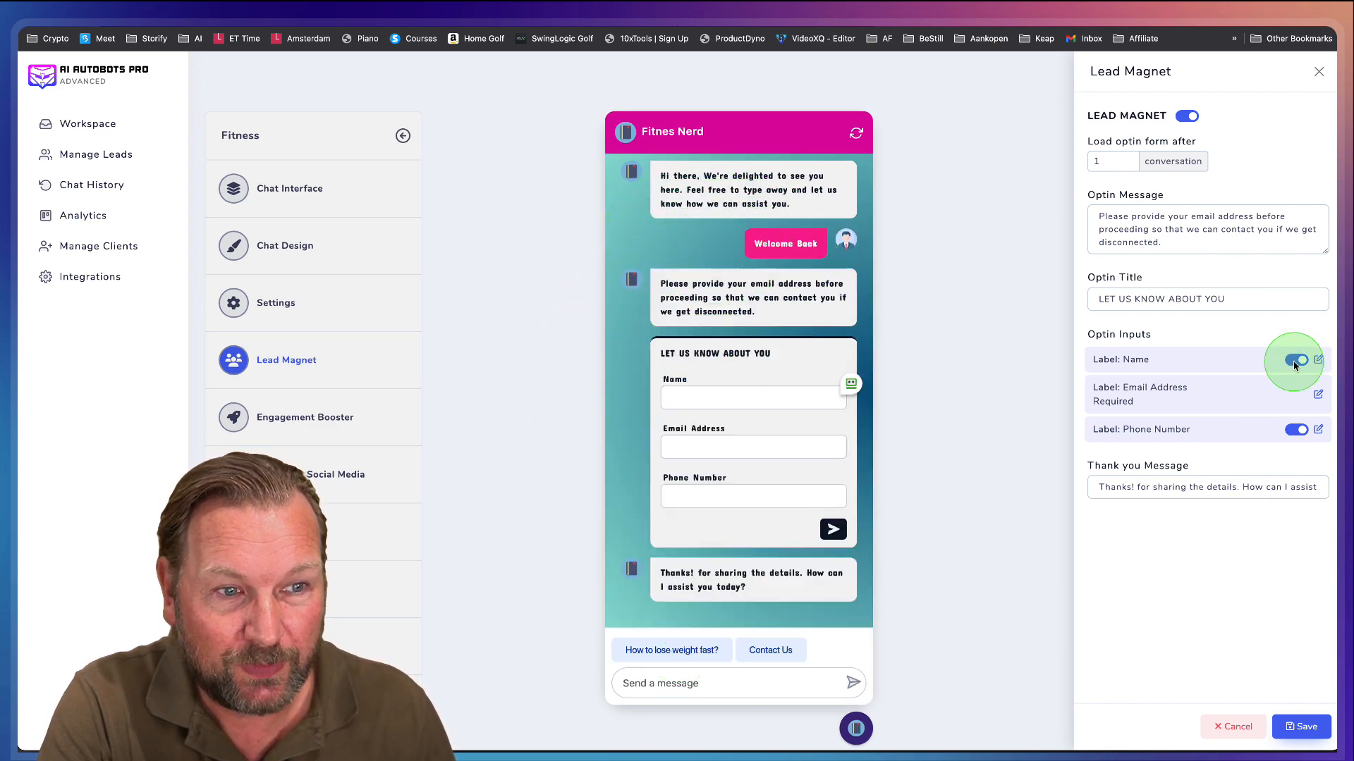
pyautogui.click(1295, 359)
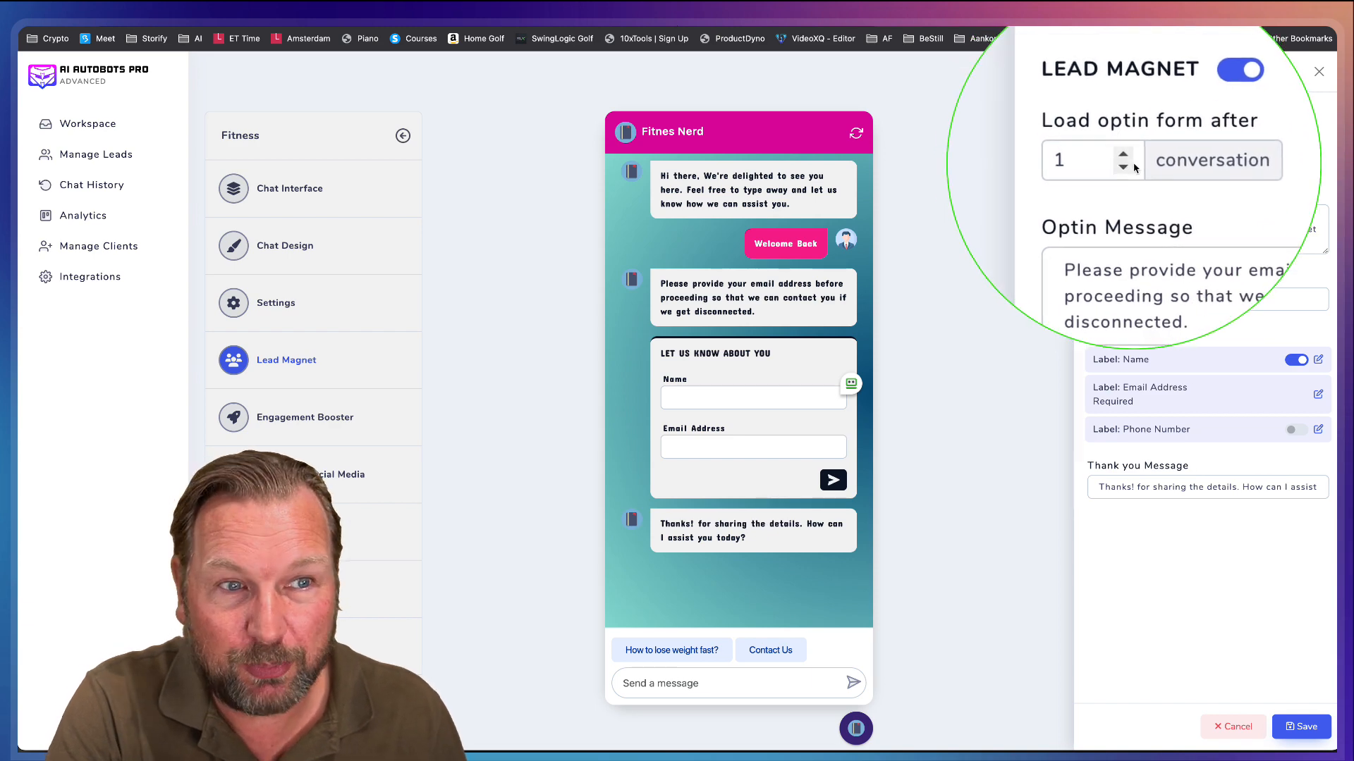
# - Keep the optin delay at one conversation and save the lead magnet
pyautogui.click(1124, 153)
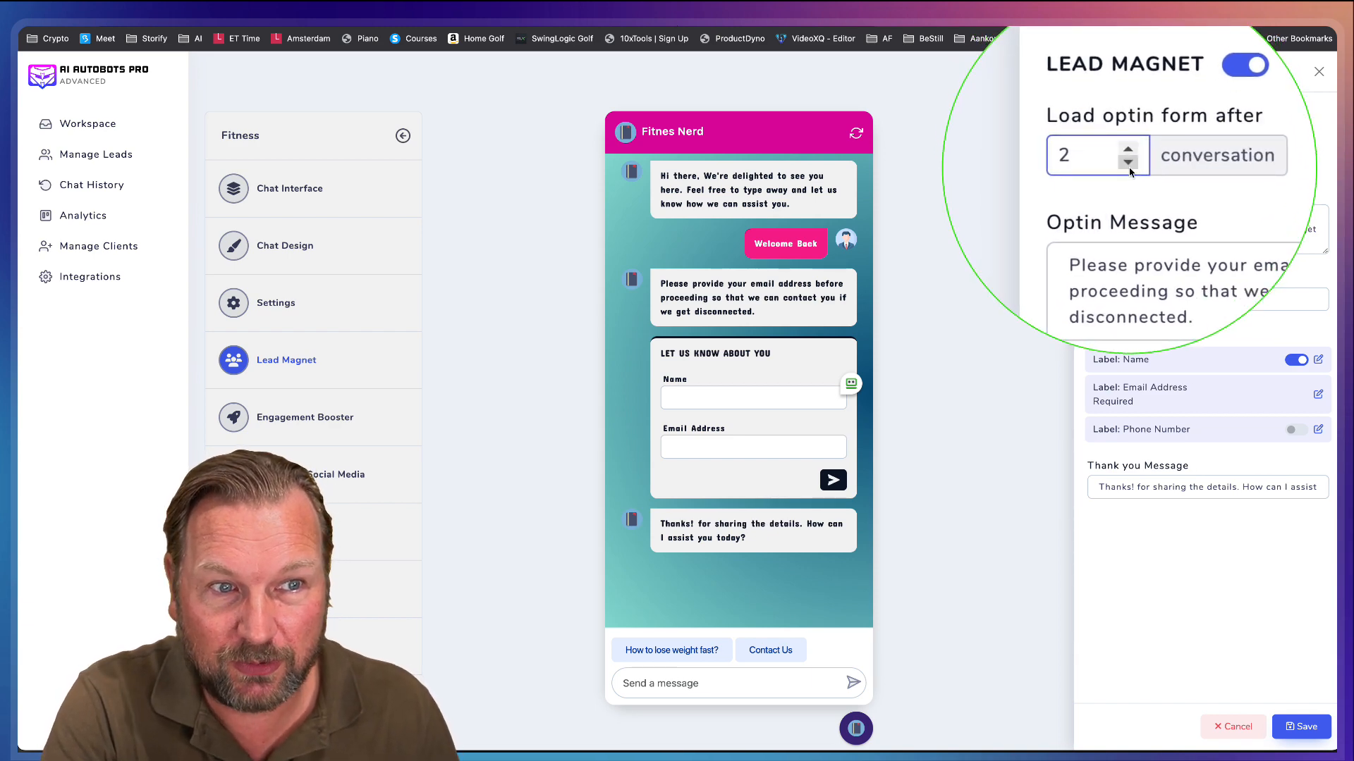
pyautogui.click(1127, 161)
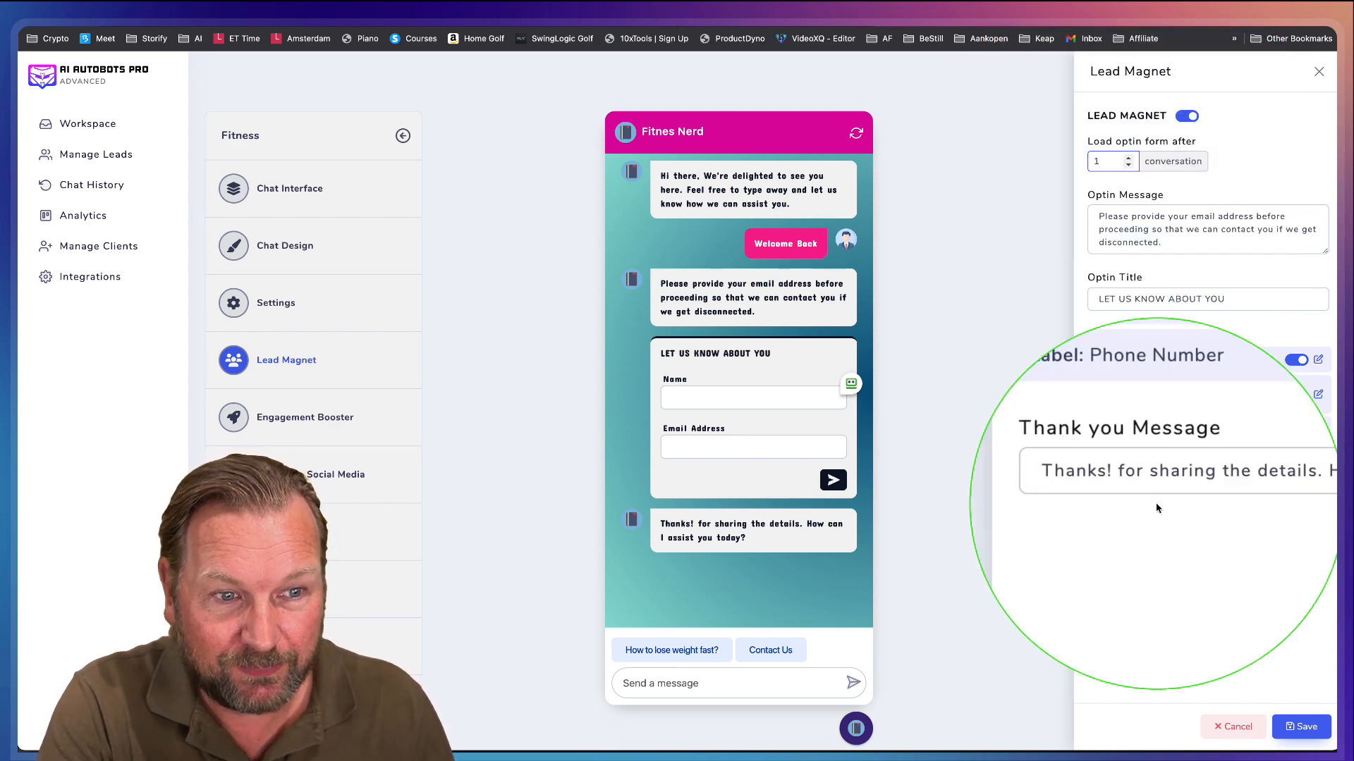
pyautogui.scroll(-3)
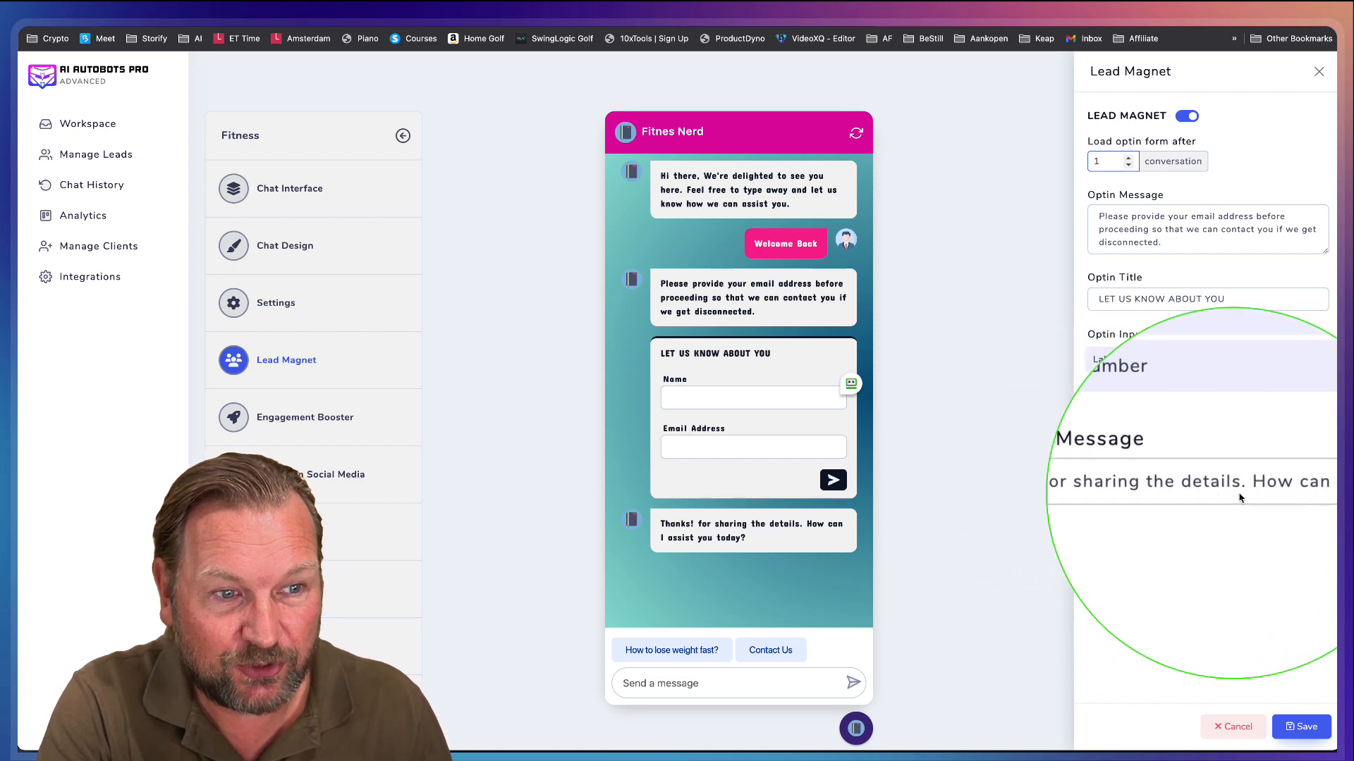
pyautogui.click(1304, 726)
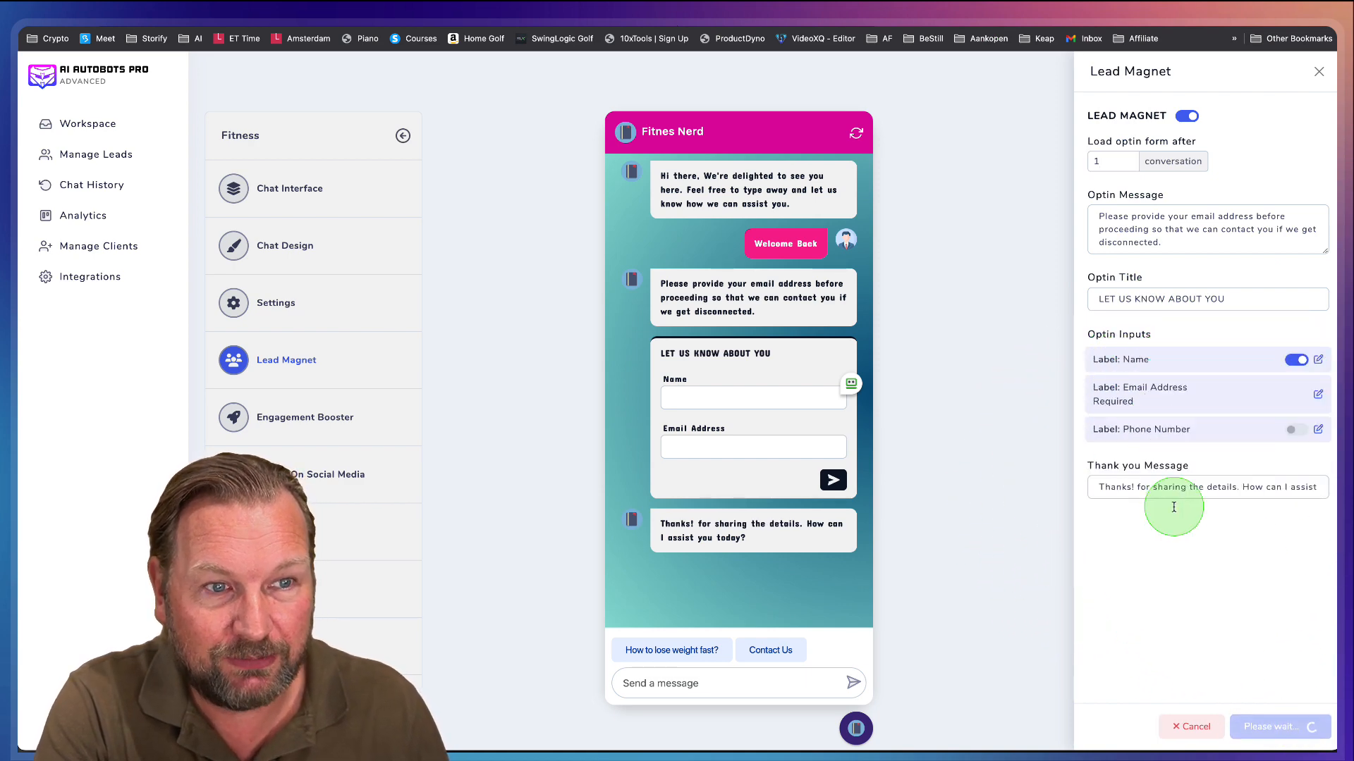
pyautogui.click(1280, 726)
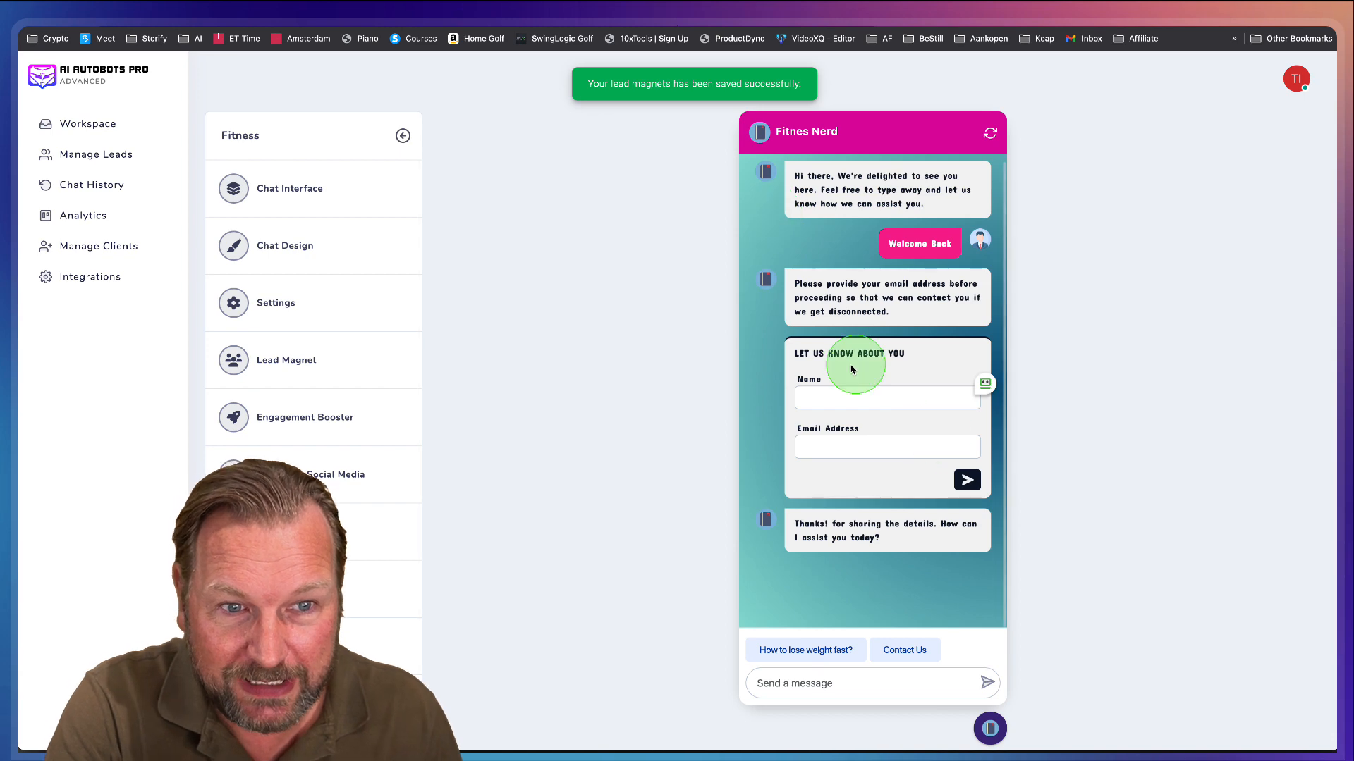
# - Reopen Chat Design and save the design with the Poppins font
pyautogui.click(285, 245)
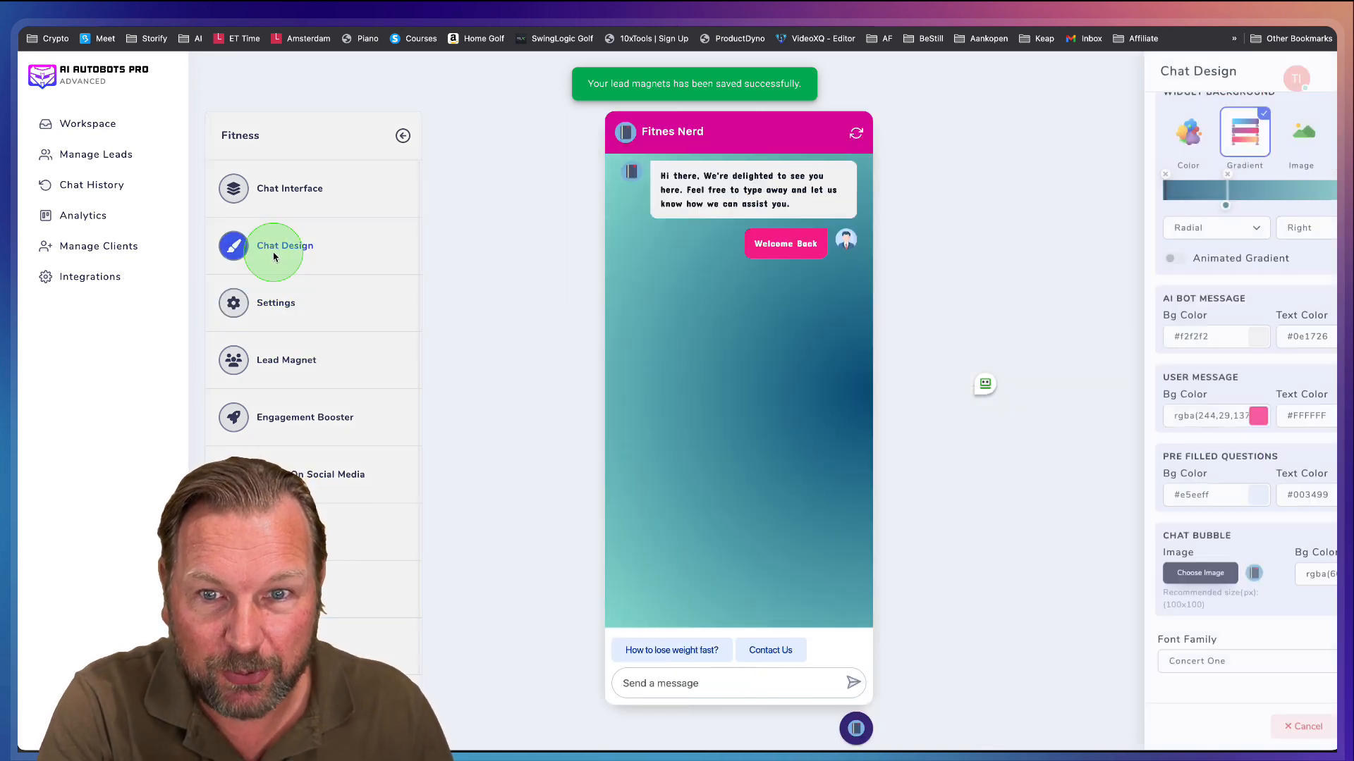
pyautogui.click(1244, 661)
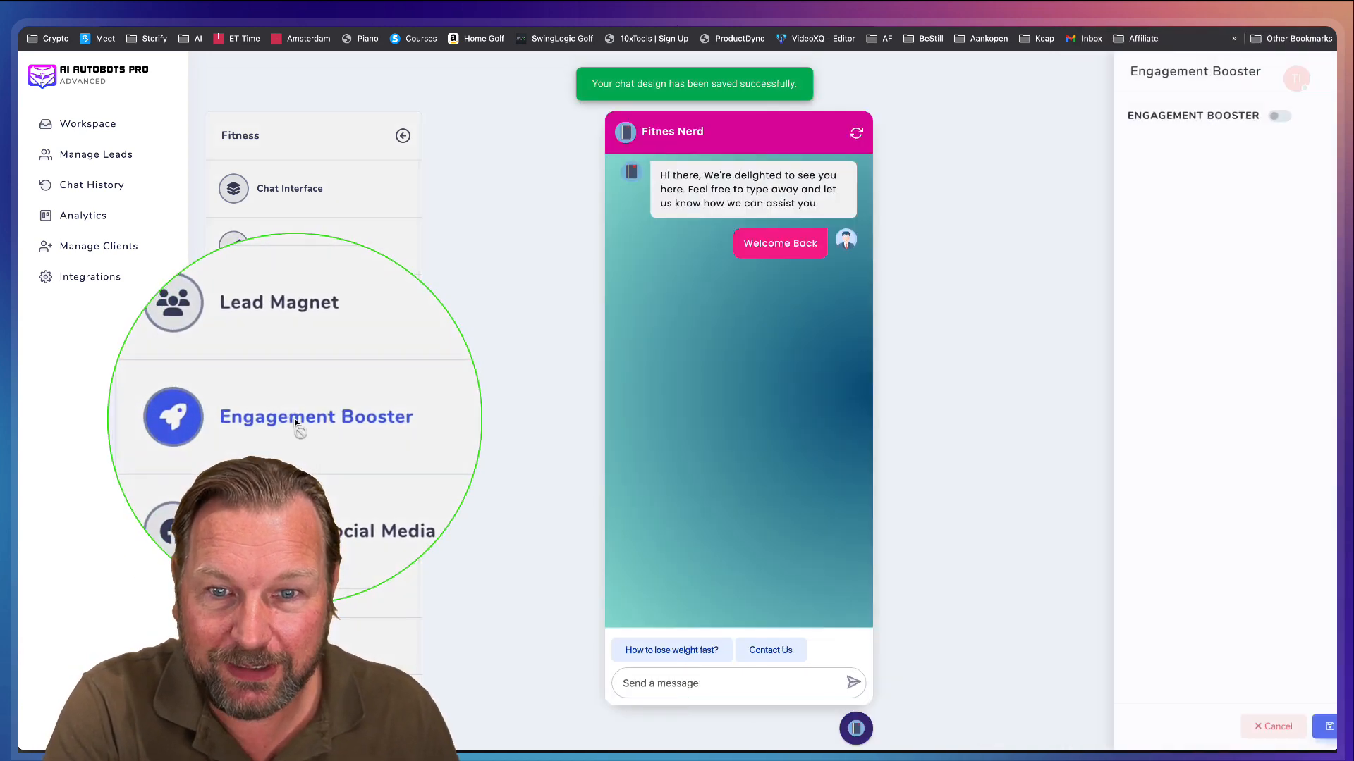
pyautogui.click(1277, 115)
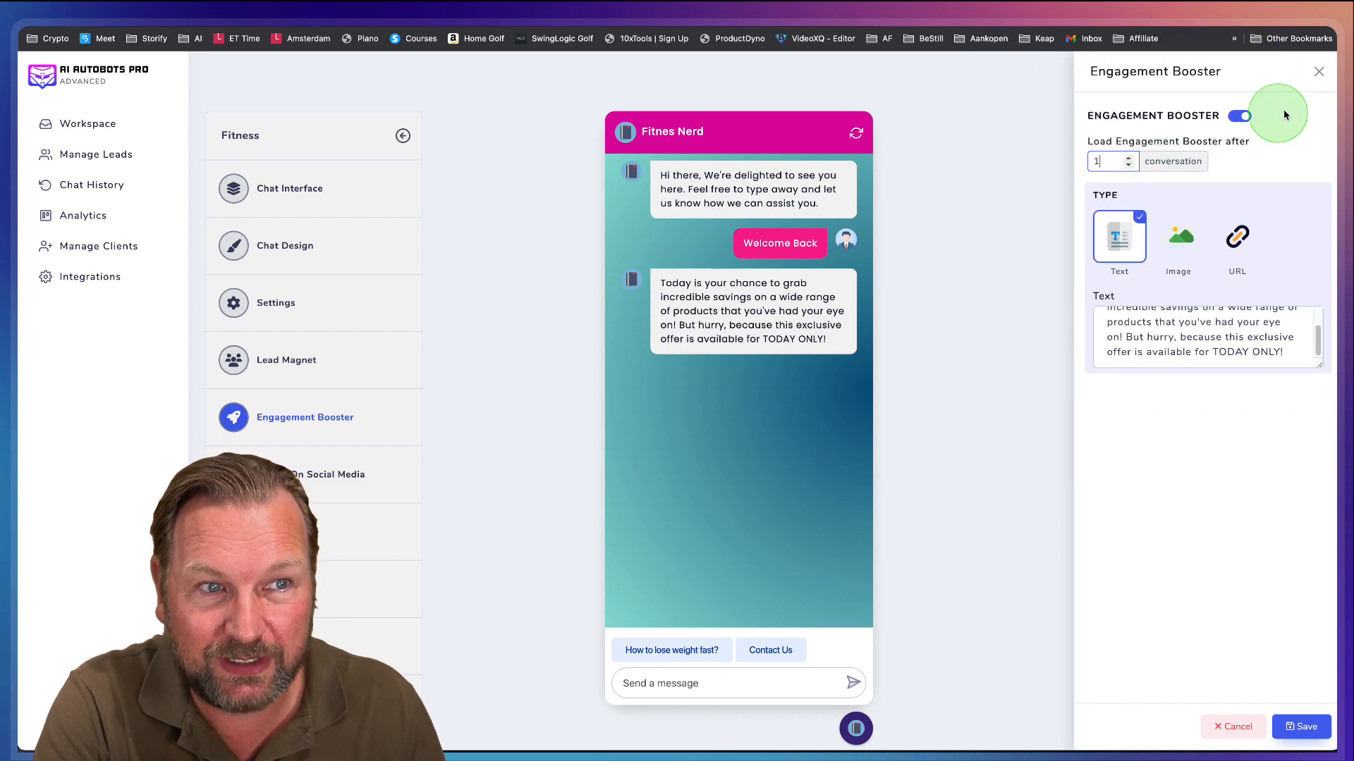
pyautogui.click(1238, 116)
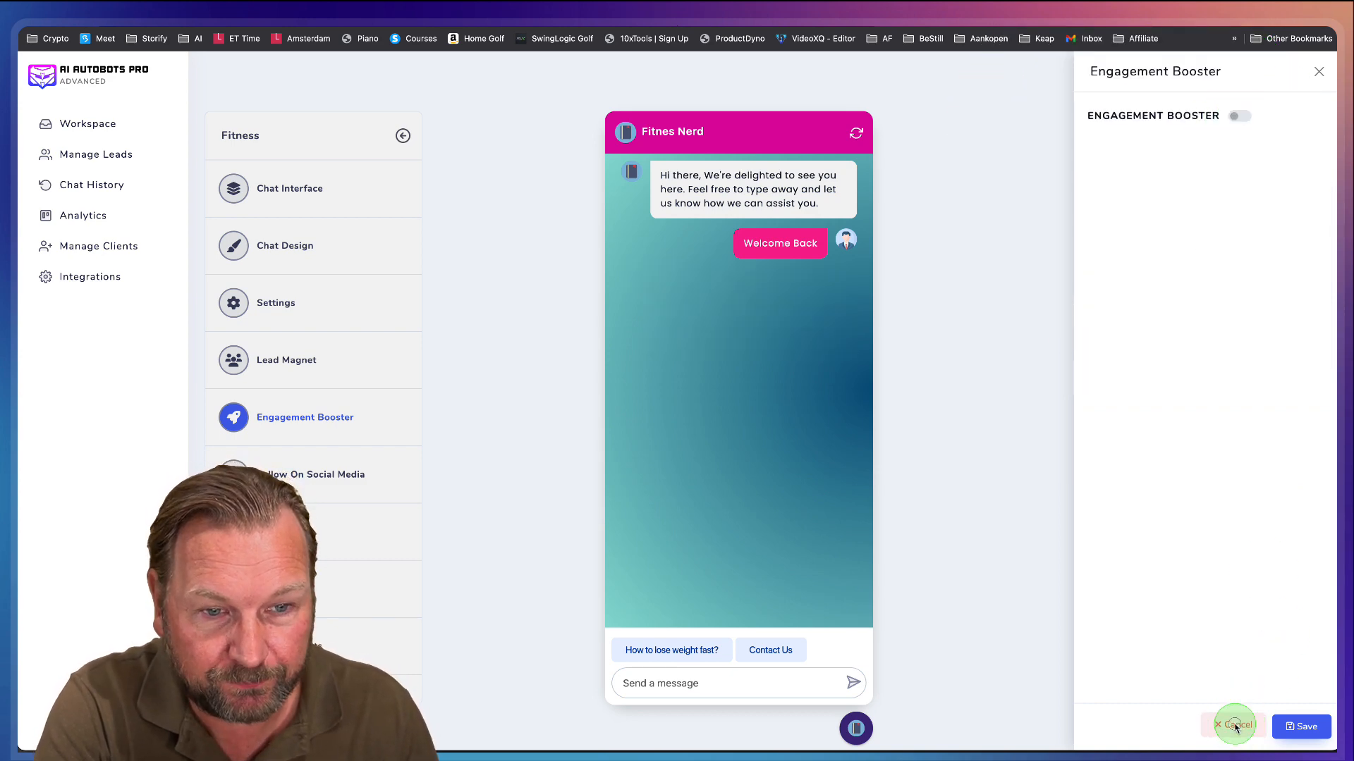
# - Open Follow On Social Media, then switch on the Testimonial prompt to preview it
pyautogui.click(315, 474)
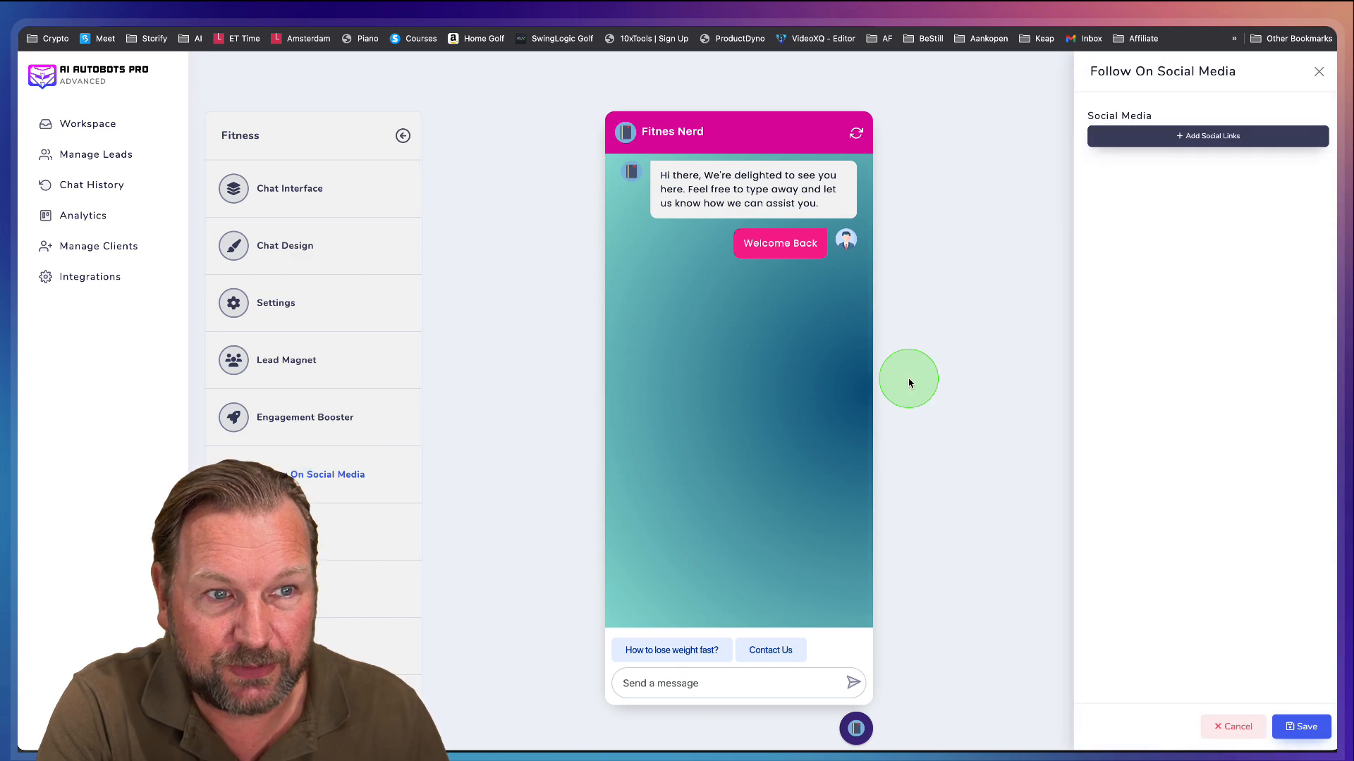
pyautogui.click(1207, 135)
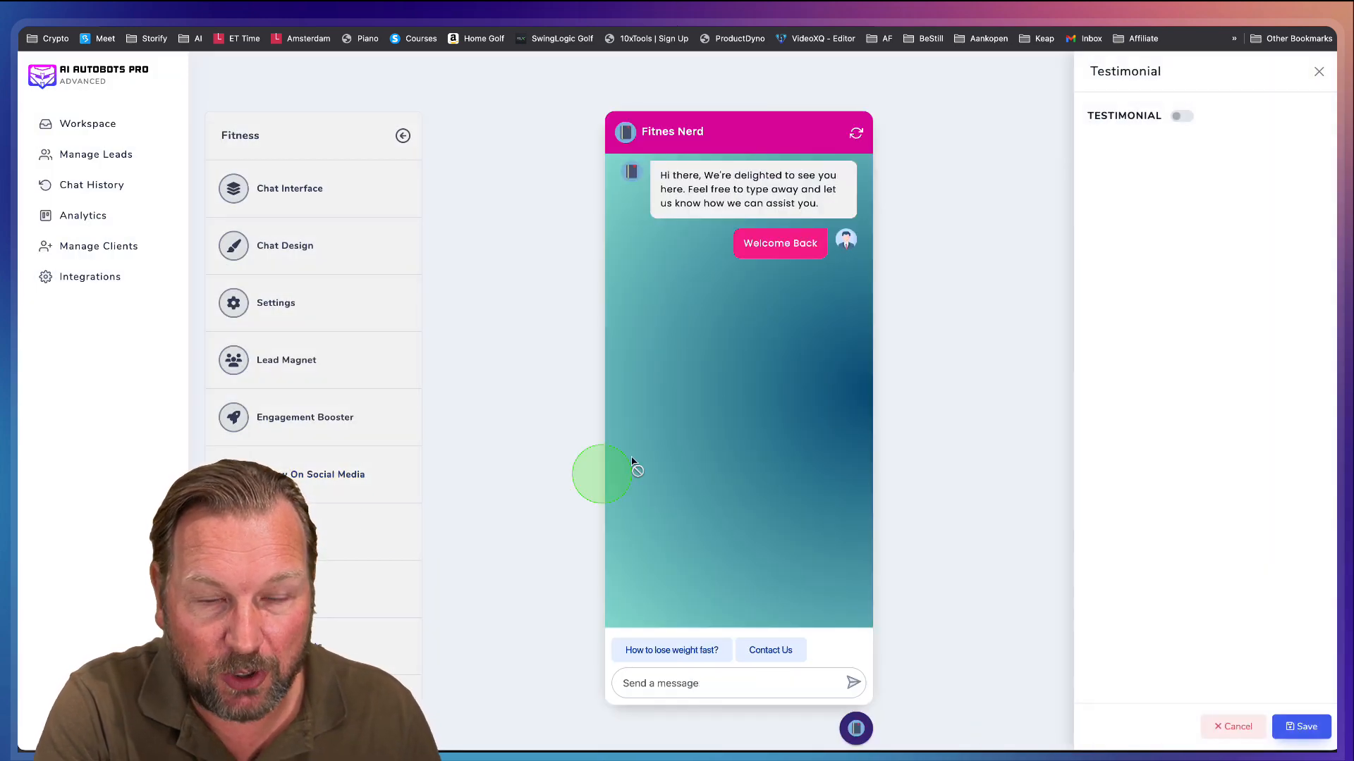
pyautogui.moveTo(1220, 185)
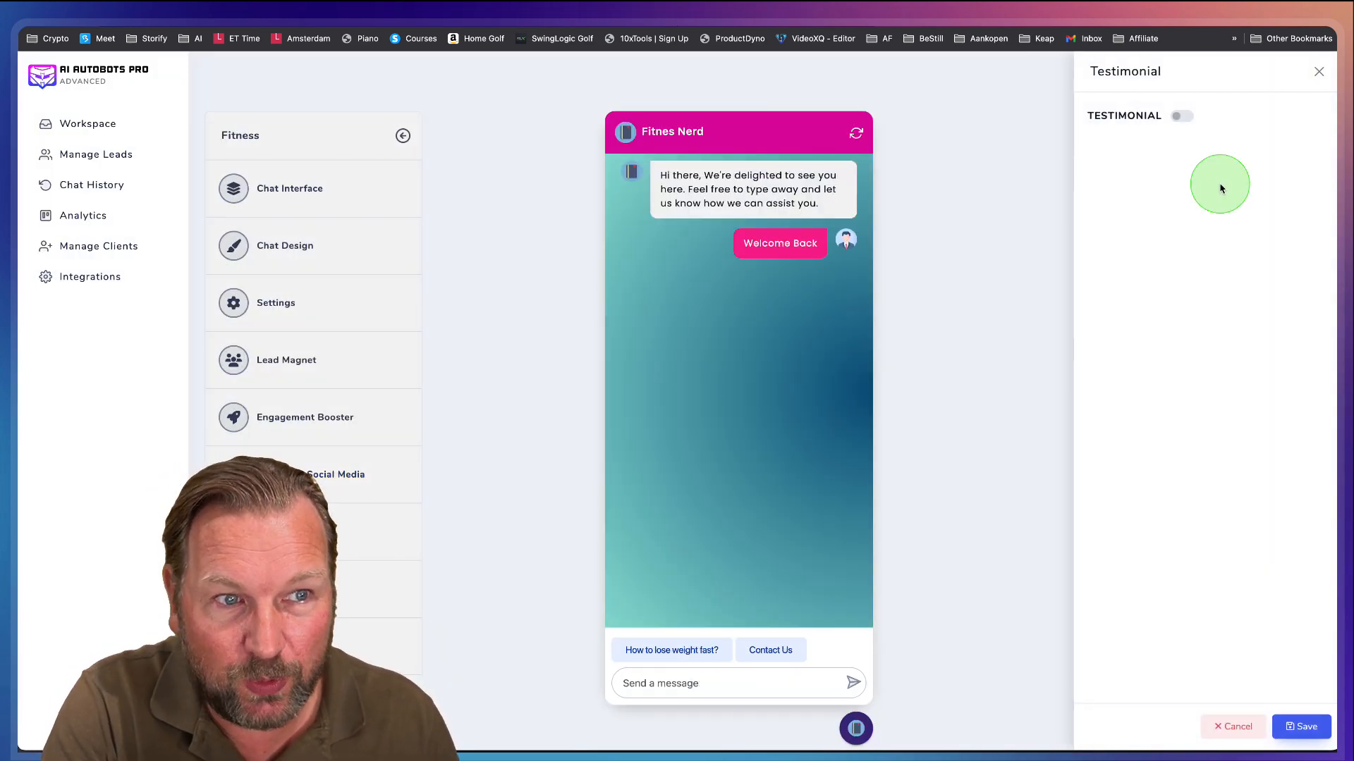
pyautogui.click(1180, 115)
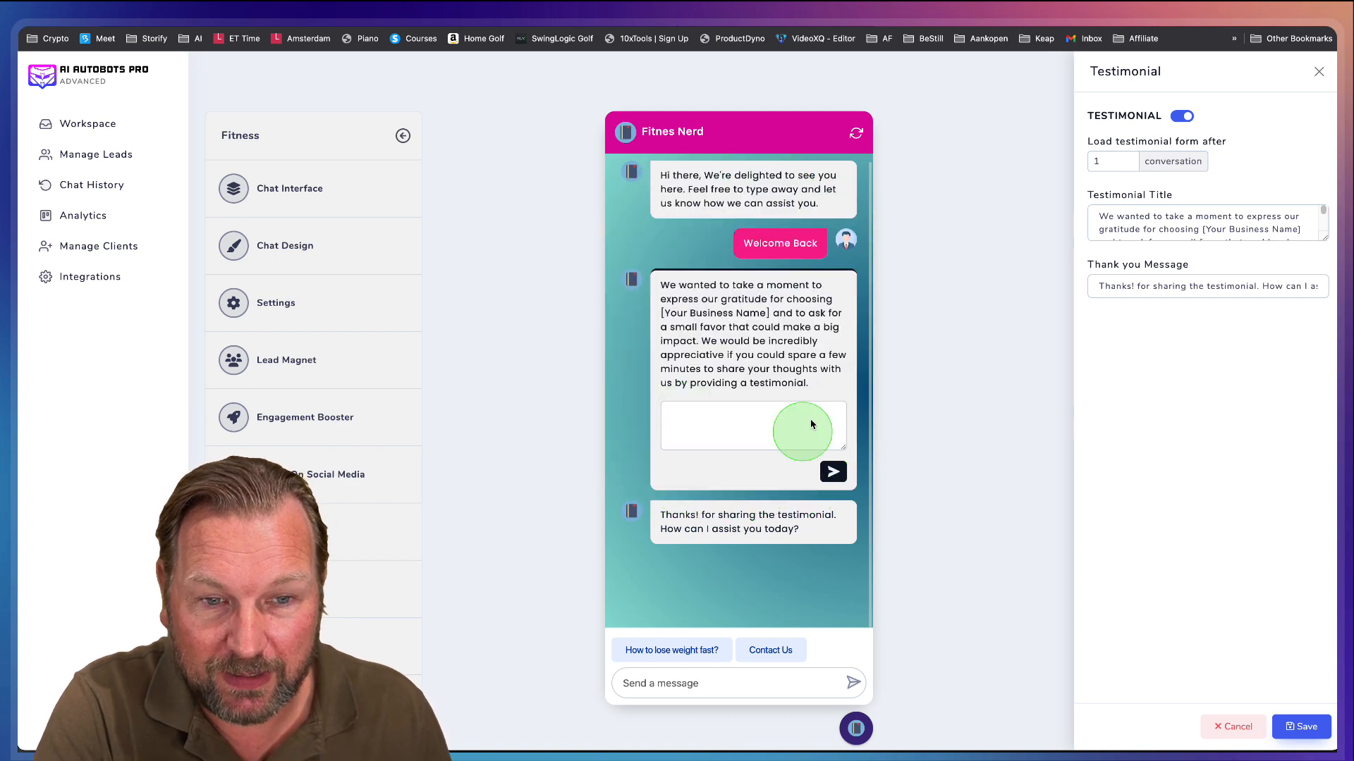
pyautogui.moveTo(769, 421)
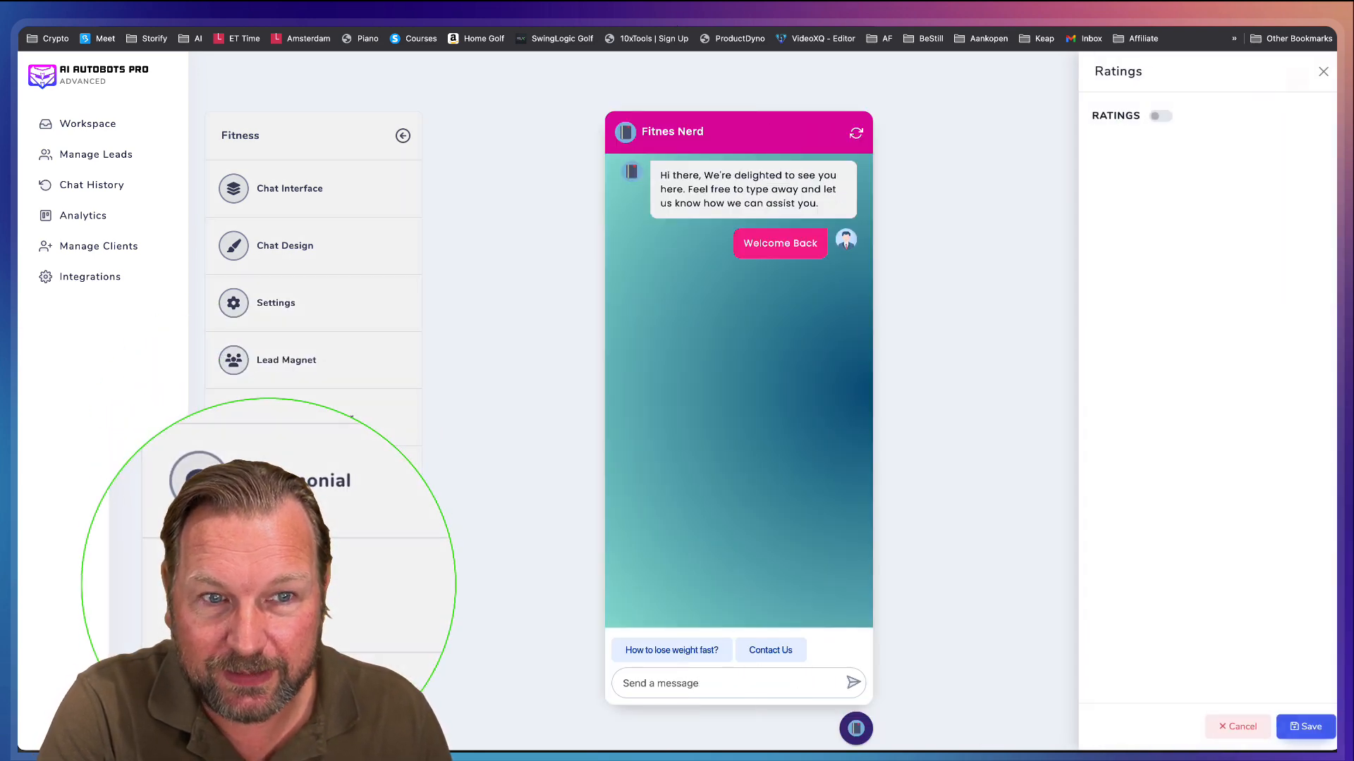
# - Enable ratings, compare Smiley and Like/Dislike styles, then choose Star
pyautogui.click(1161, 115)
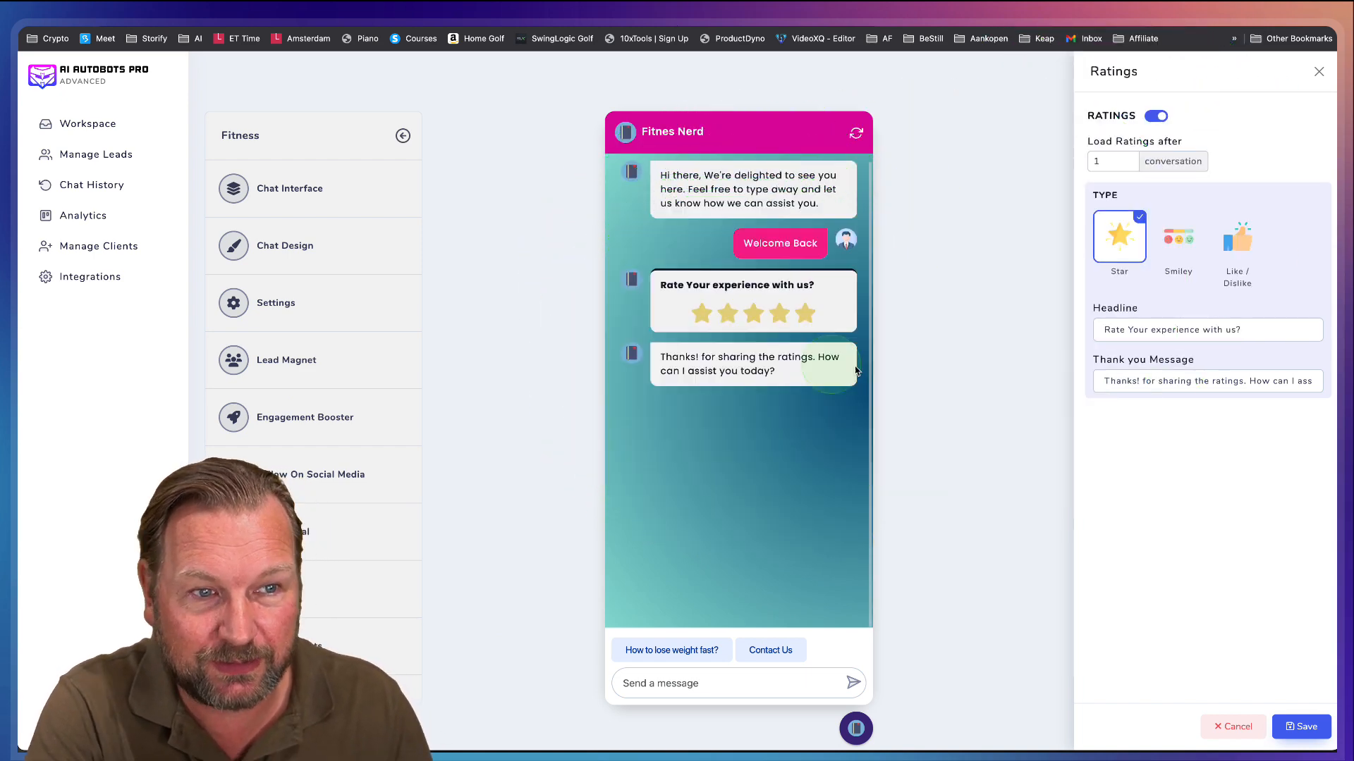
pyautogui.click(1176, 238)
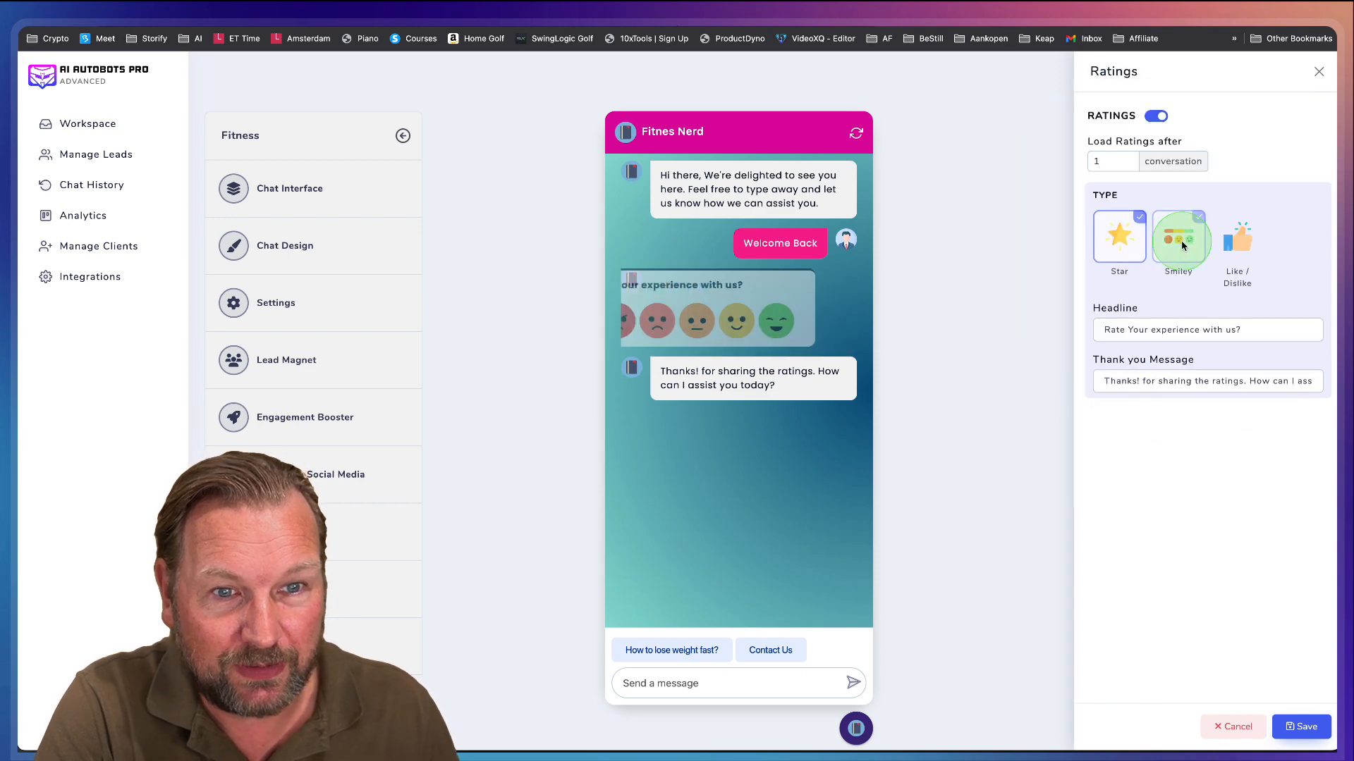
pyautogui.click(1237, 235)
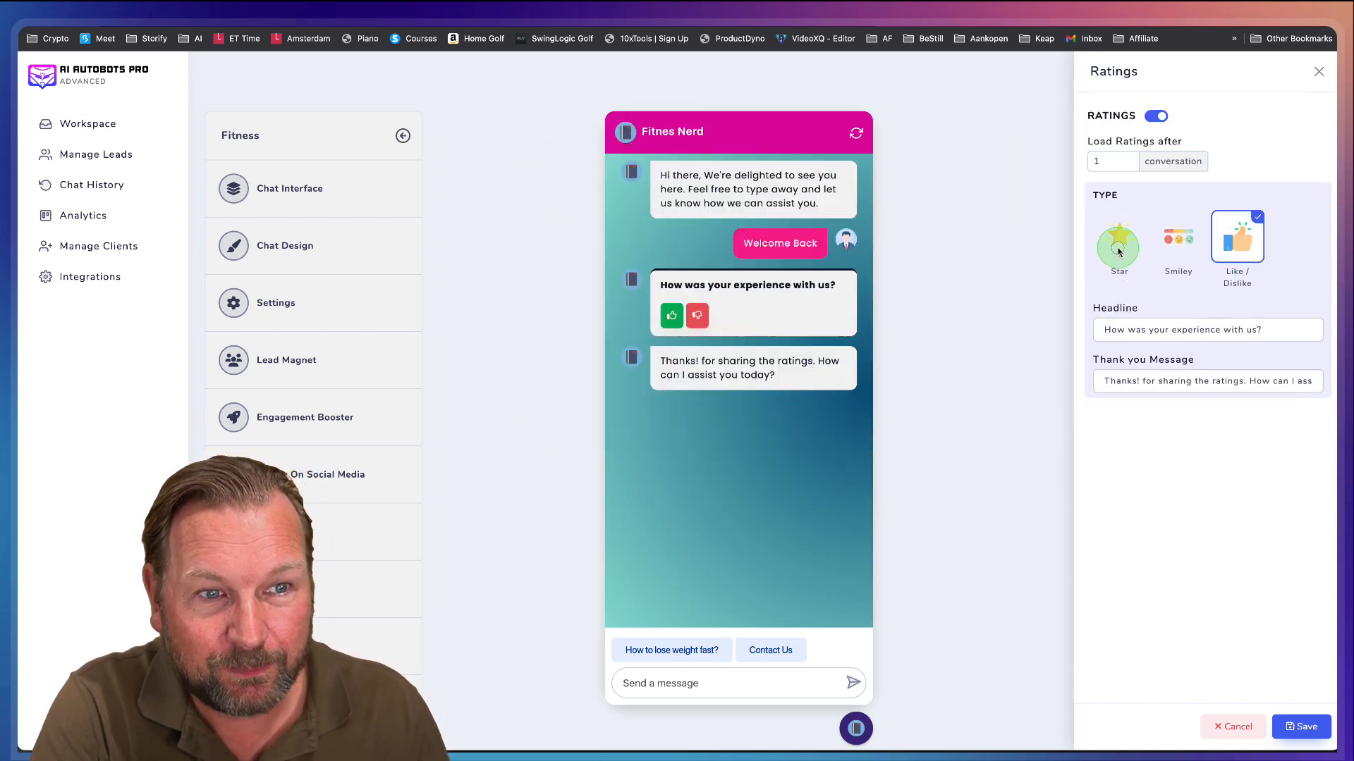
pyautogui.click(1118, 242)
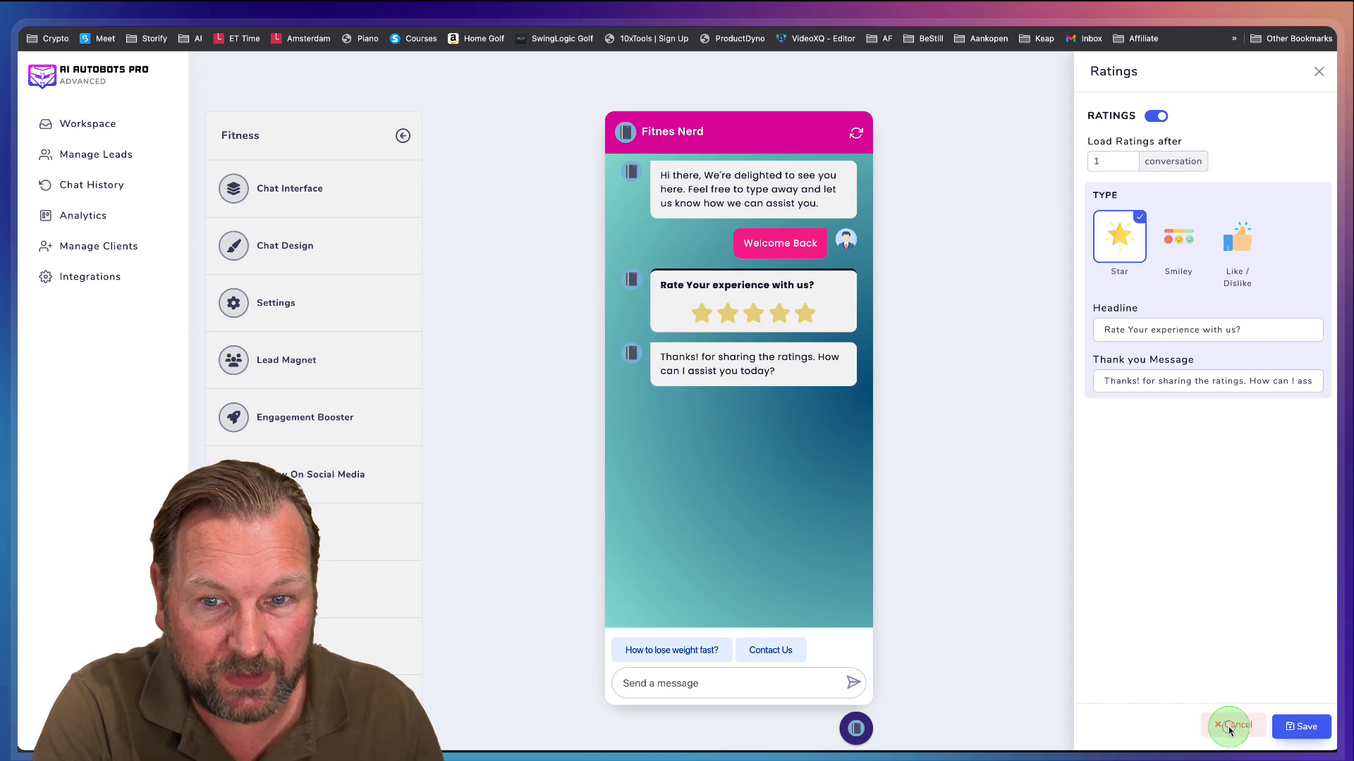
# - Discard ratings changes, enable appointment booking, and copy the widget embed script
pyautogui.click(1230, 725)
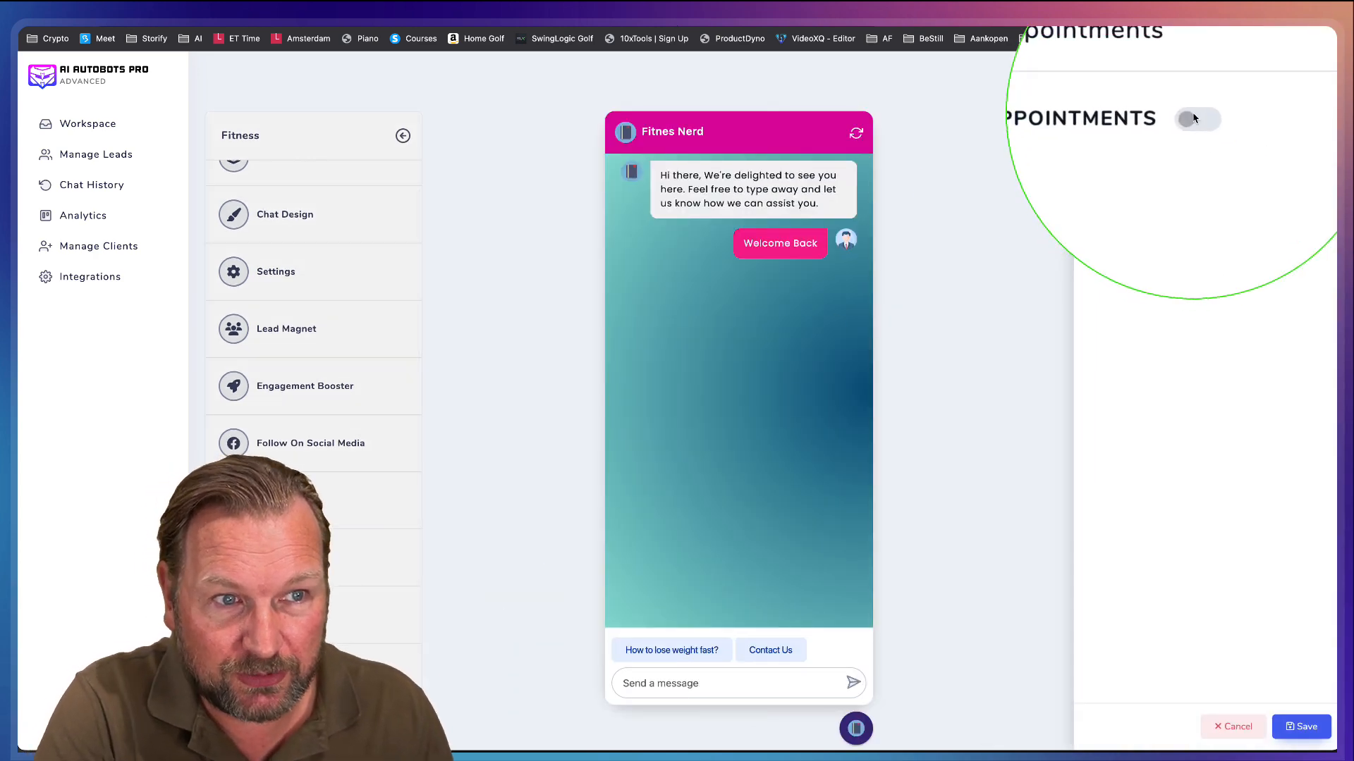
pyautogui.click(1197, 118)
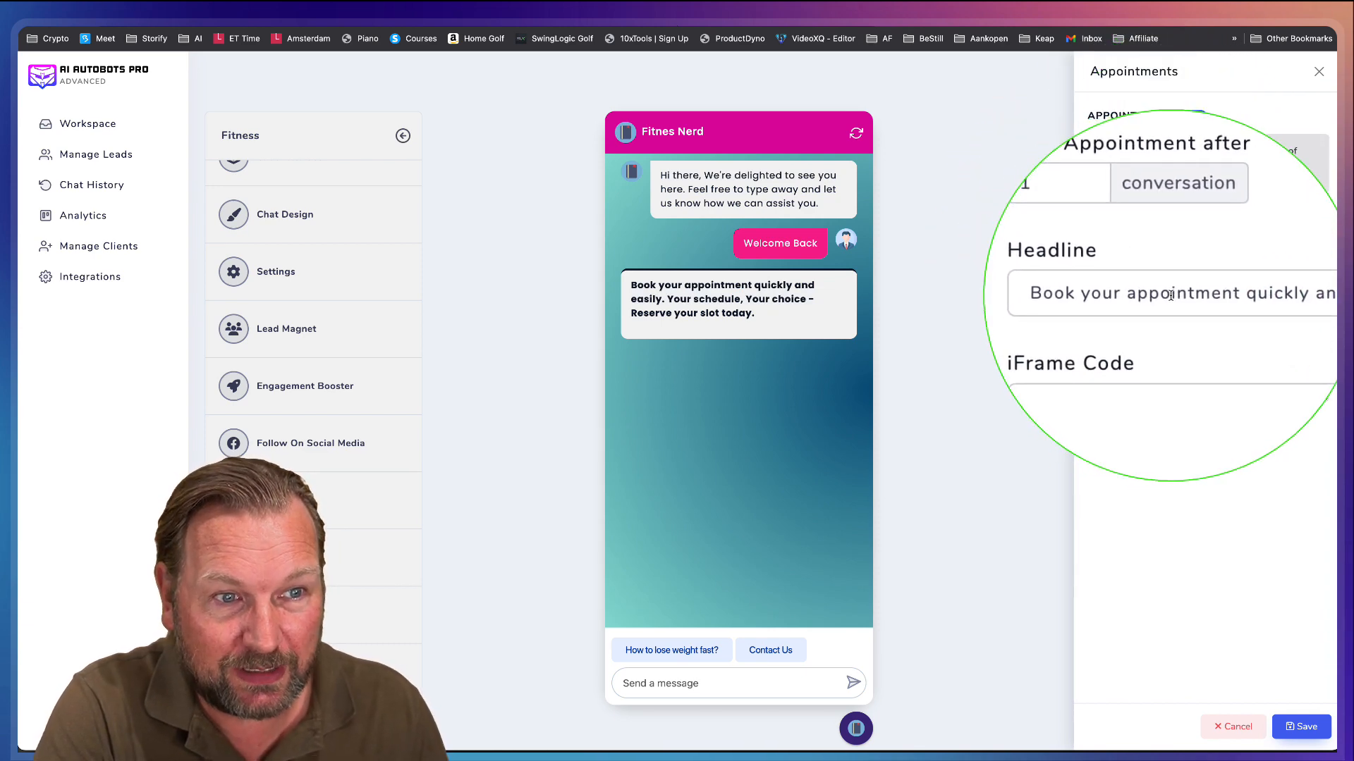
pyautogui.click(1194, 115)
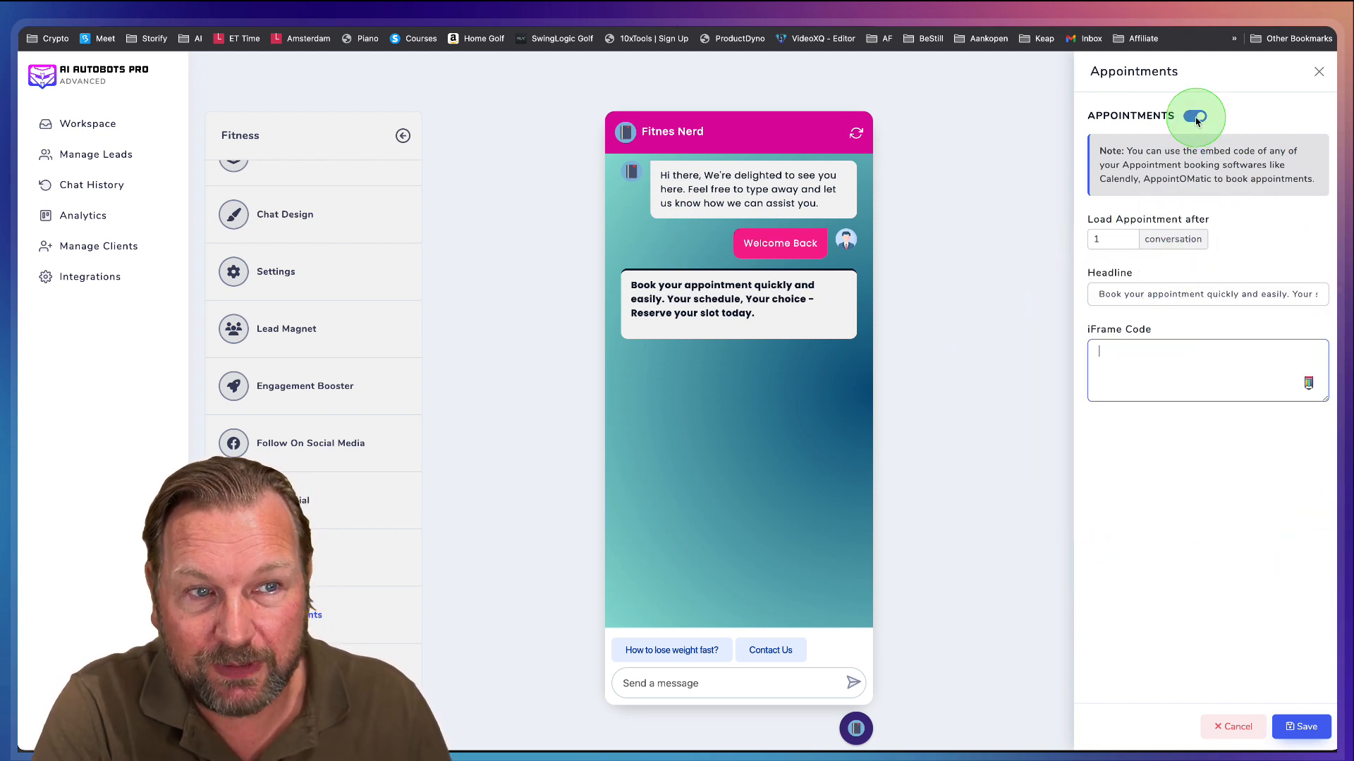
pyautogui.click(1195, 115)
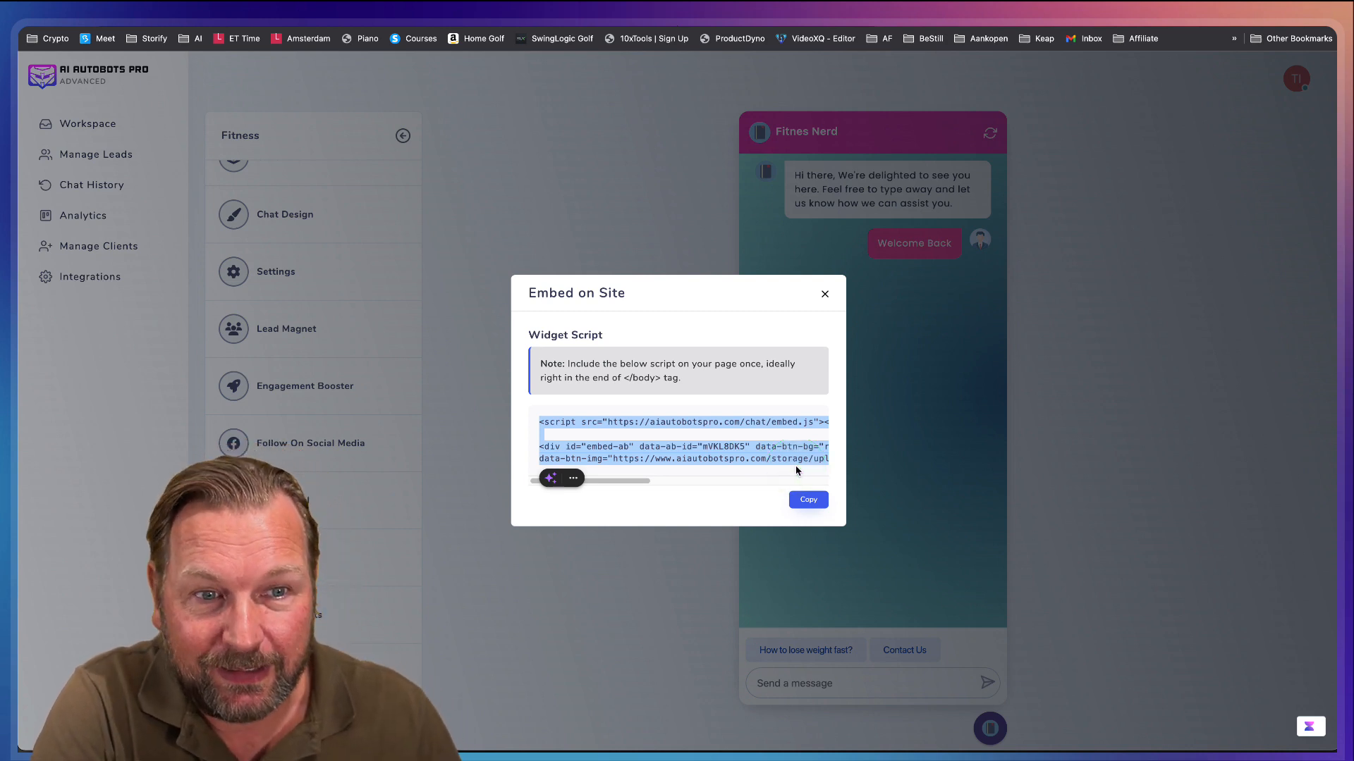
pyautogui.click(823, 294)
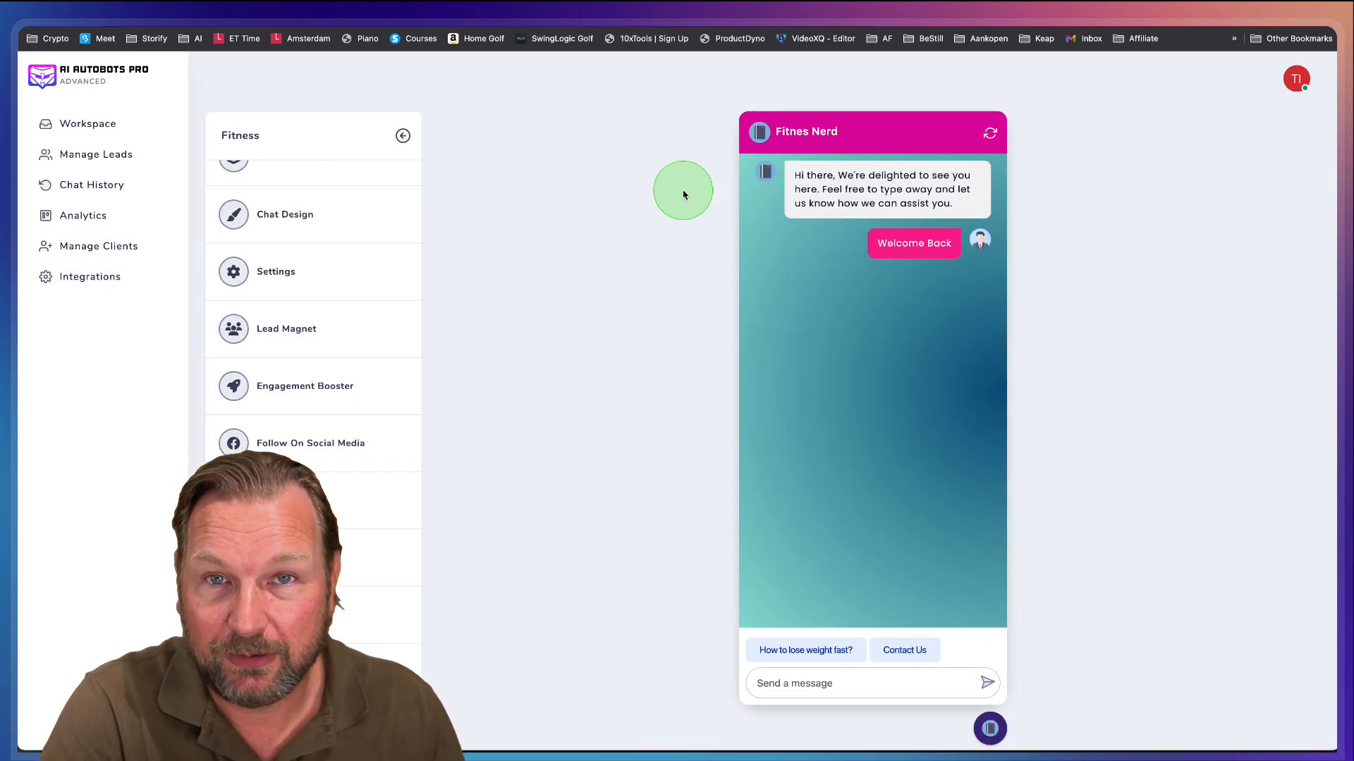
pyautogui.moveTo(168, 255)
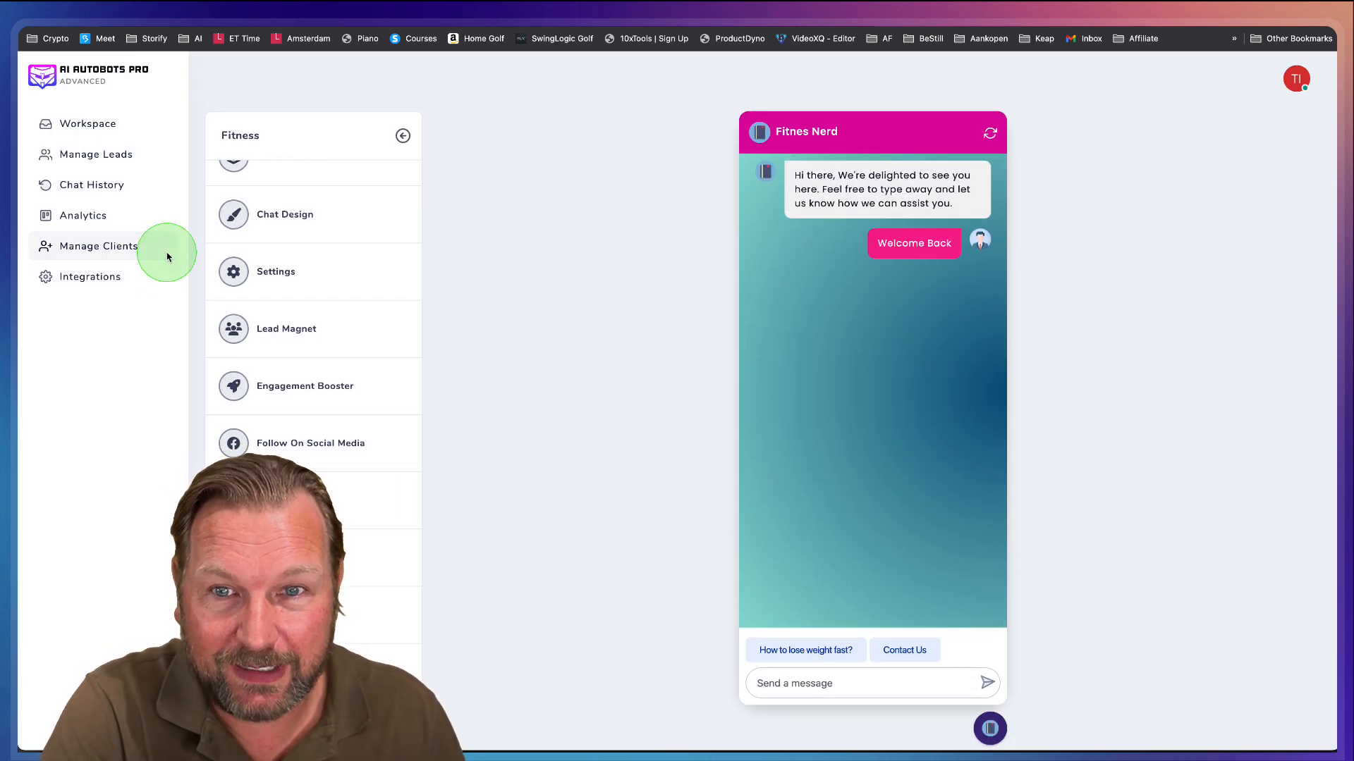
# - Open Manage Leads filtered to the Local clients workspace and Recipes campaign
pyautogui.click(86, 123)
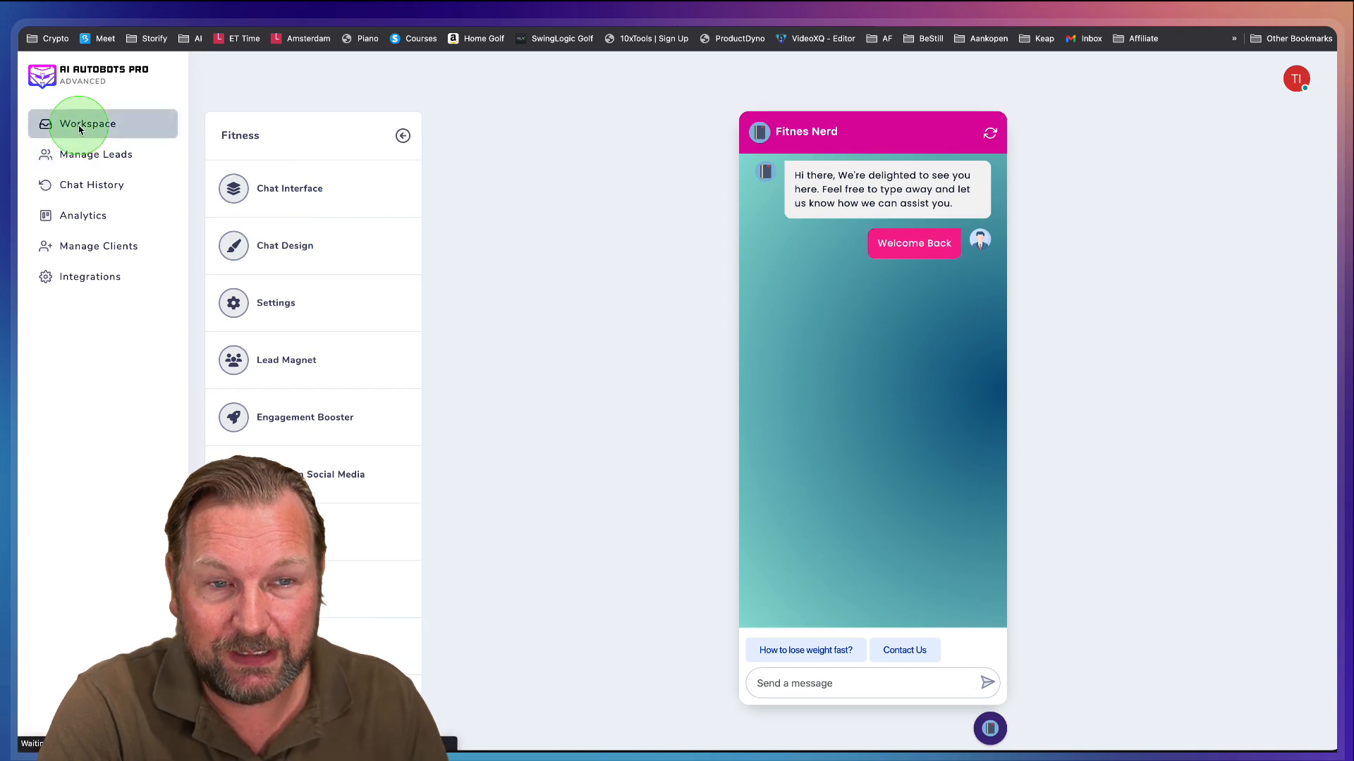
pyautogui.click(86, 123)
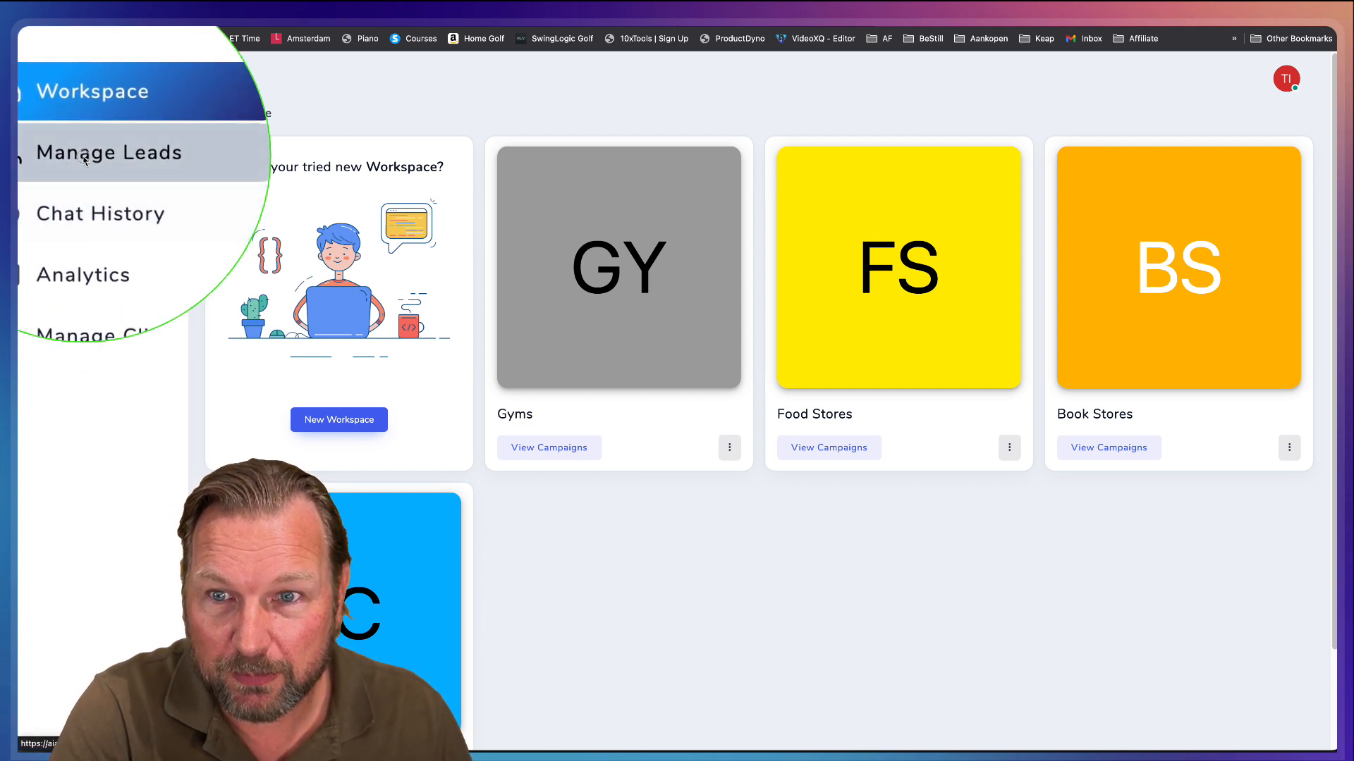
pyautogui.click(108, 152)
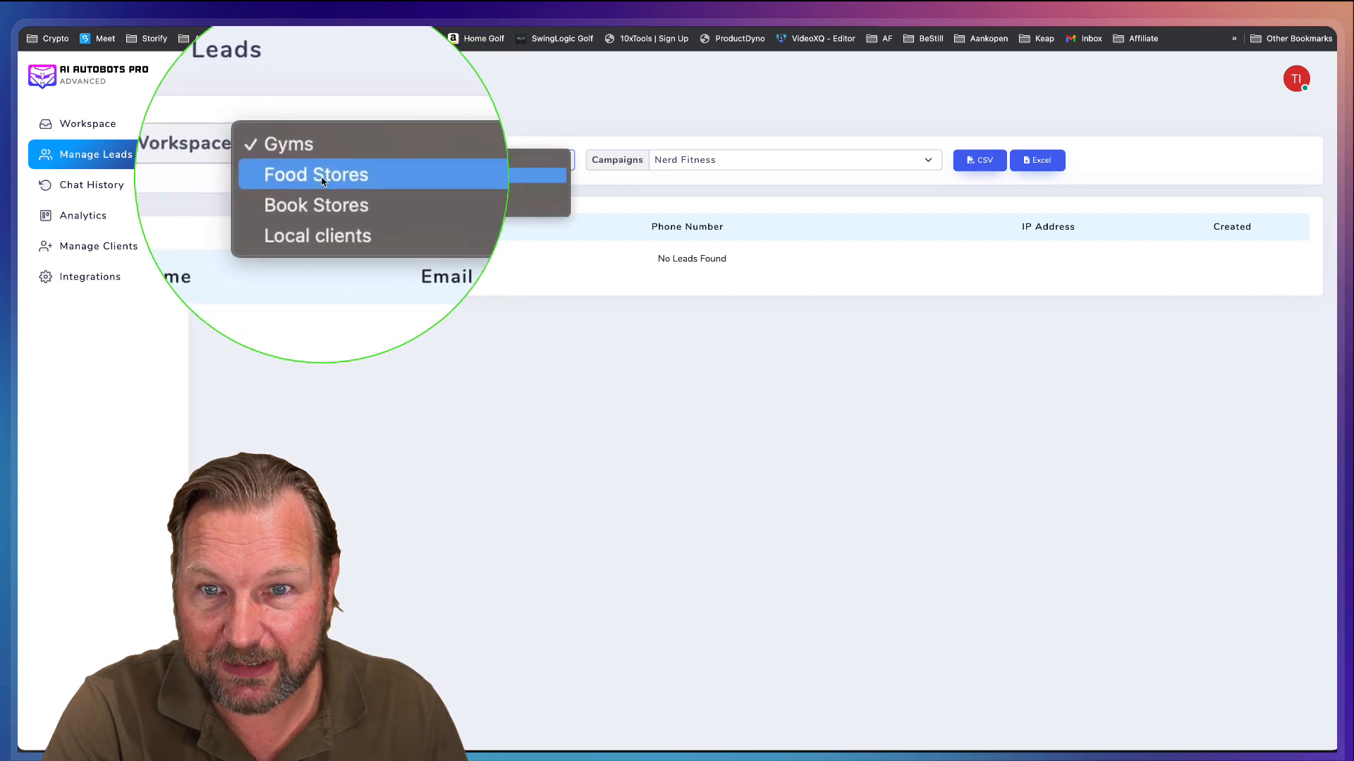
pyautogui.moveTo(317, 215)
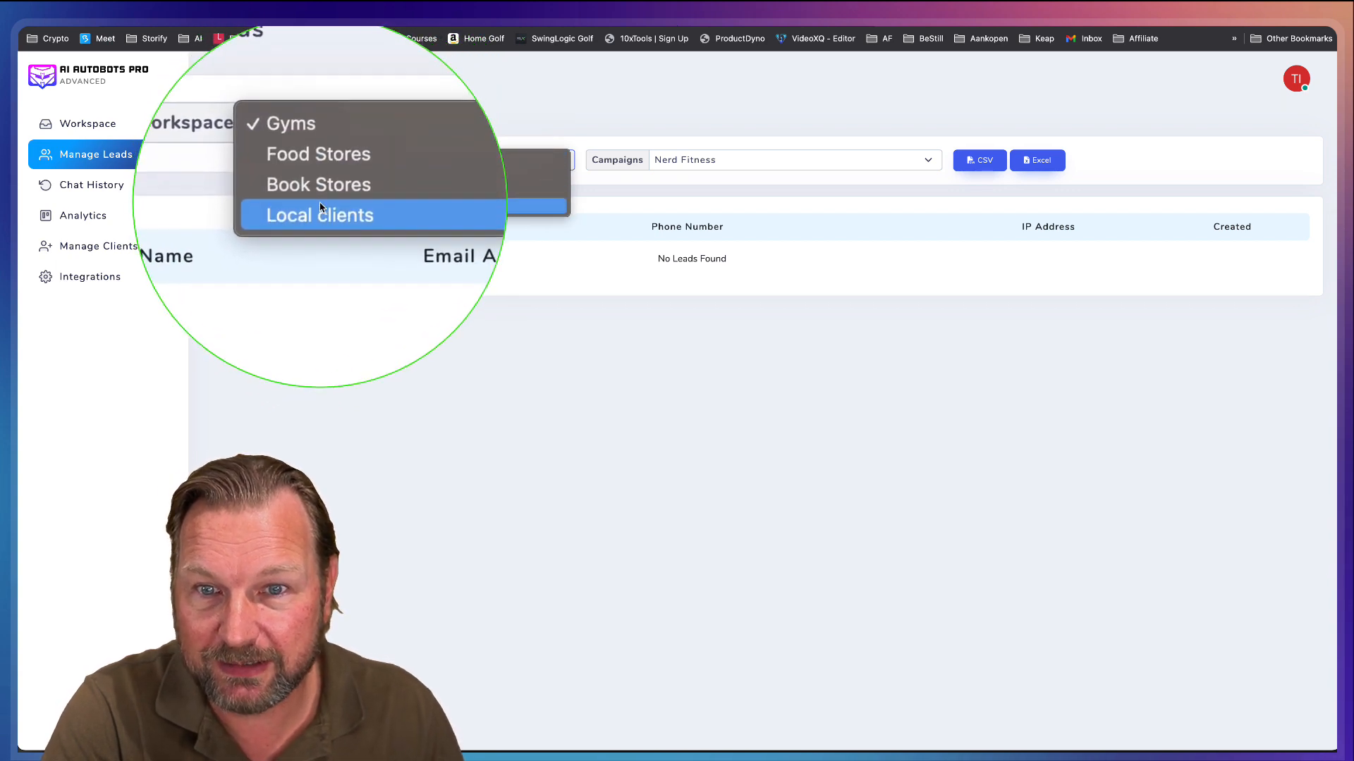
pyautogui.click(318, 215)
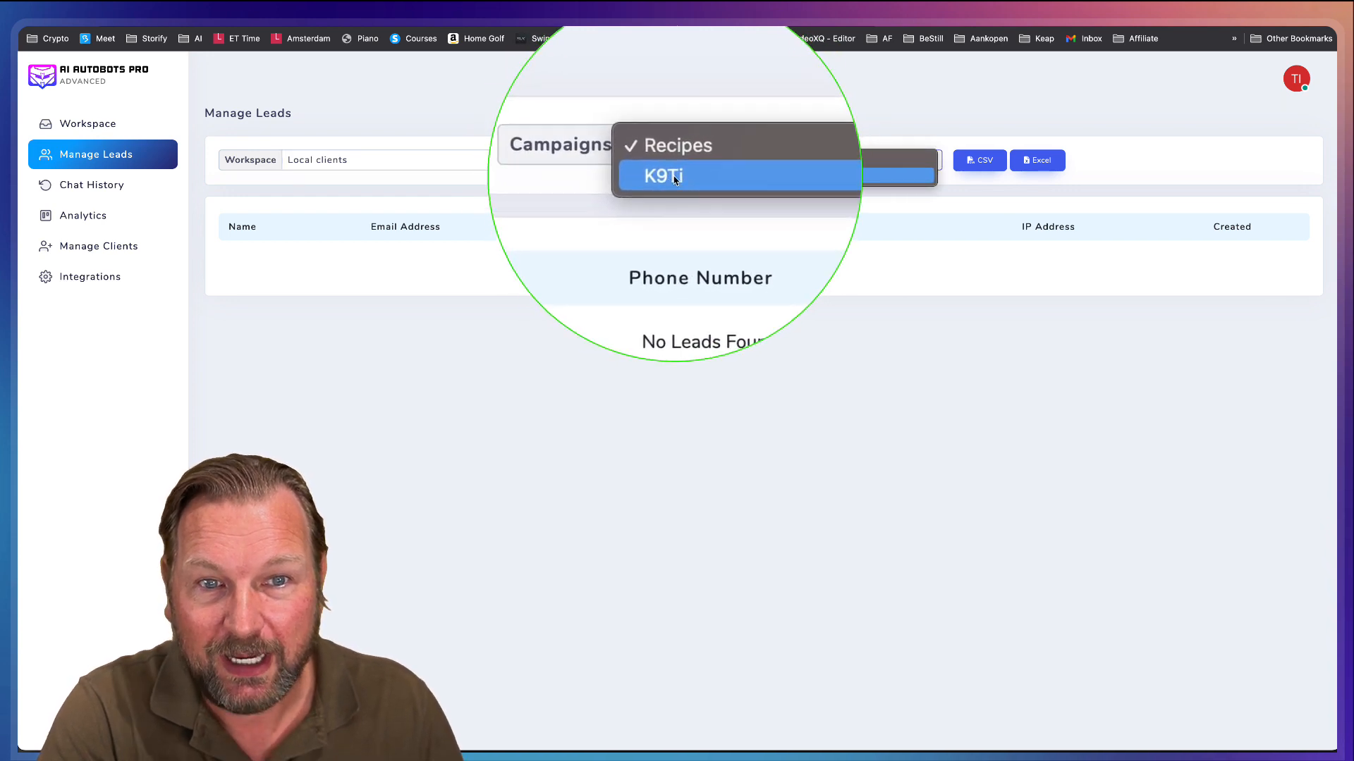
pyautogui.click(672, 145)
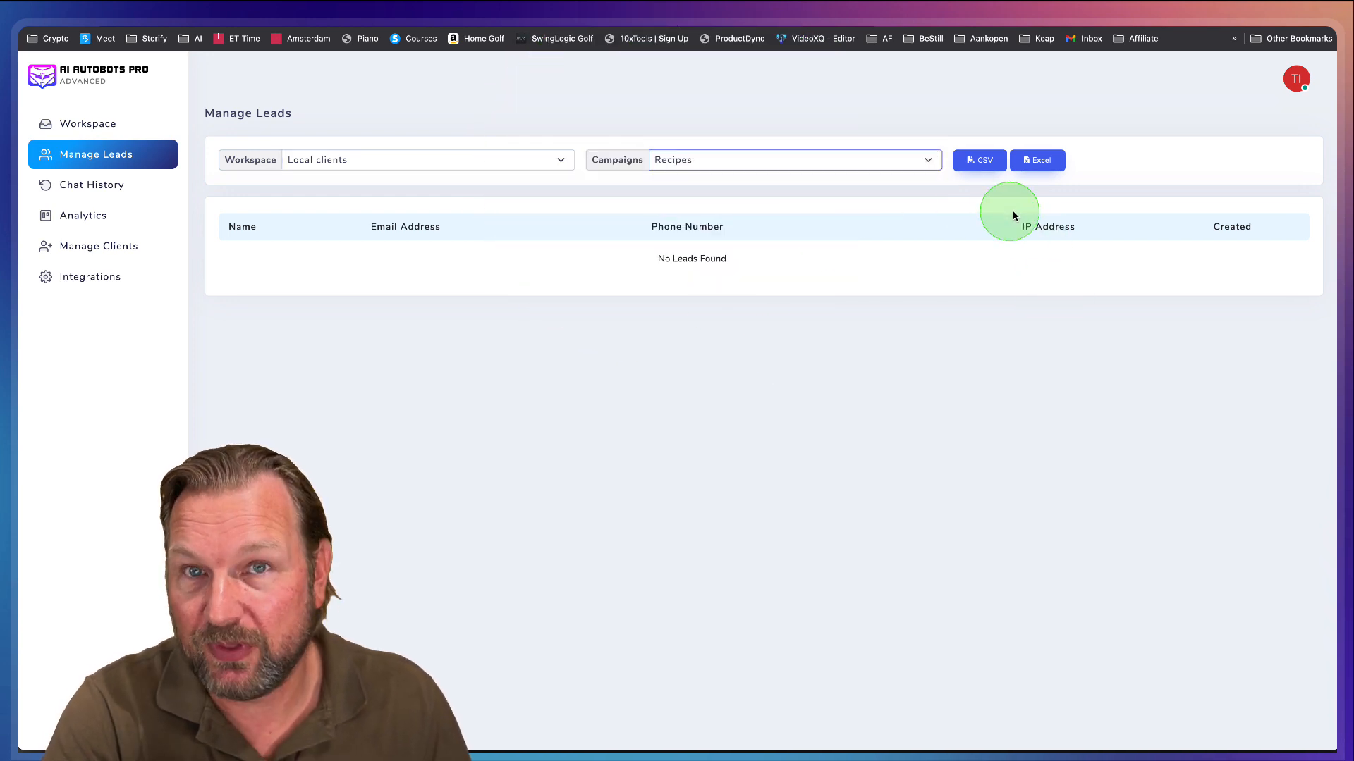
pyautogui.moveTo(858, 149)
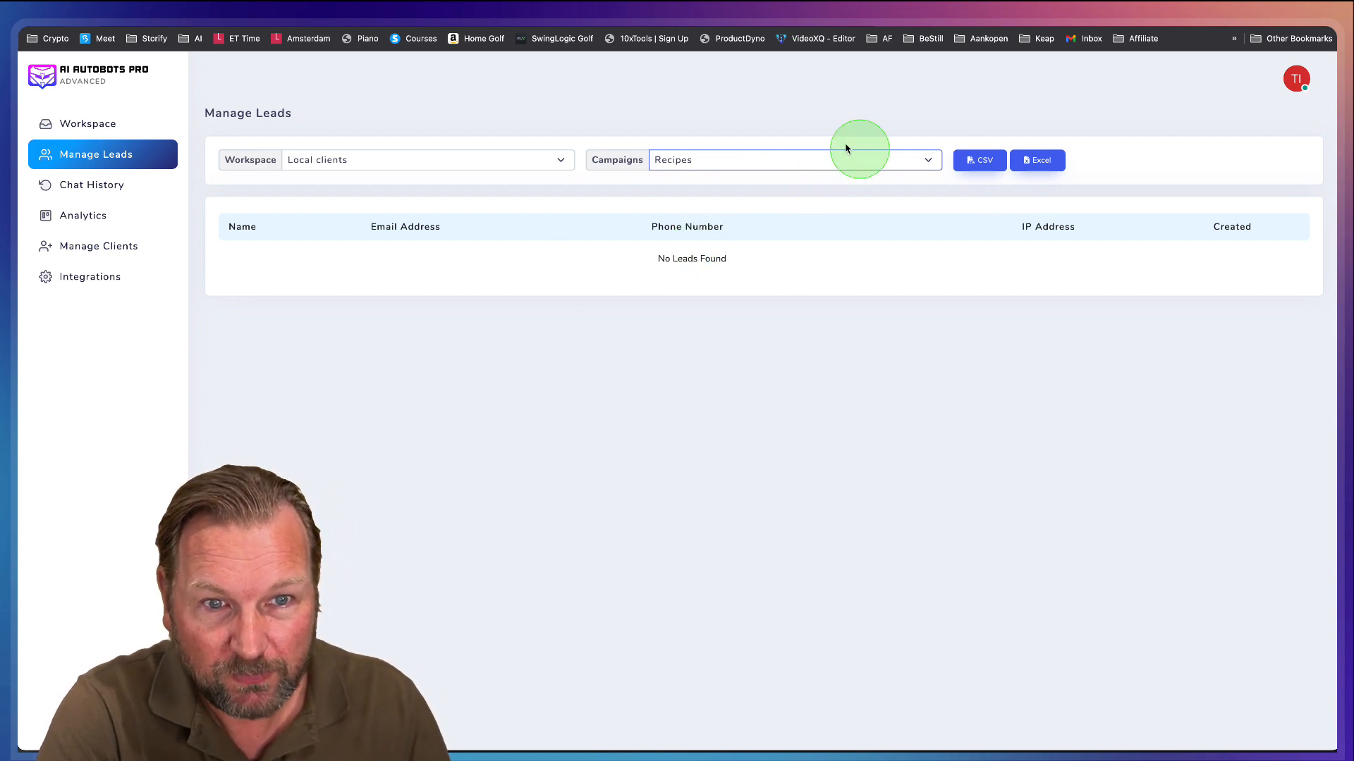
pyautogui.moveTo(403, 164)
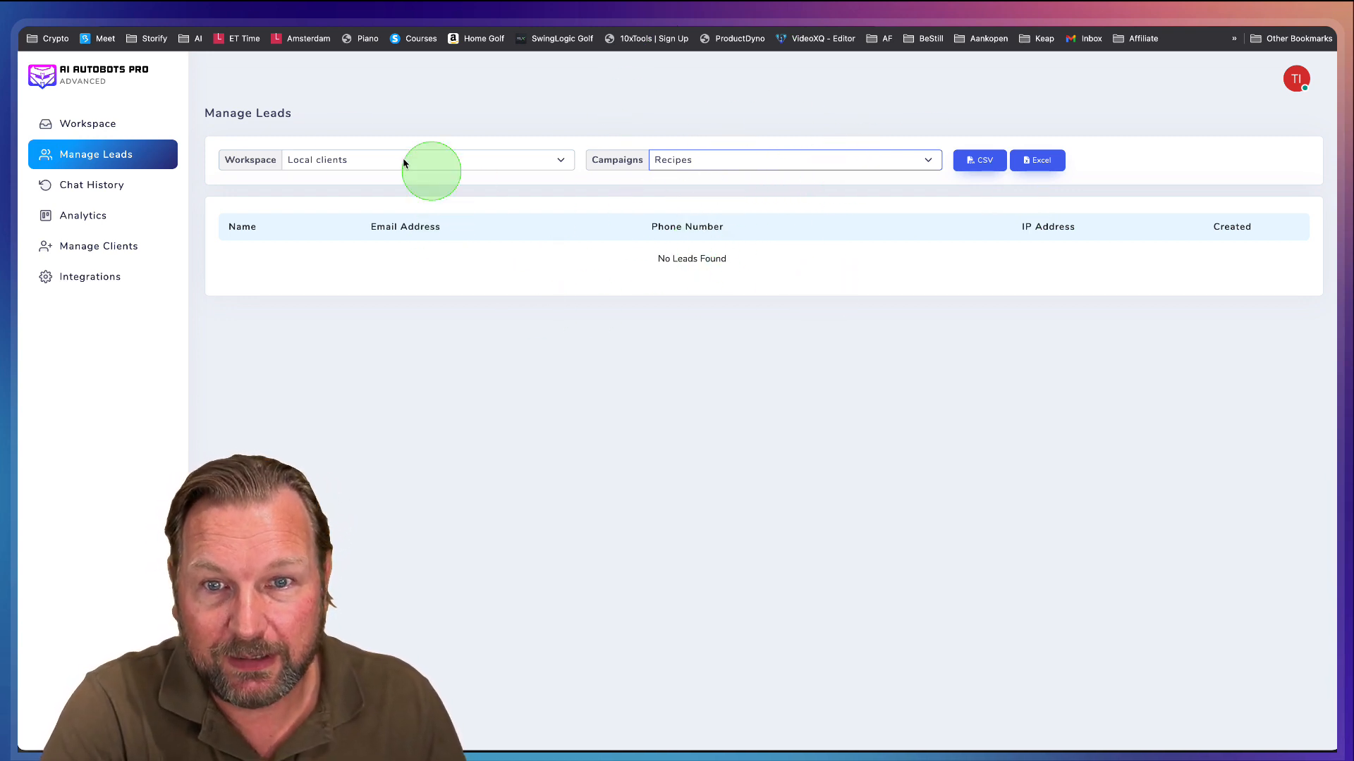
pyautogui.moveTo(85, 189)
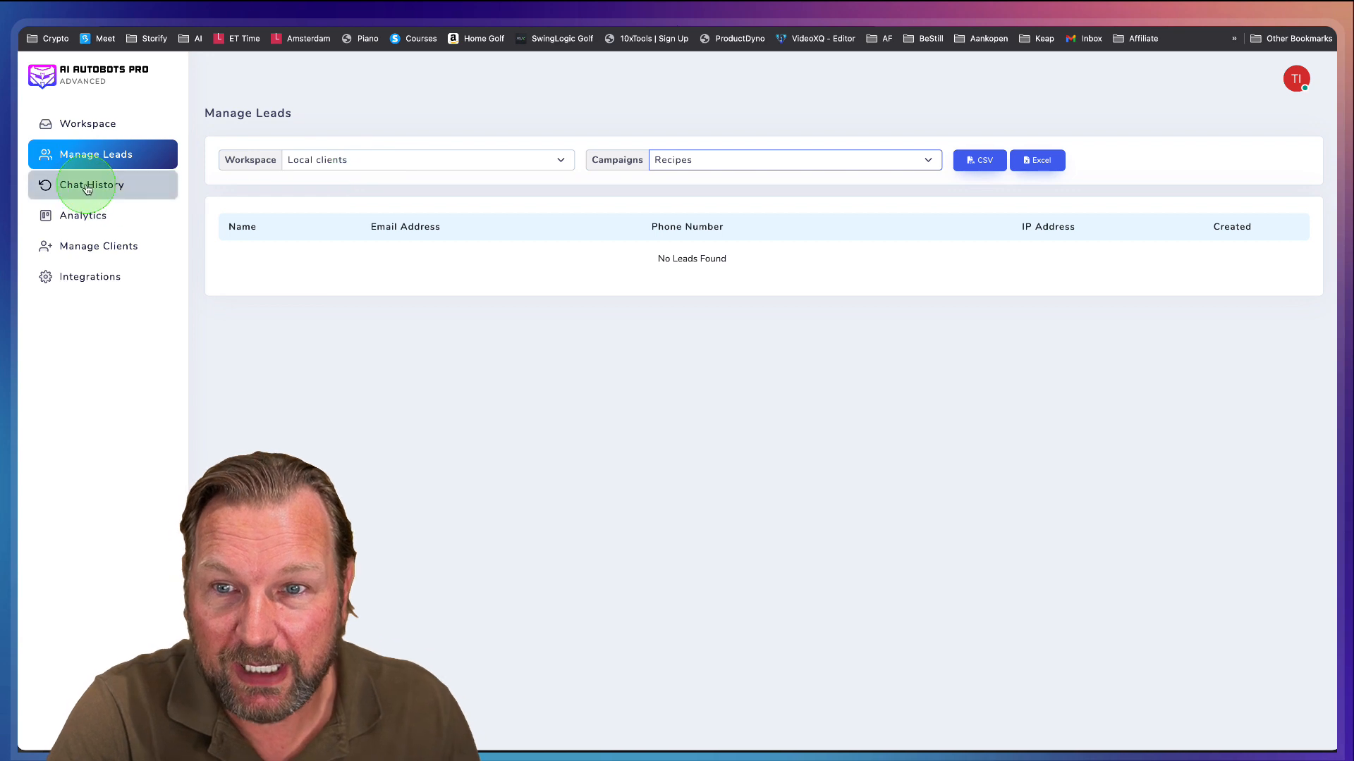
# - Visit Chat History and Manage Clients, then go back to the Workspace page
pyautogui.click(91, 184)
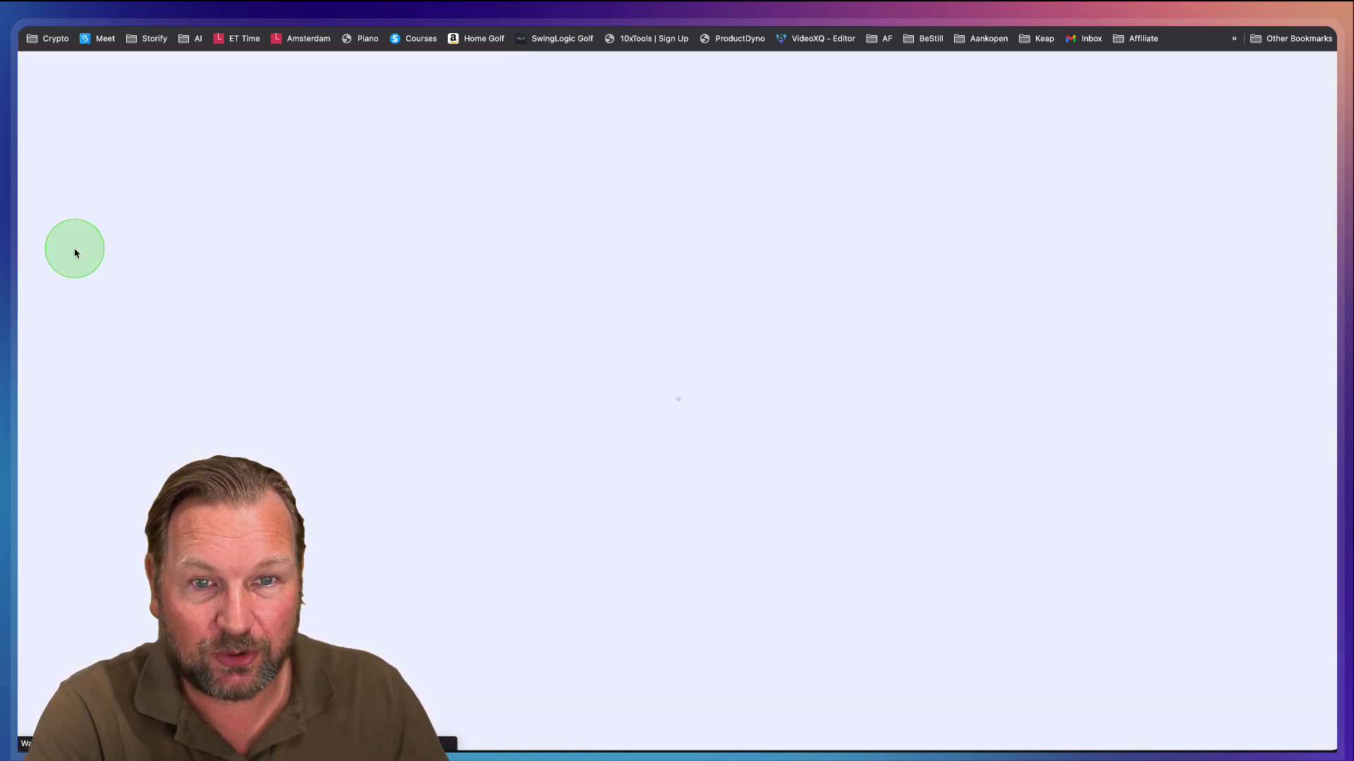
pyautogui.click(97, 245)
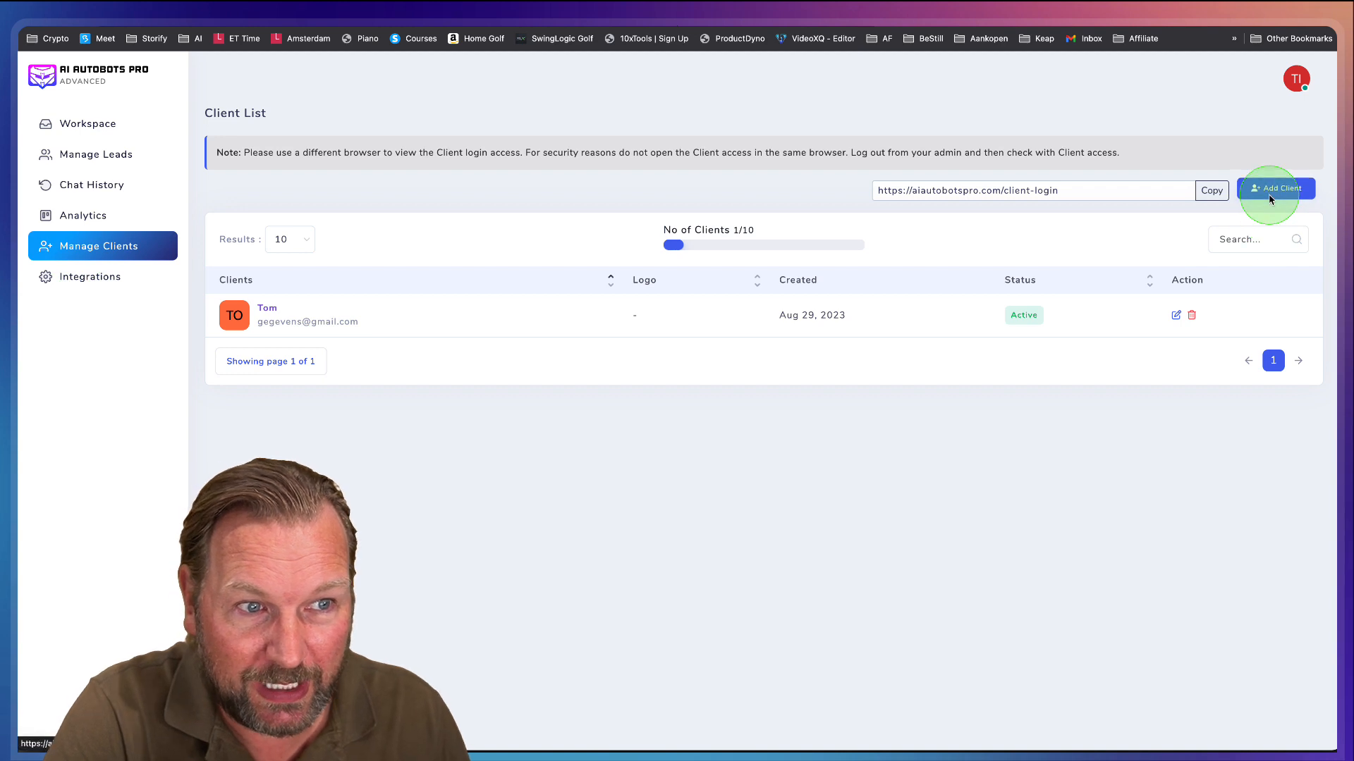
pyautogui.click(1276, 189)
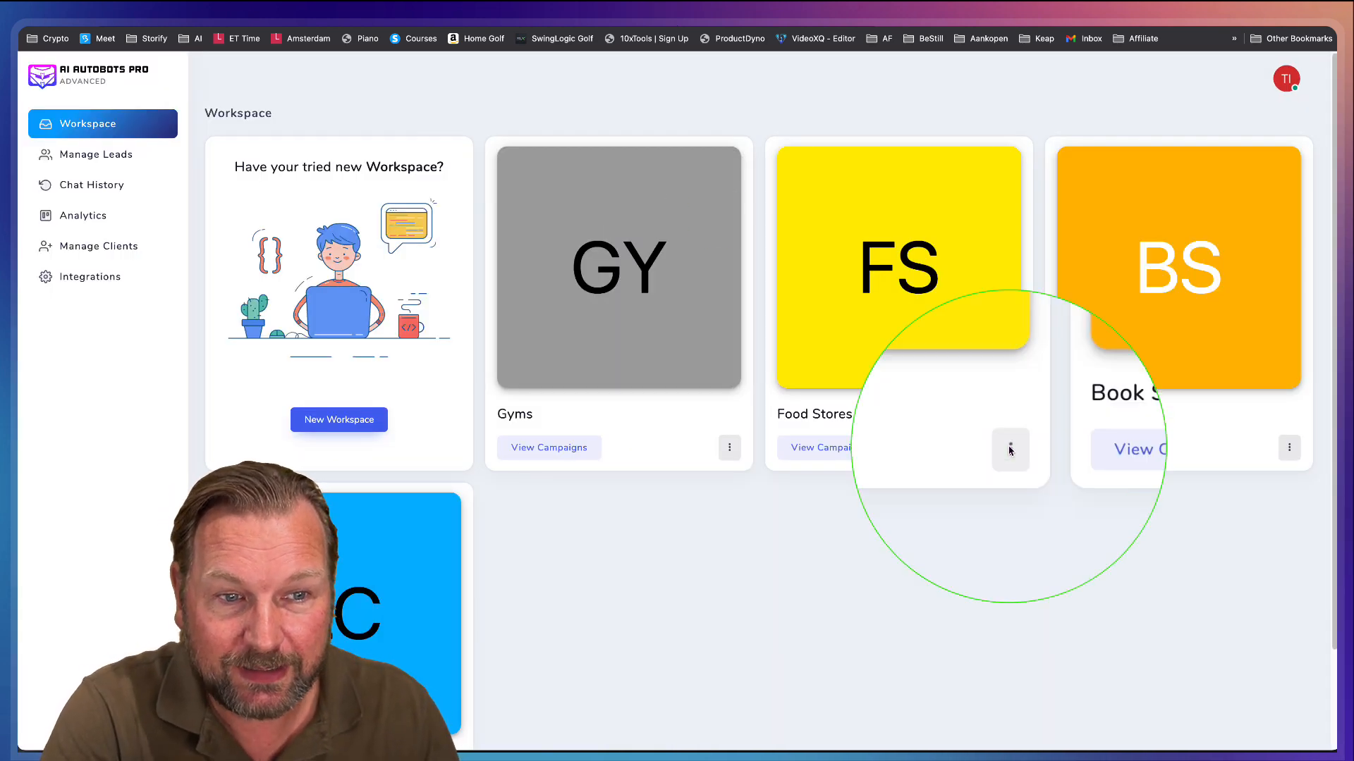
# - Review a workspace's Client Access options, choosing a client, then open the Gyms campaigns
pyautogui.click(1010, 450)
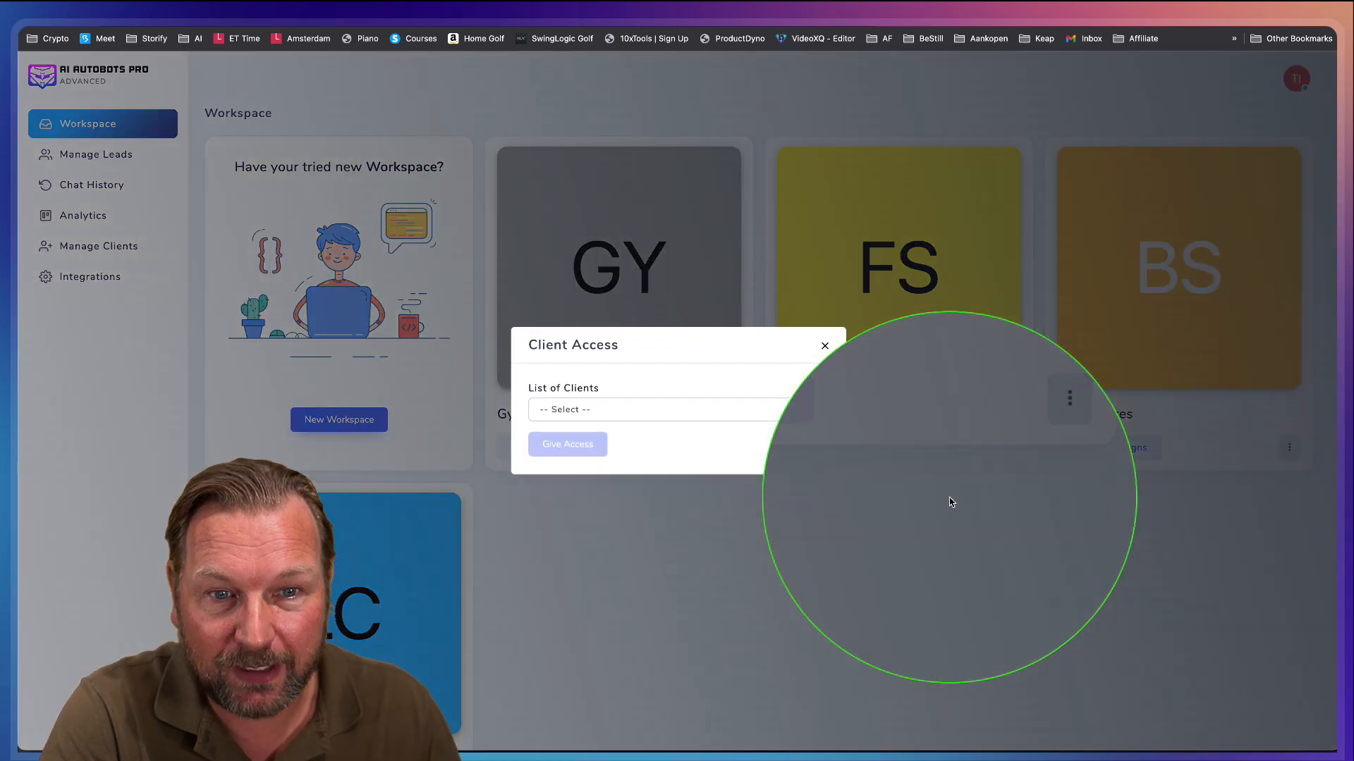
pyautogui.click(673, 409)
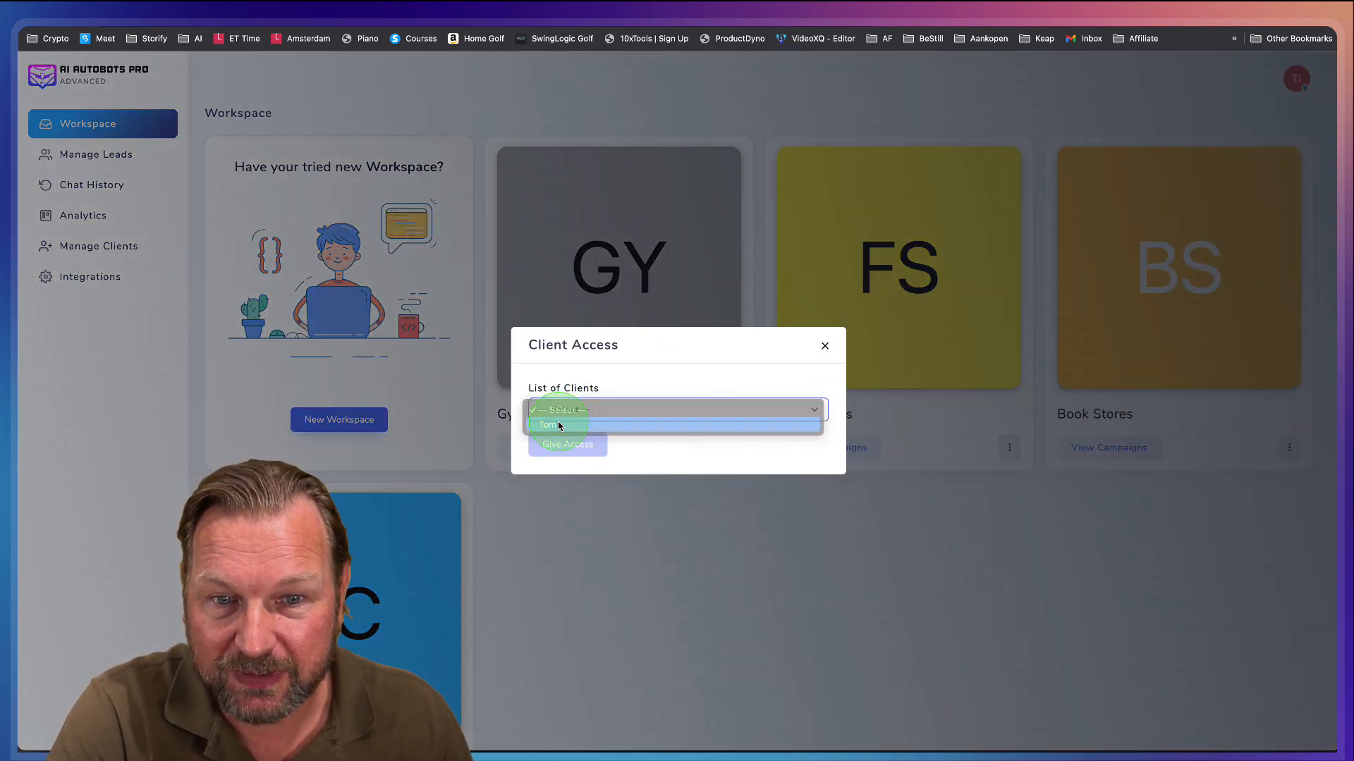
pyautogui.click(823, 345)
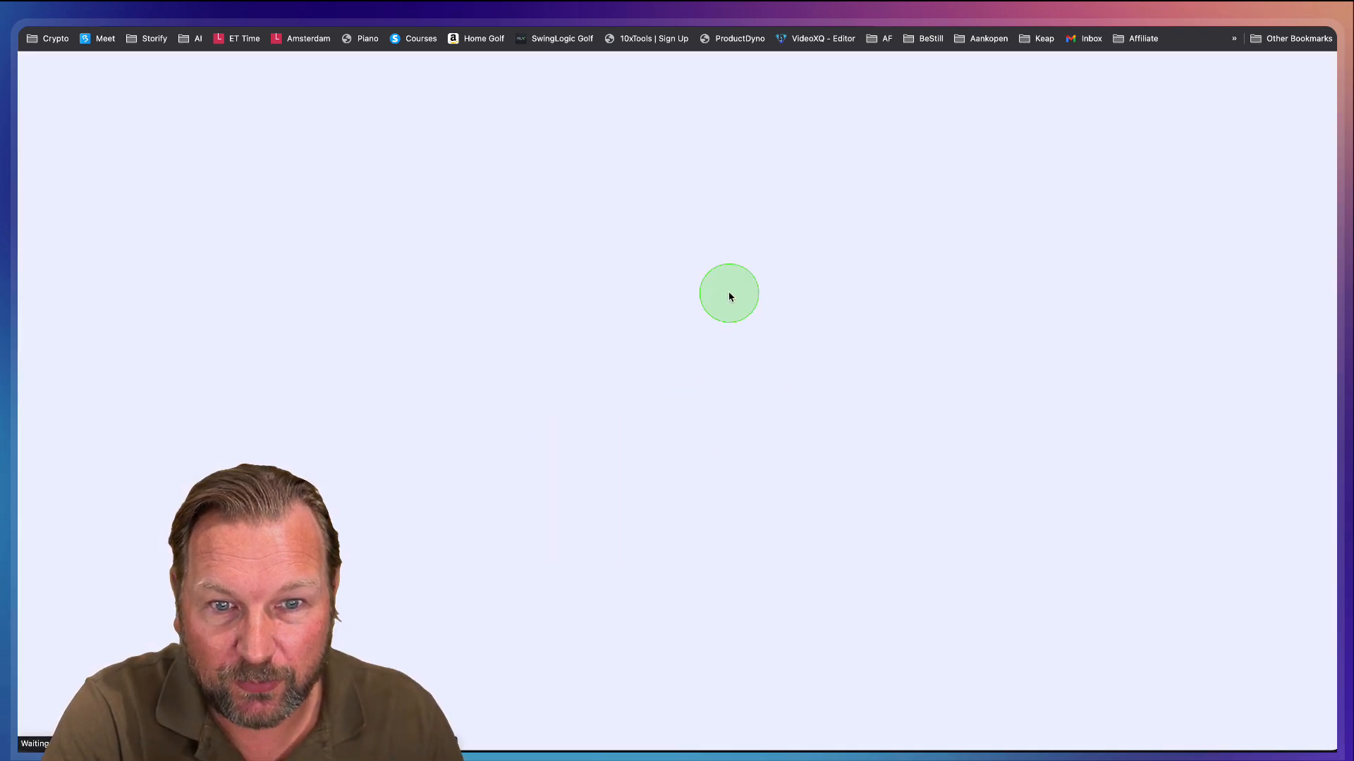
pyautogui.click(1267, 242)
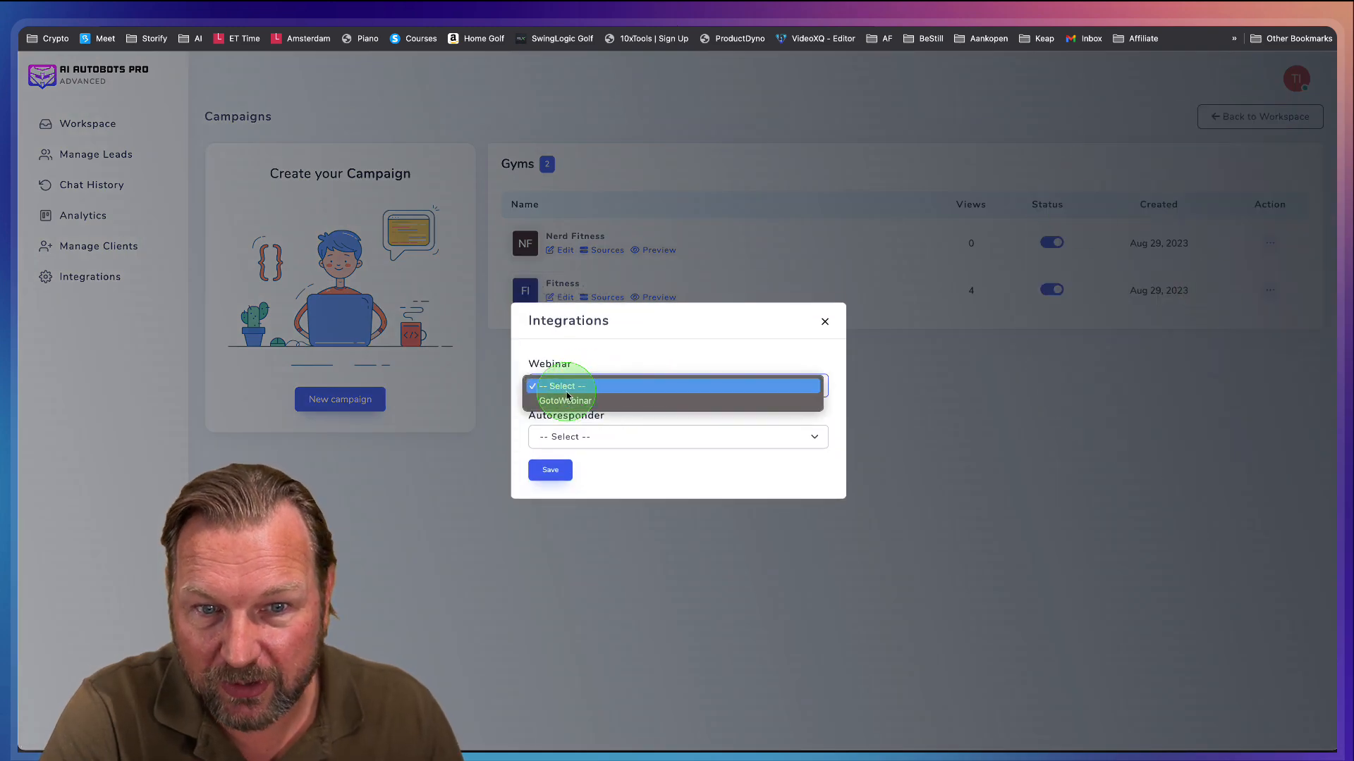
# - Check the campaign's webinar integrations and signup email notifications (admin email), closing both dialogs
pyautogui.click(677, 436)
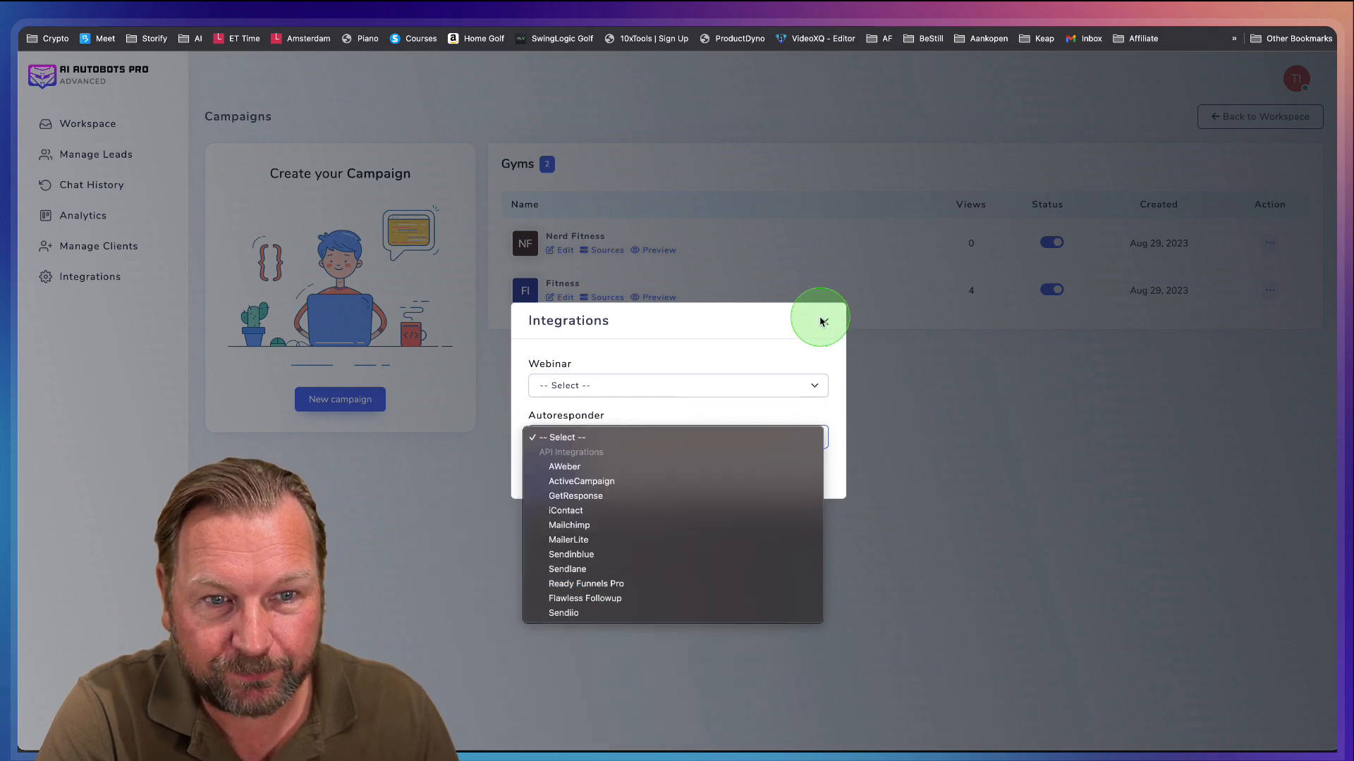
pyautogui.click(1252, 257)
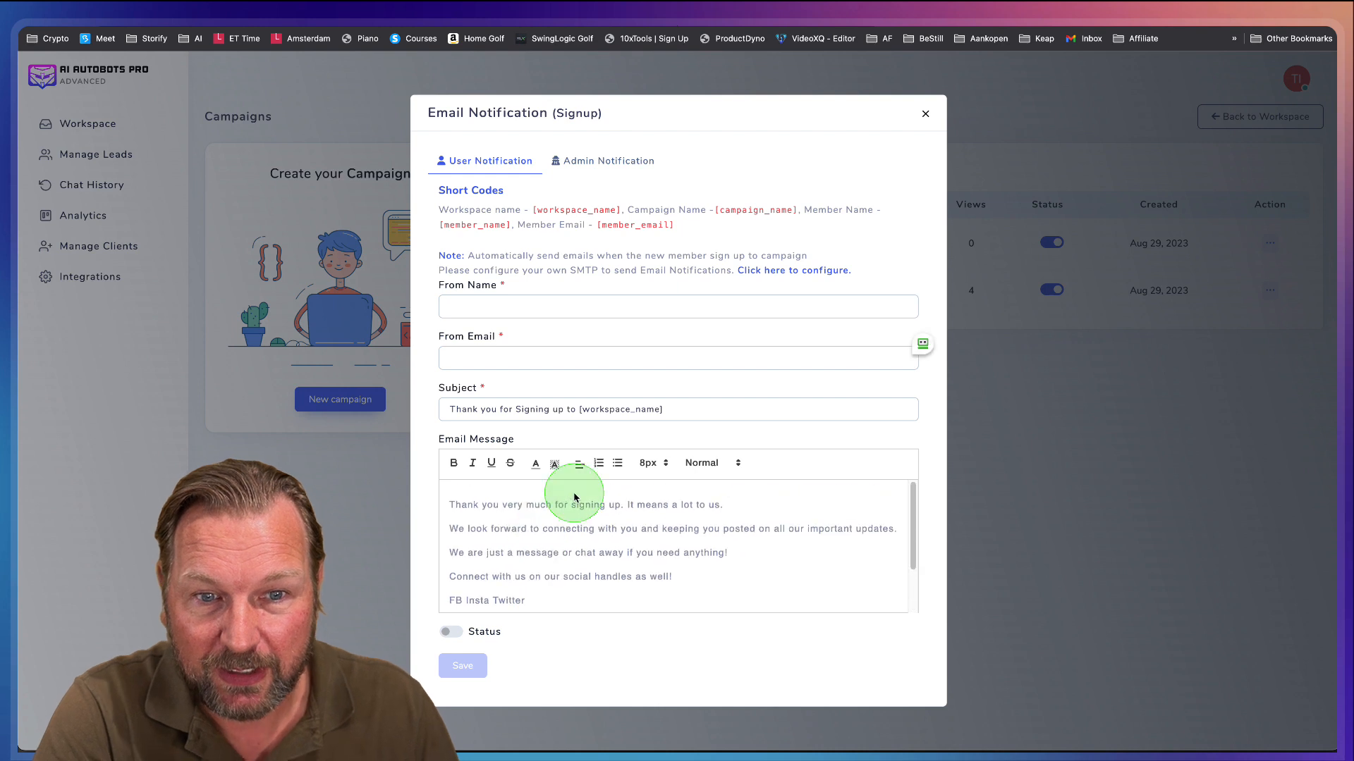
pyautogui.moveTo(669, 153)
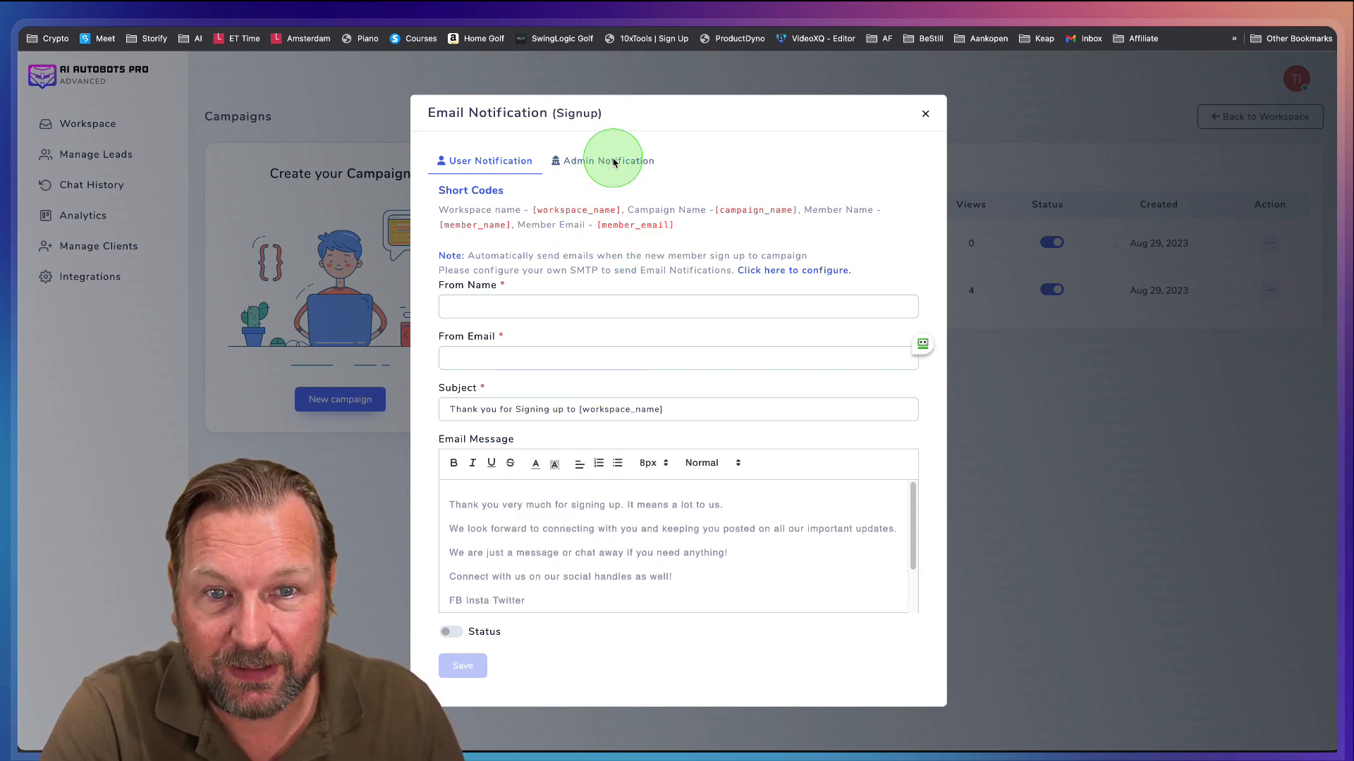
pyautogui.click(610, 161)
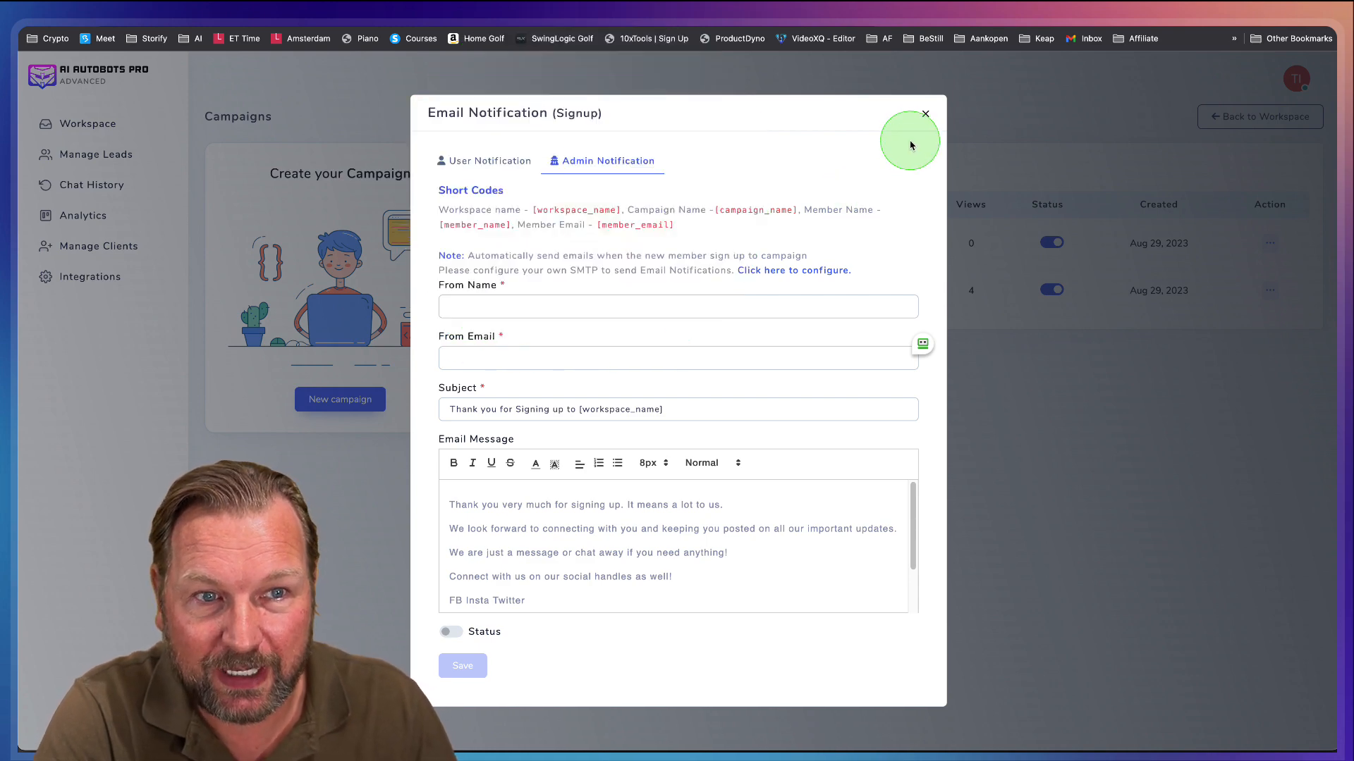
pyautogui.click(924, 113)
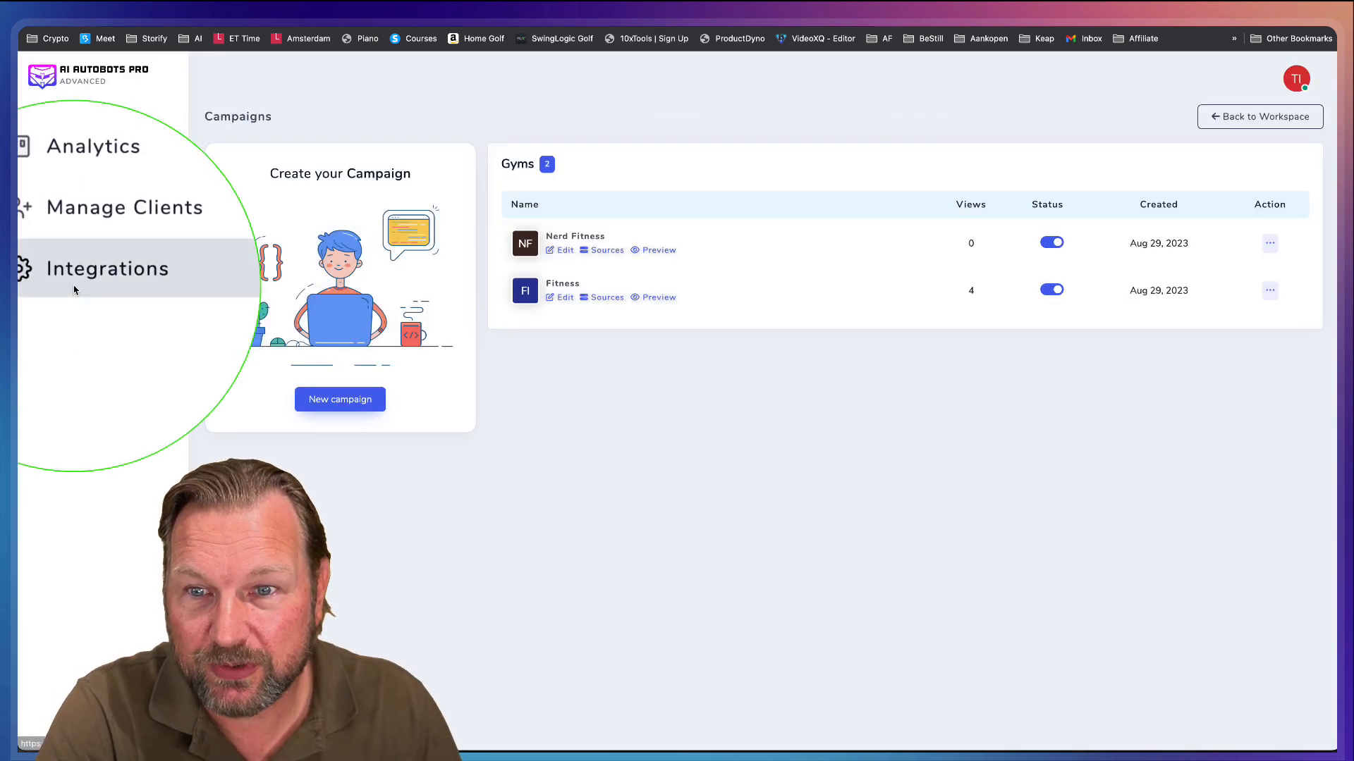
# - Browse the OpenAI, Webinar and Autoresponder integrations, ending on the SMTP email settings
pyautogui.click(107, 269)
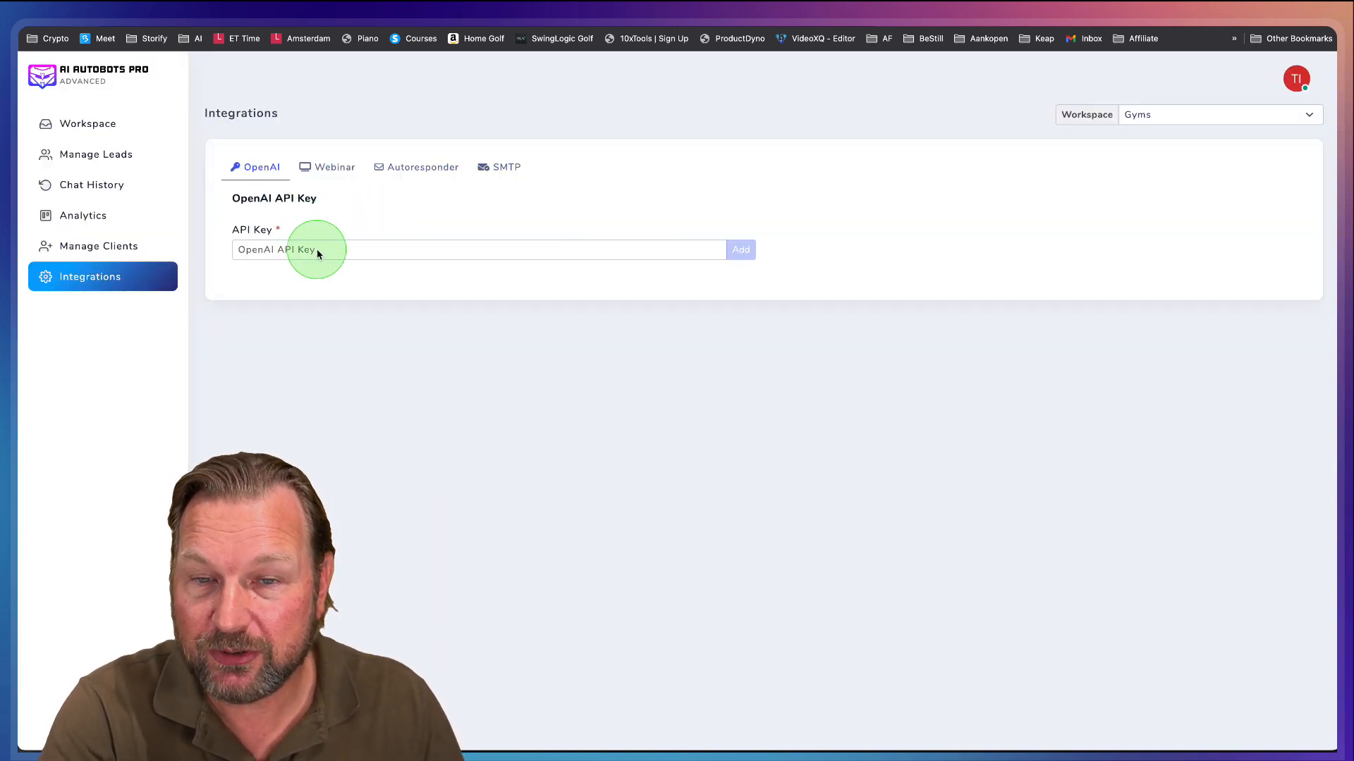
pyautogui.click(334, 167)
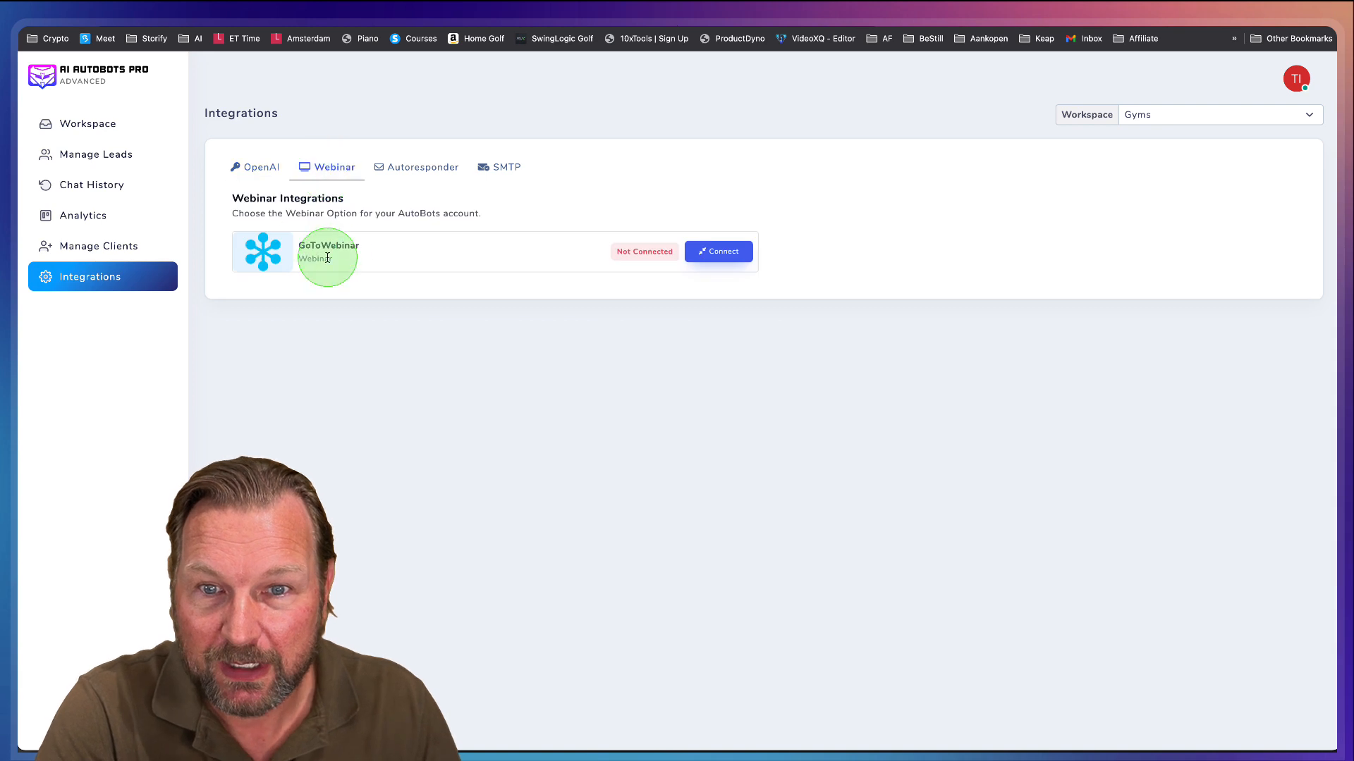
pyautogui.click(423, 166)
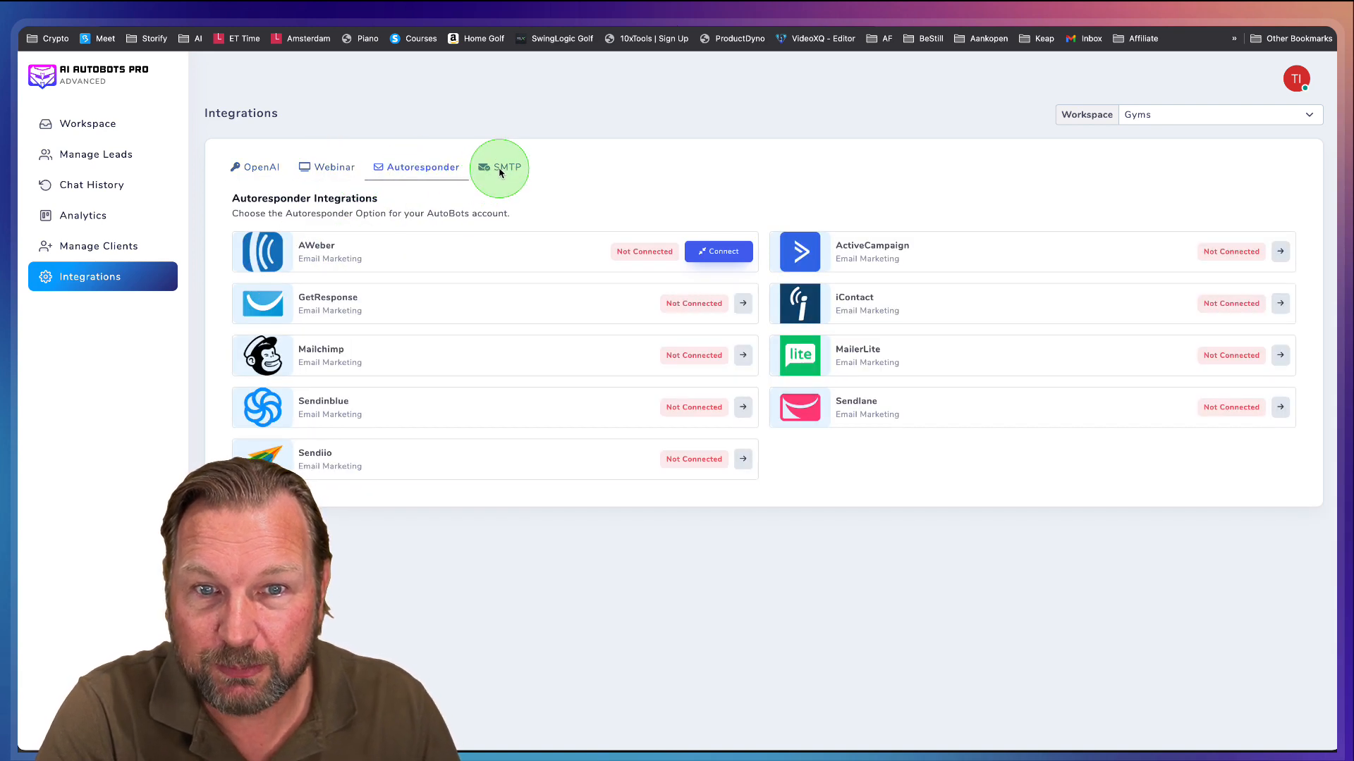
pyautogui.click(499, 166)
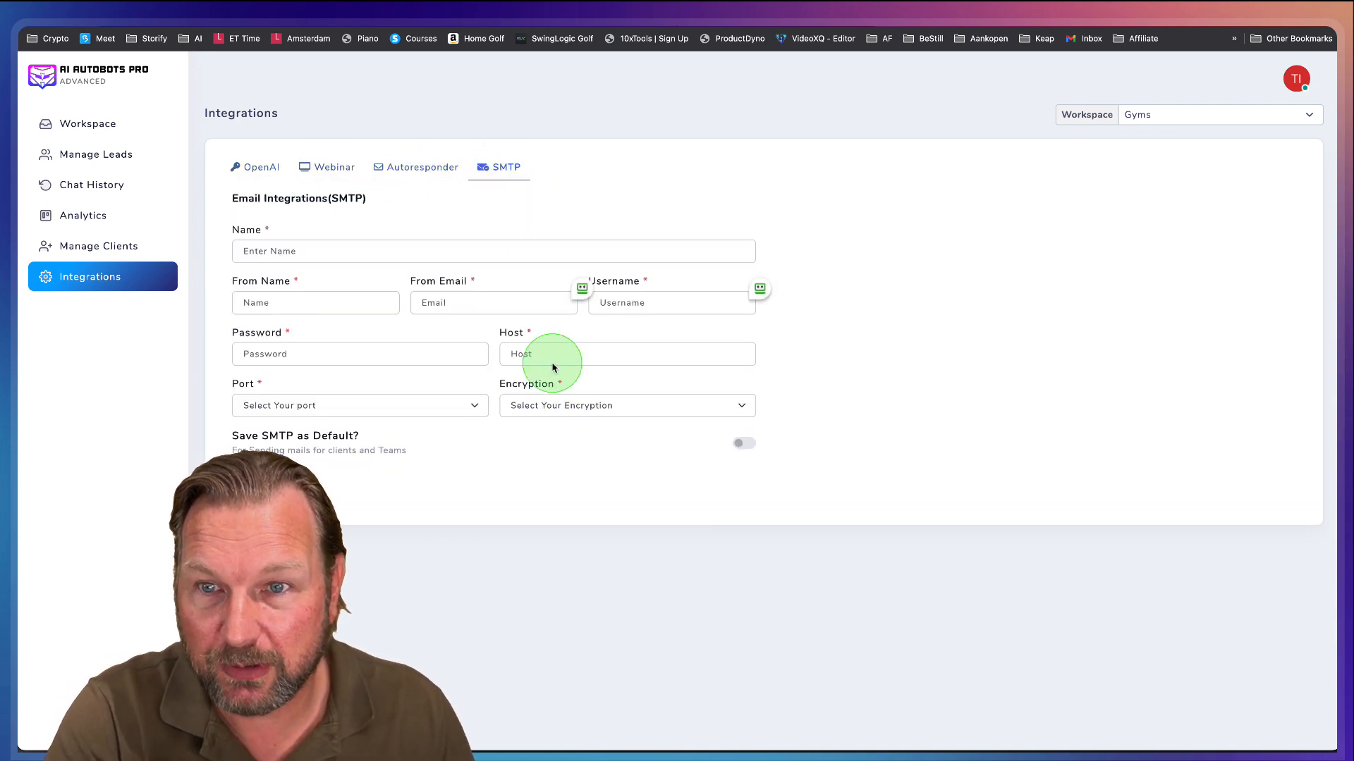
pyautogui.moveTo(112, 78)
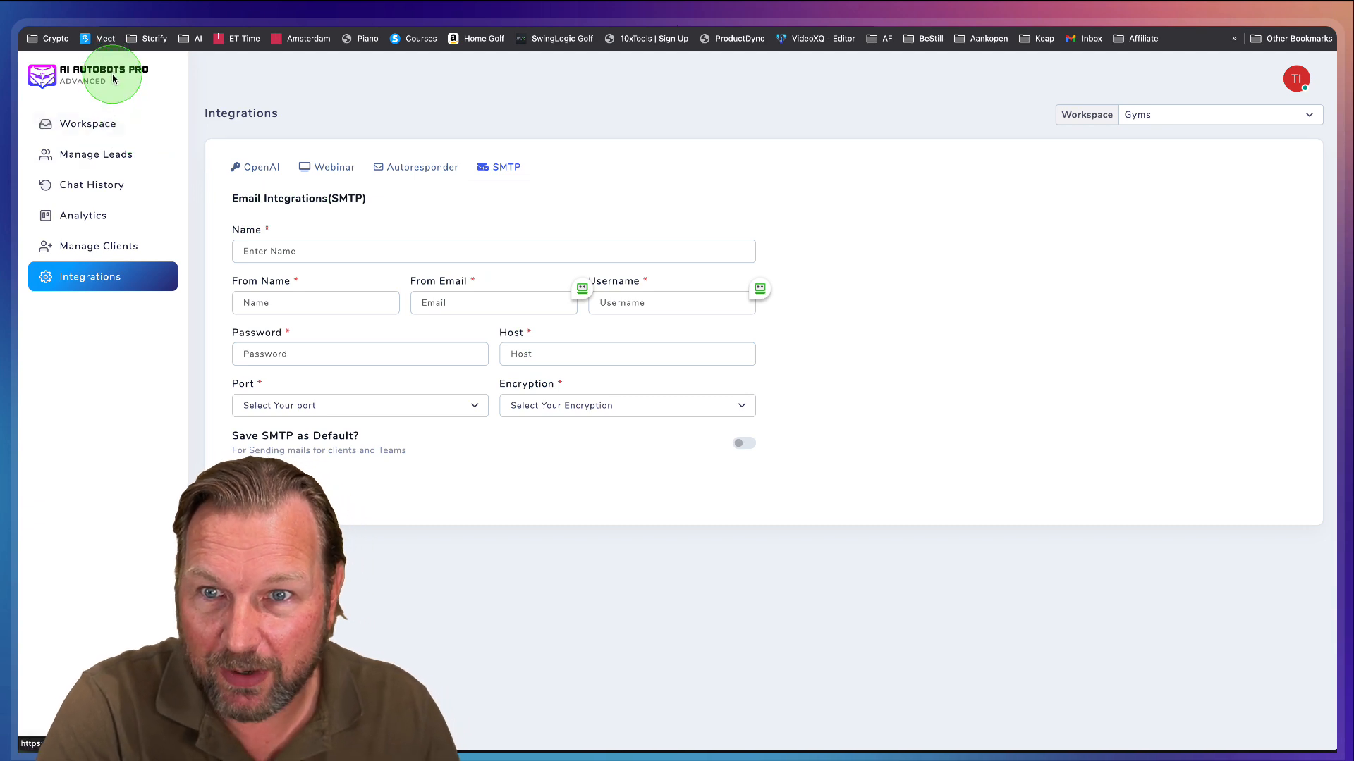